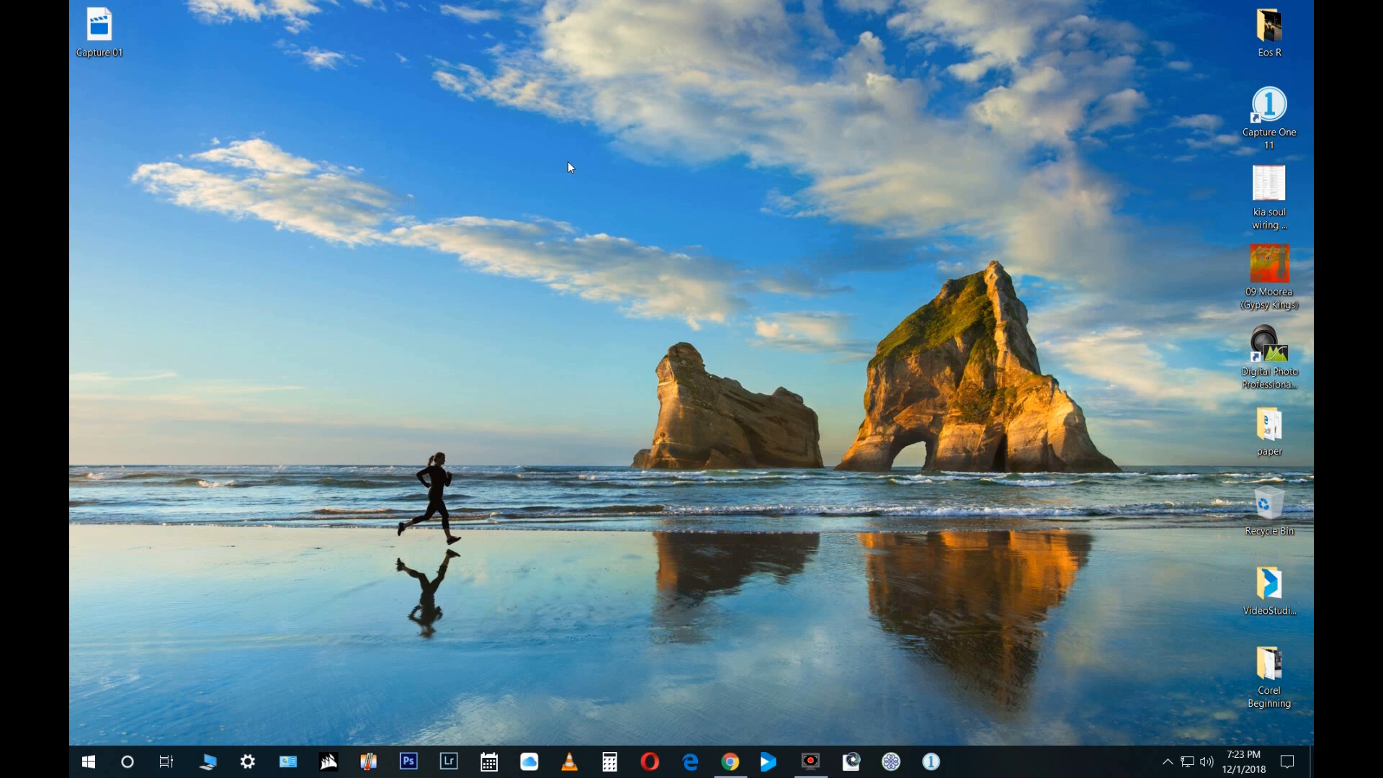
pyautogui.moveTo(864, 697)
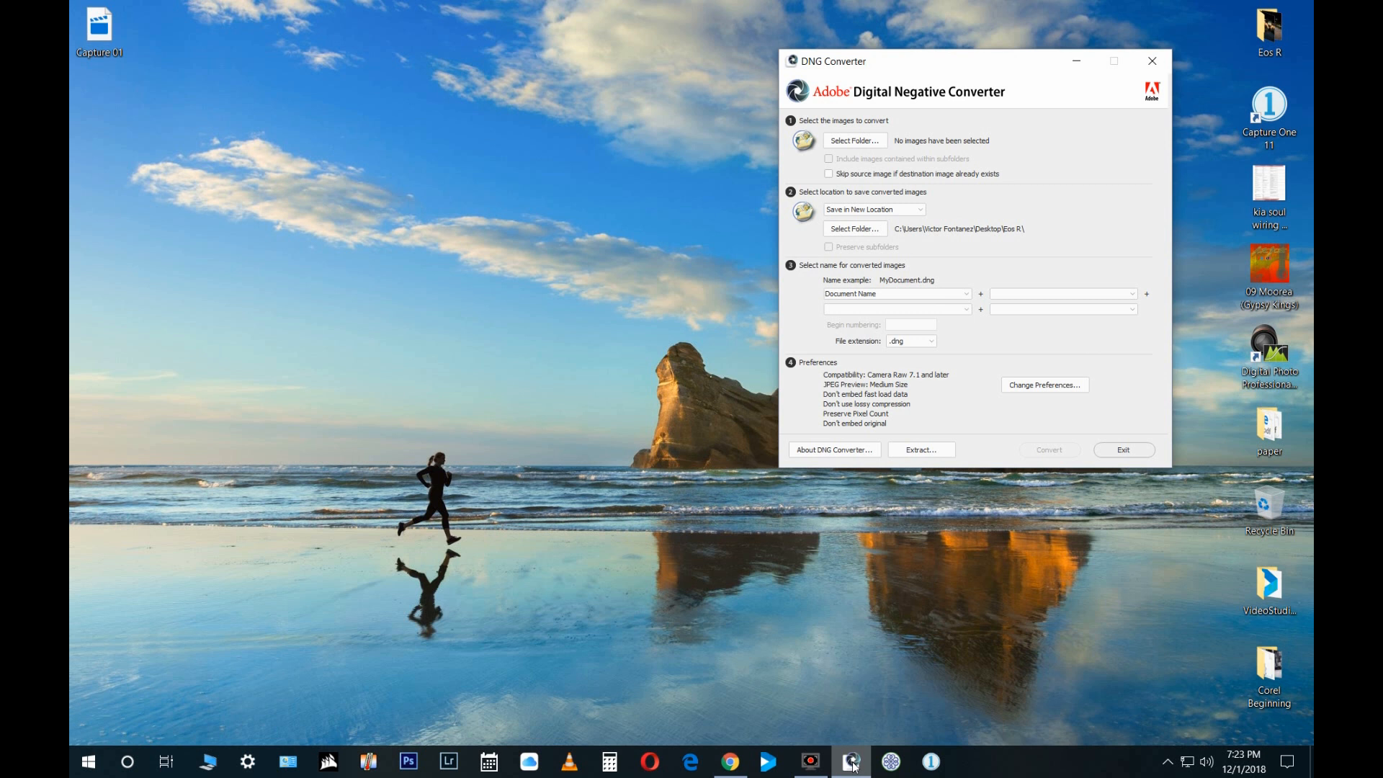
pyautogui.moveTo(979, 717)
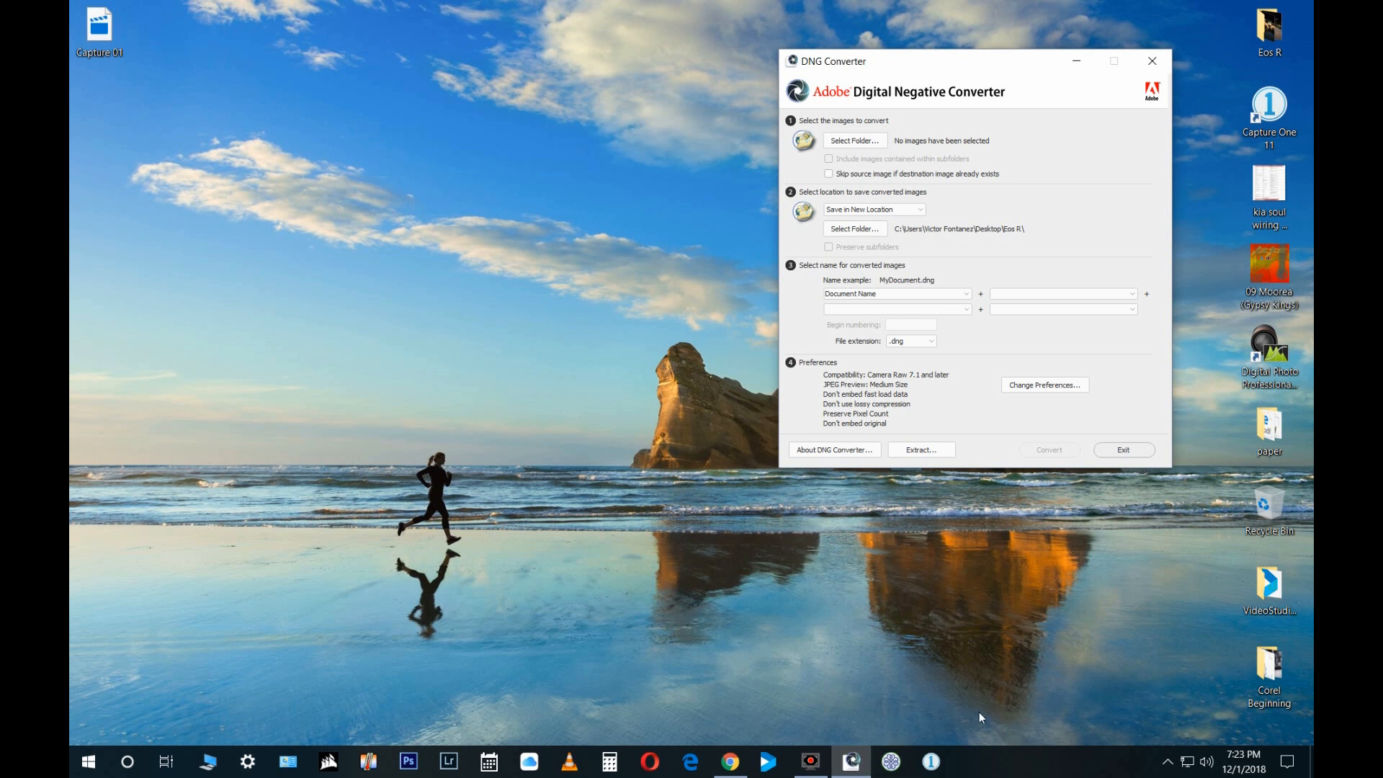
pyautogui.click(834, 449)
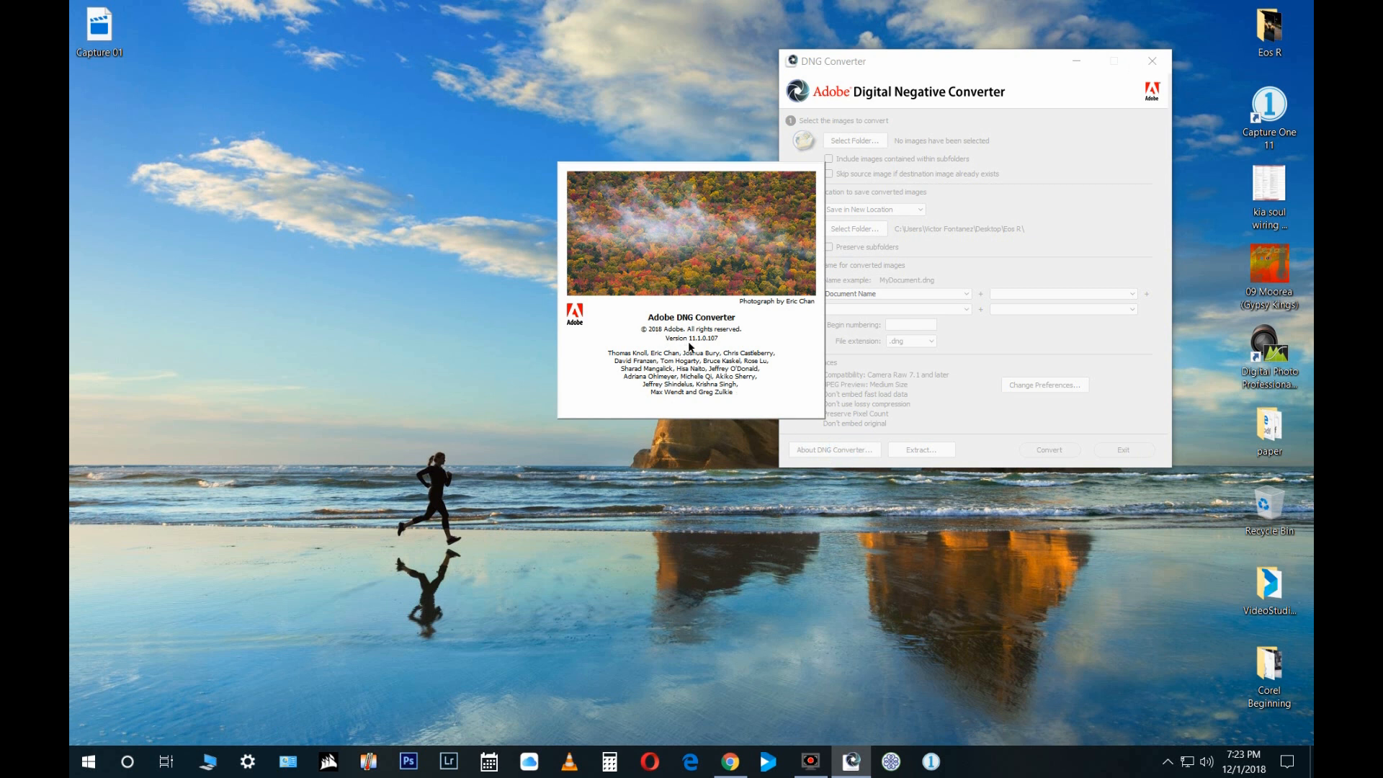
pyautogui.moveTo(738, 351)
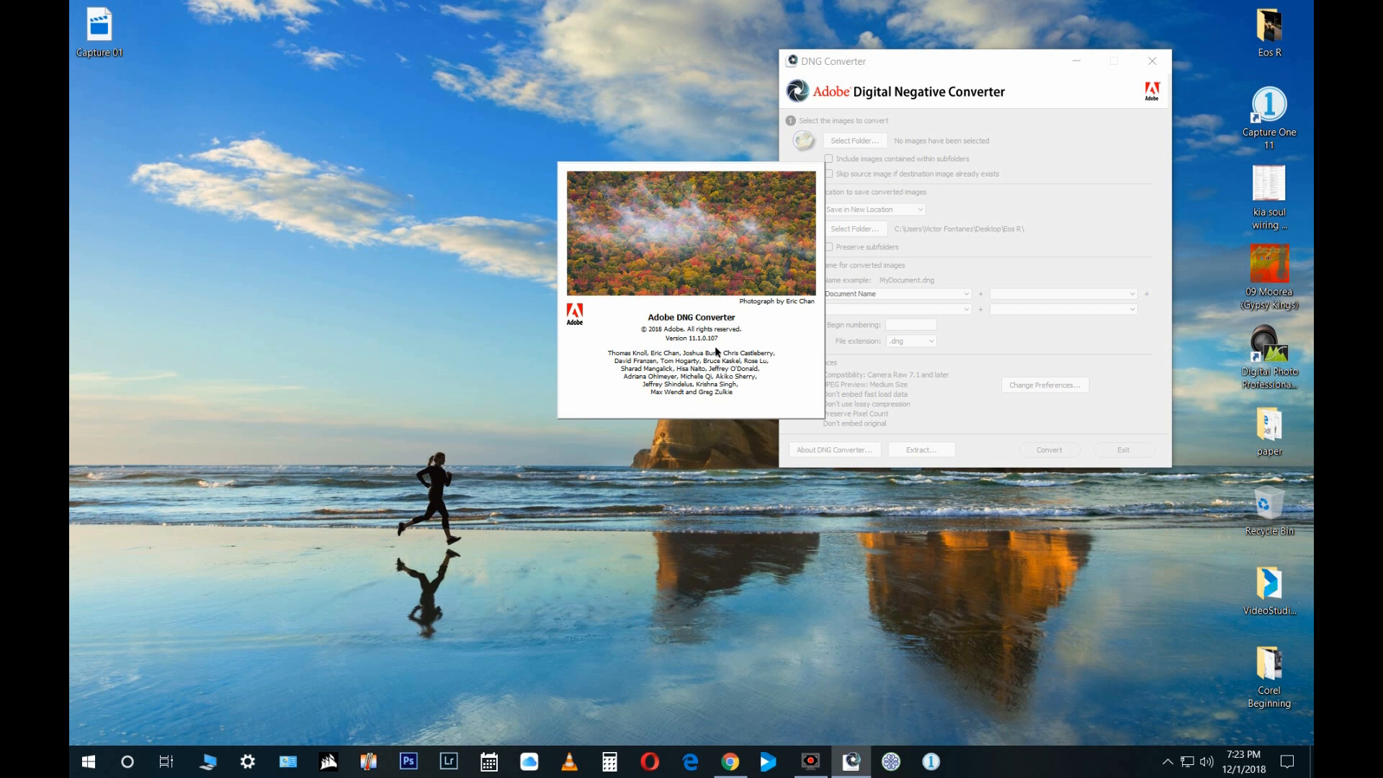
pyautogui.moveTo(763, 343)
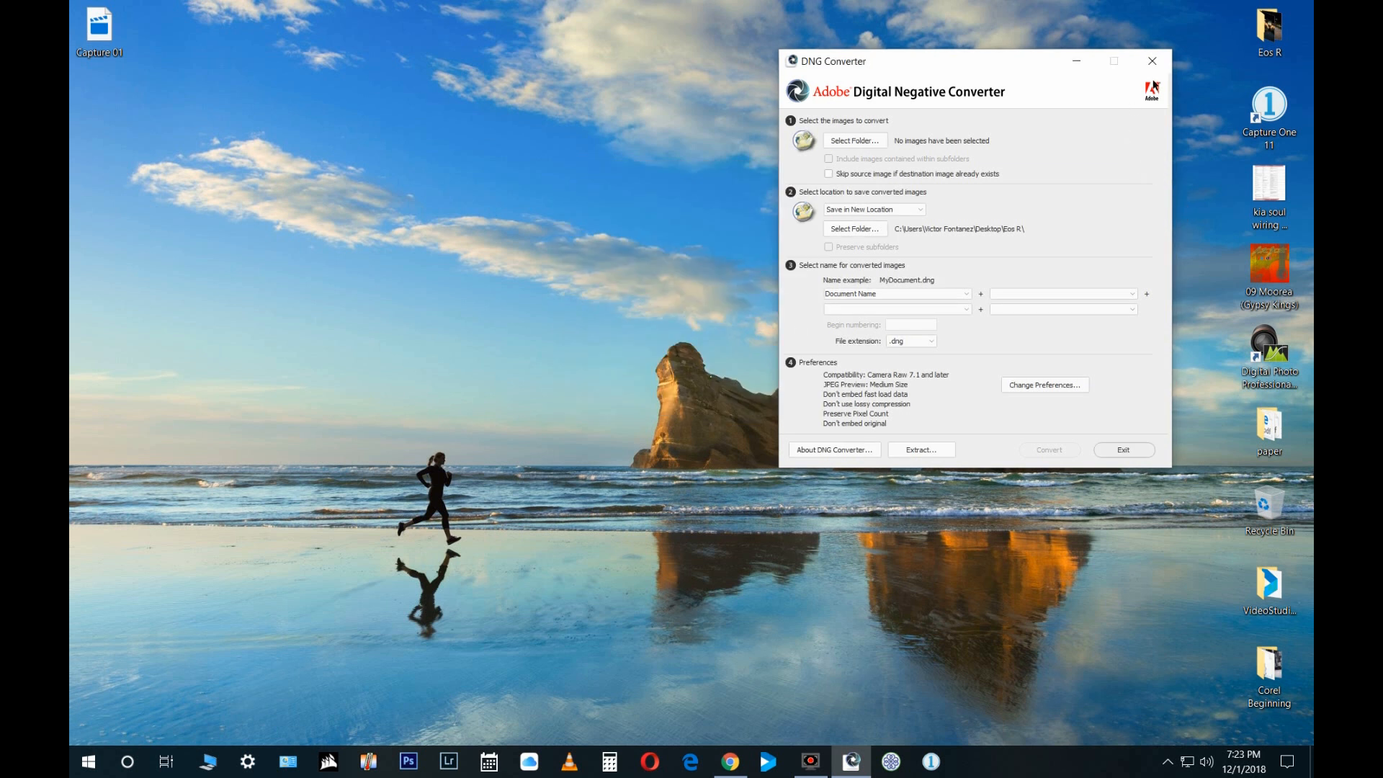
pyautogui.moveTo(1153, 60)
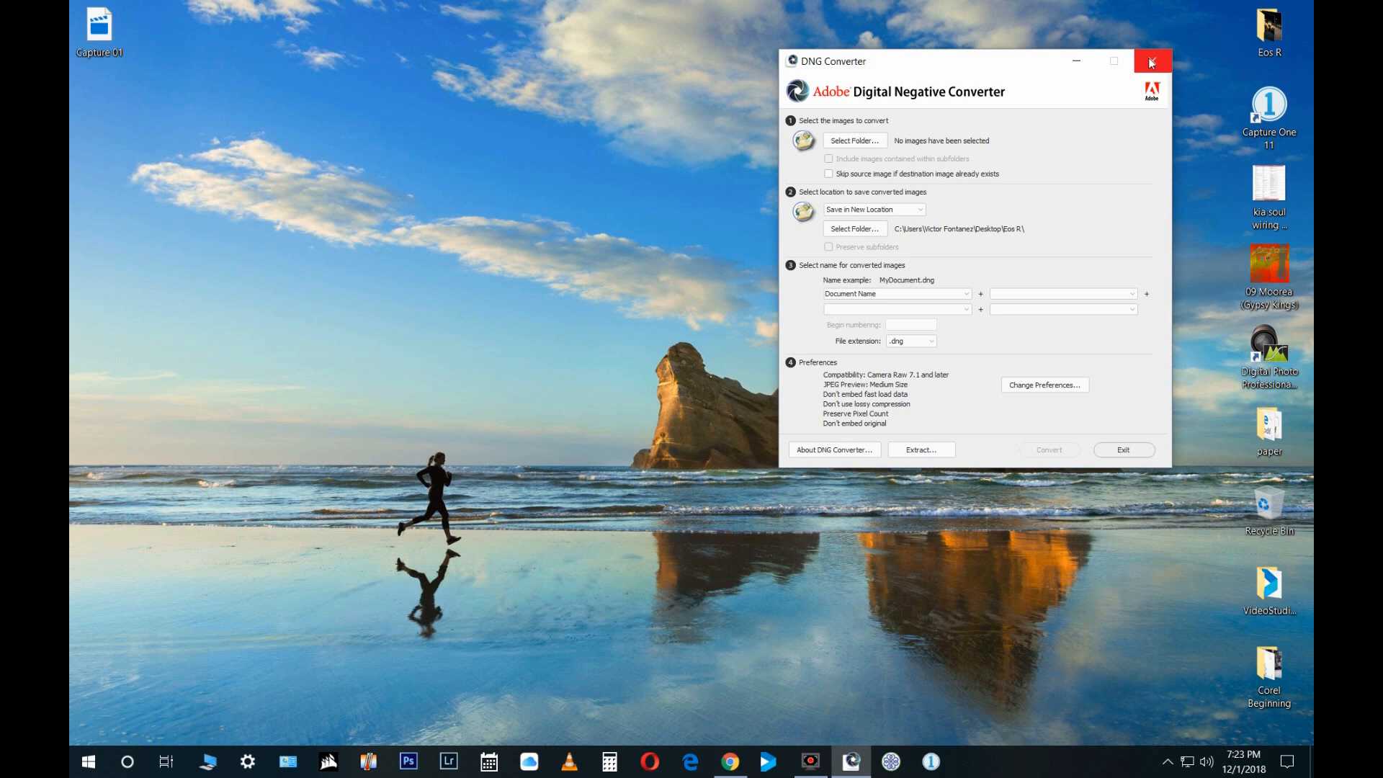
# Step: Close the Adobe DNG Converter window, leaving the Windows desktop
pyautogui.click(1151, 60)
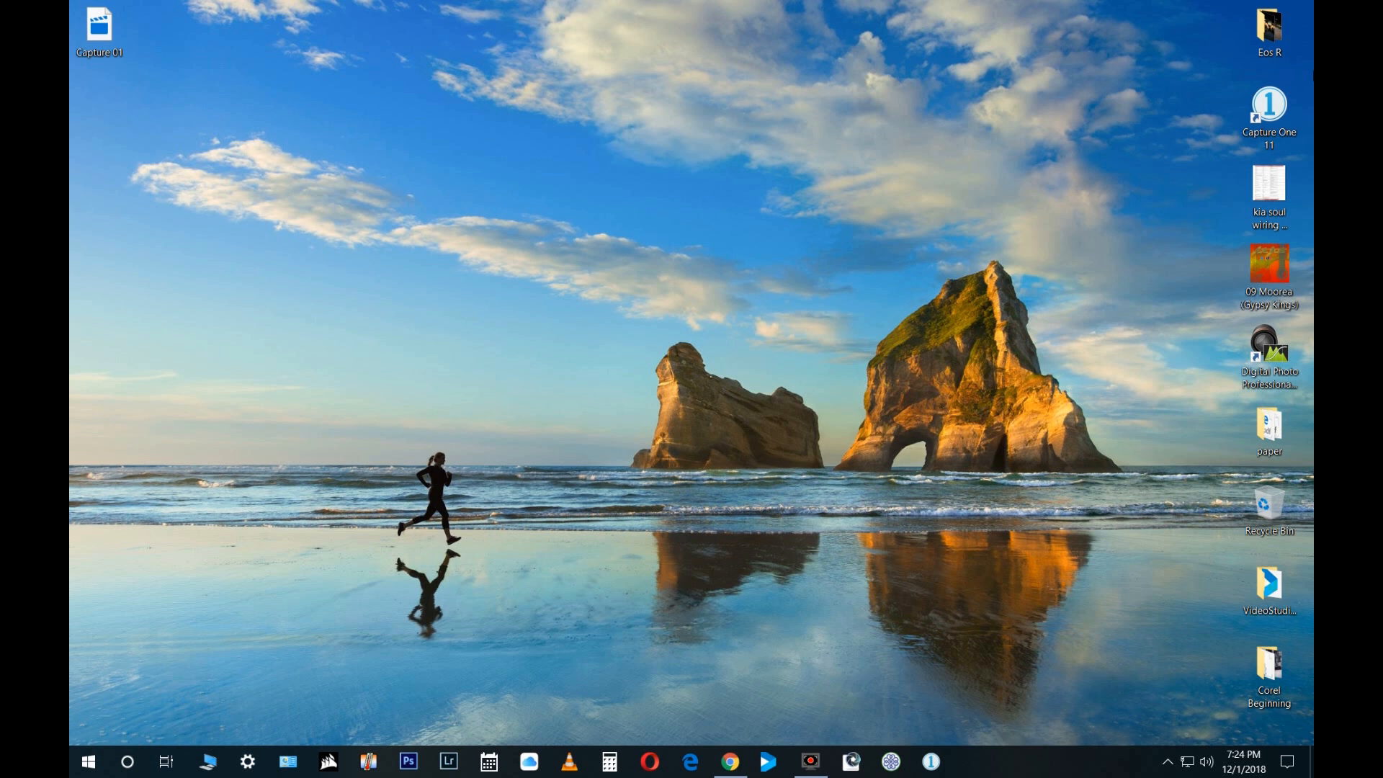
pyautogui.moveTo(789, 589)
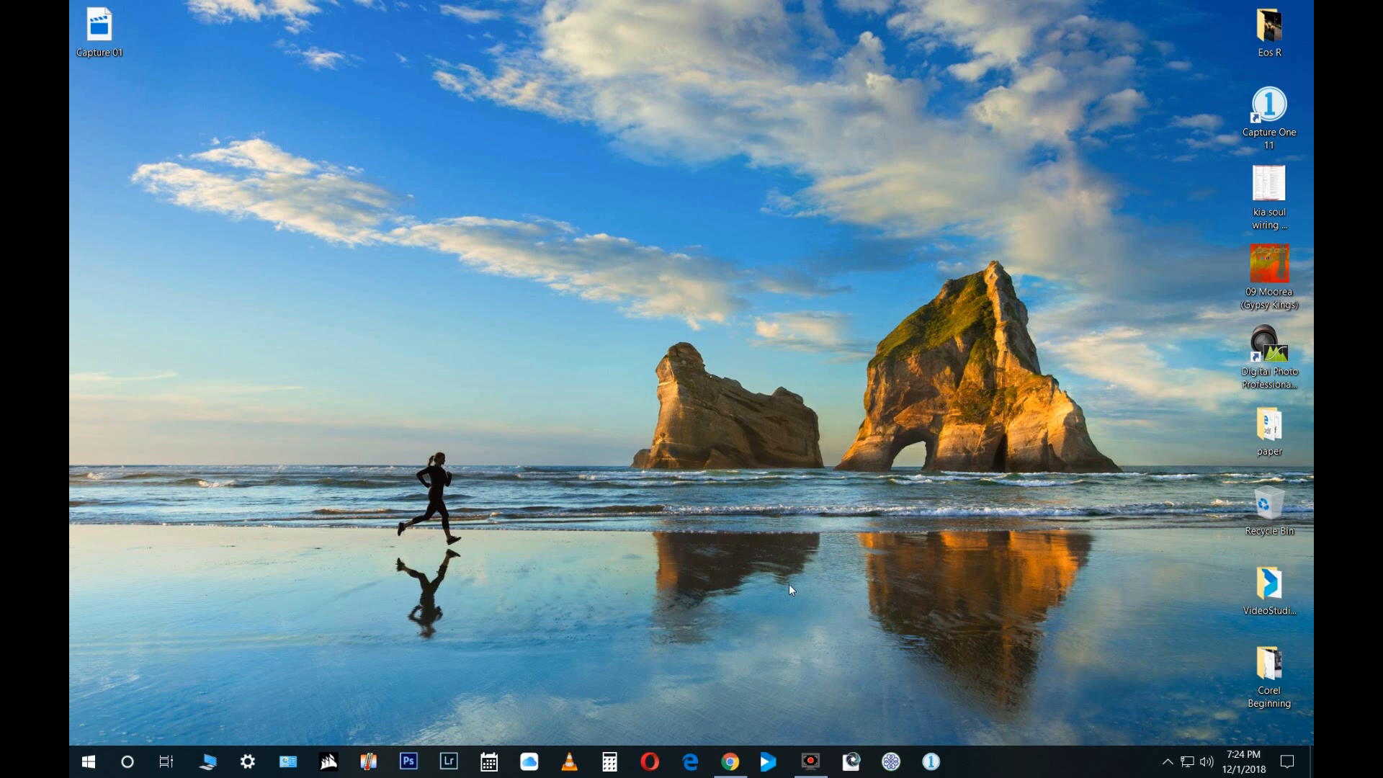
pyautogui.moveTo(507, 743)
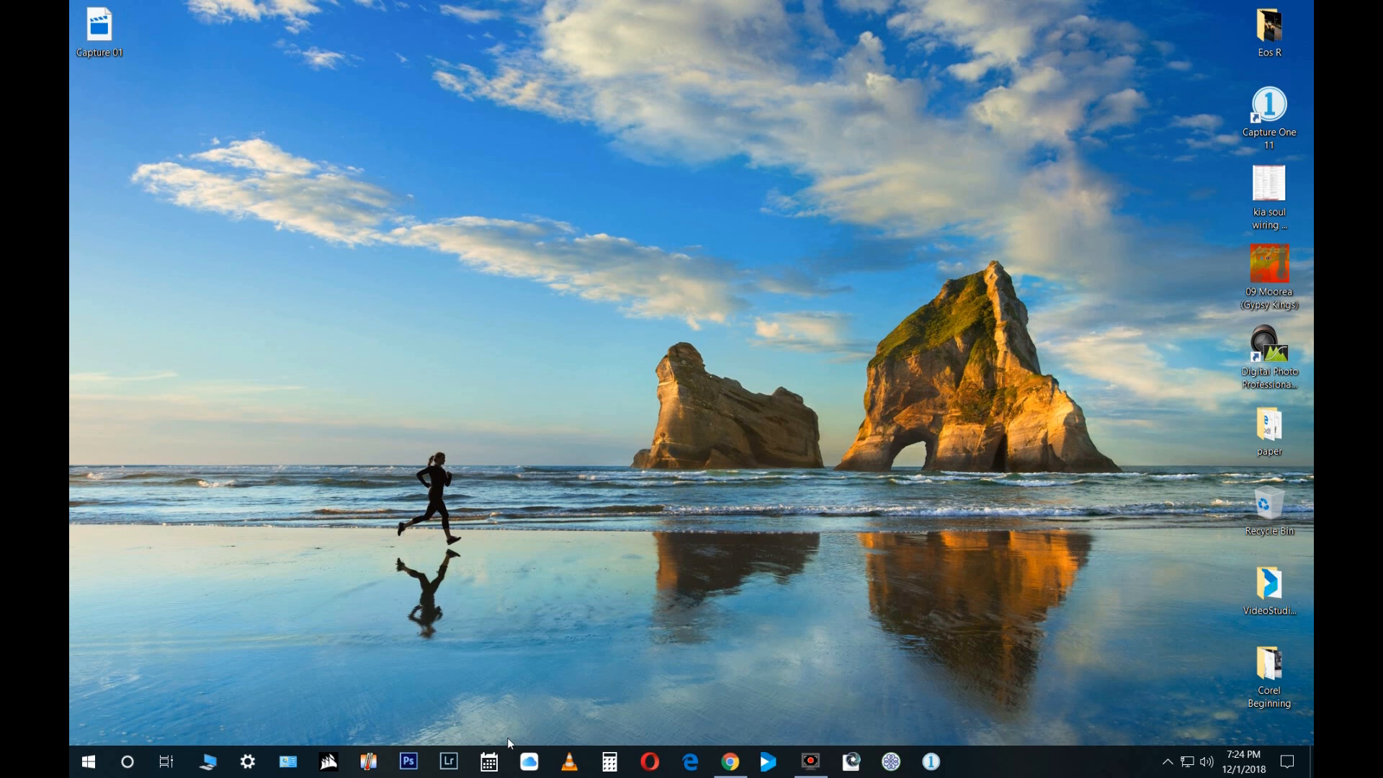
# Step: Bring Lightroom 6 up from the taskbar to show the catalog's Library grid
pyautogui.click(447, 760)
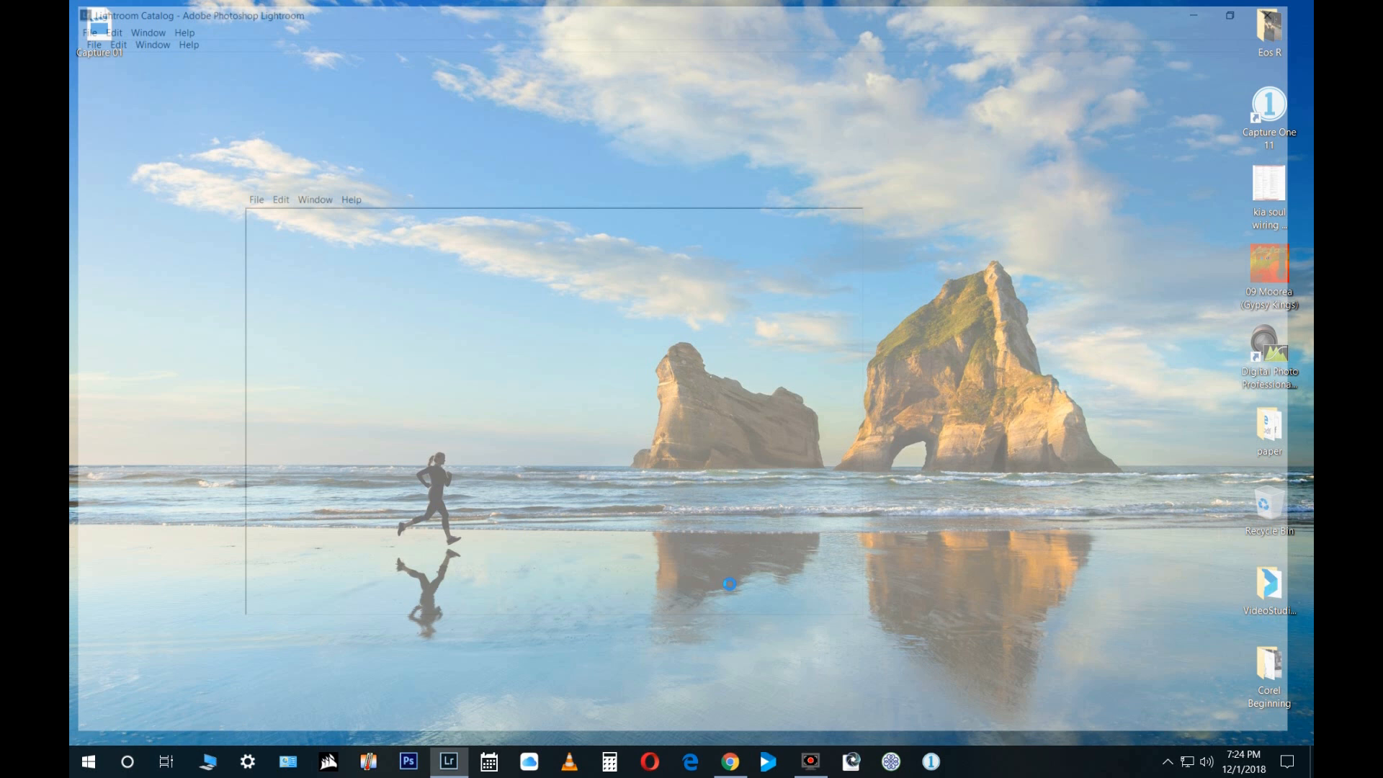
pyautogui.click(447, 761)
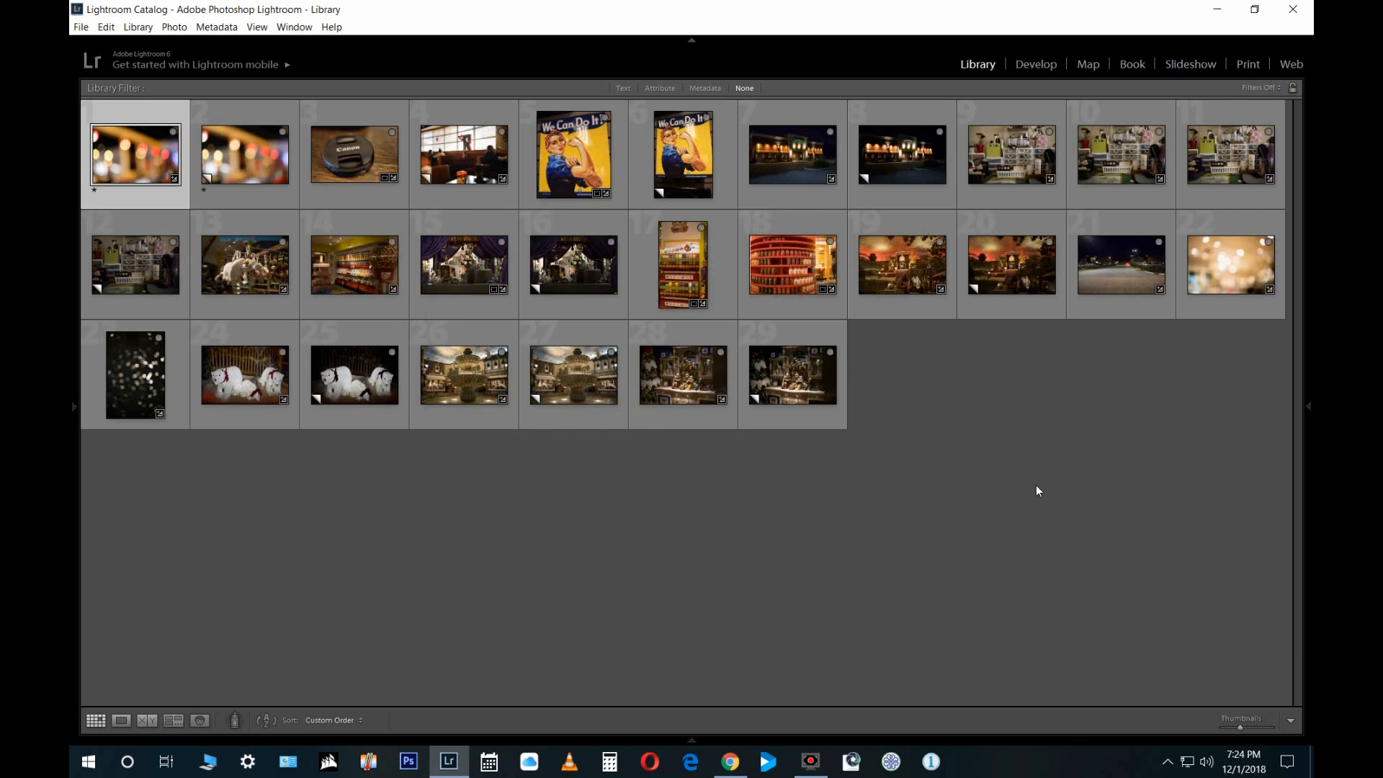
pyautogui.moveTo(1037, 485)
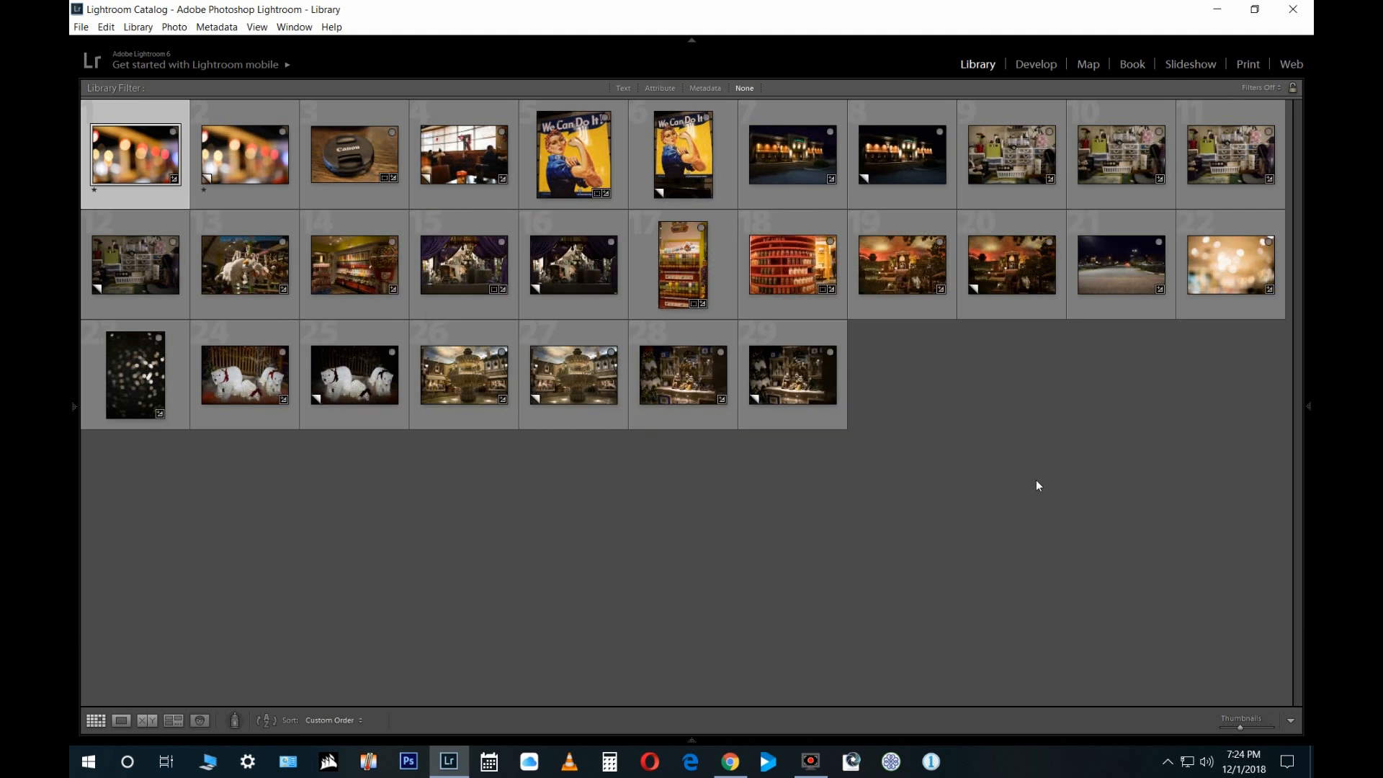
pyautogui.moveTo(1051, 478)
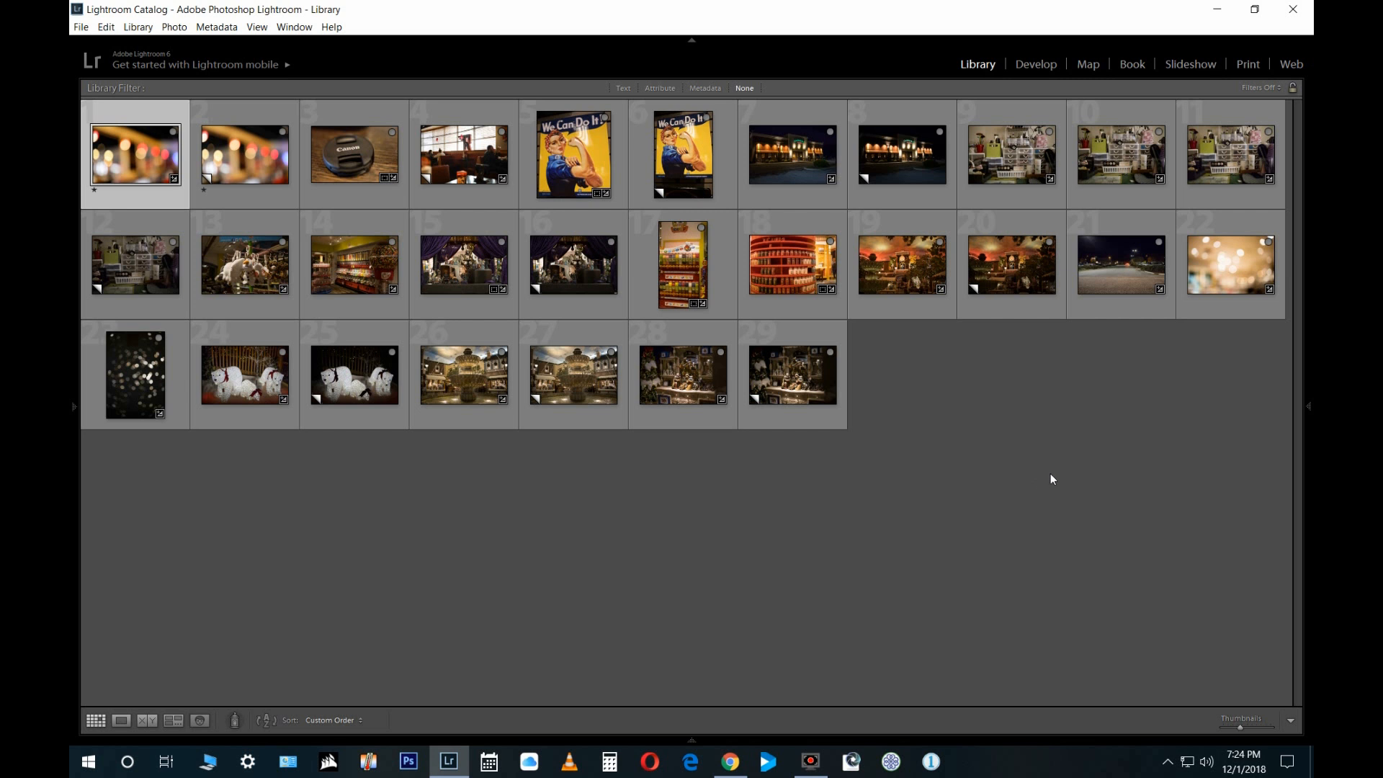
pyautogui.moveTo(1078, 479)
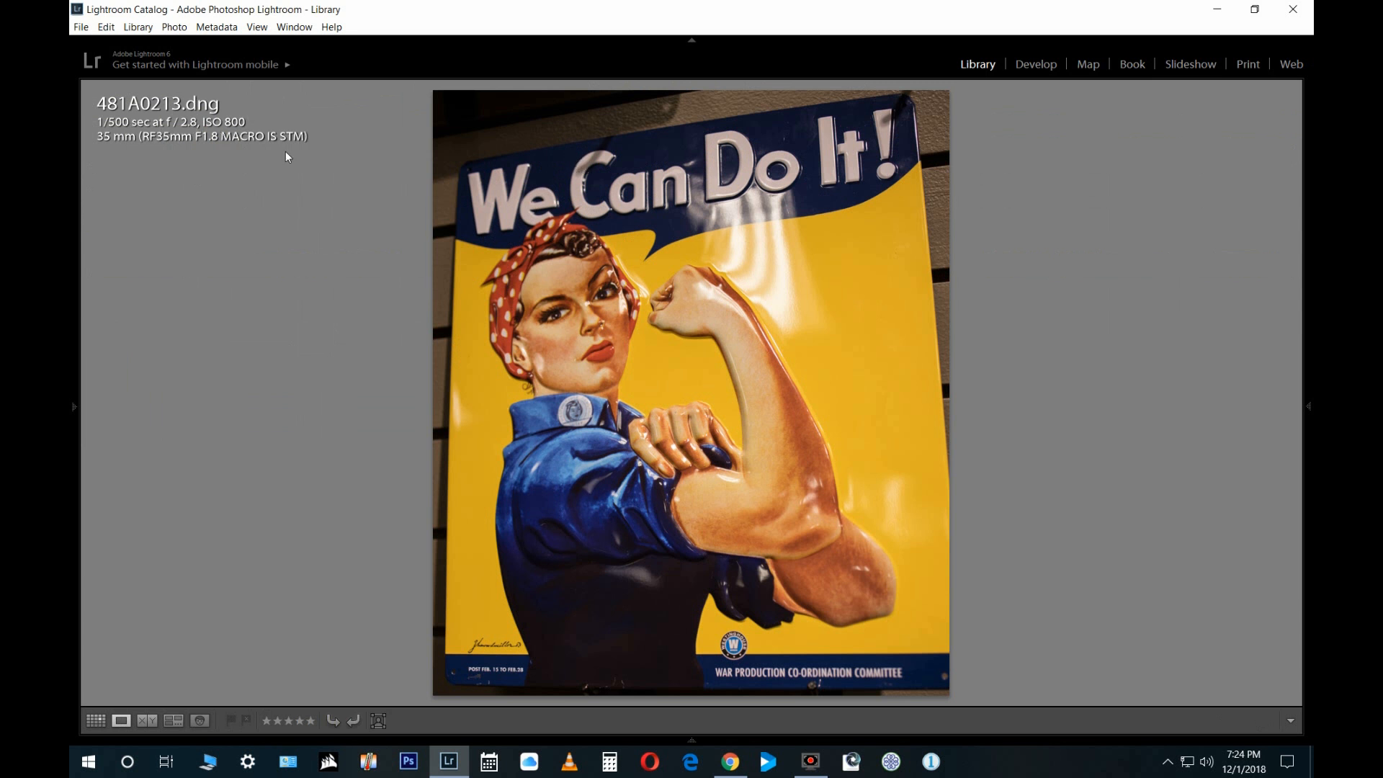
pyautogui.moveTo(1311, 385)
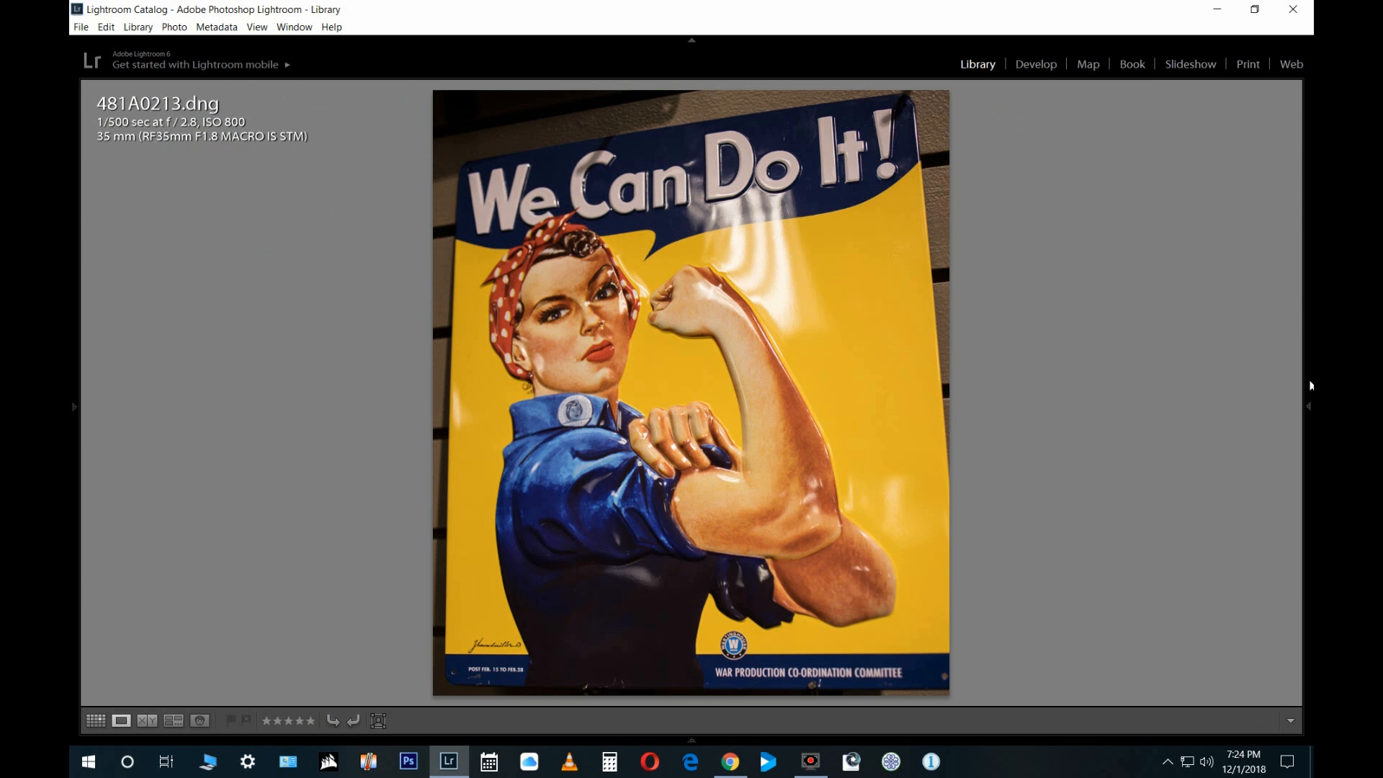
# Step: Toggle the histogram and Metadata panel beside 481A0213.dng, leaving it shown
pyautogui.click(1310, 406)
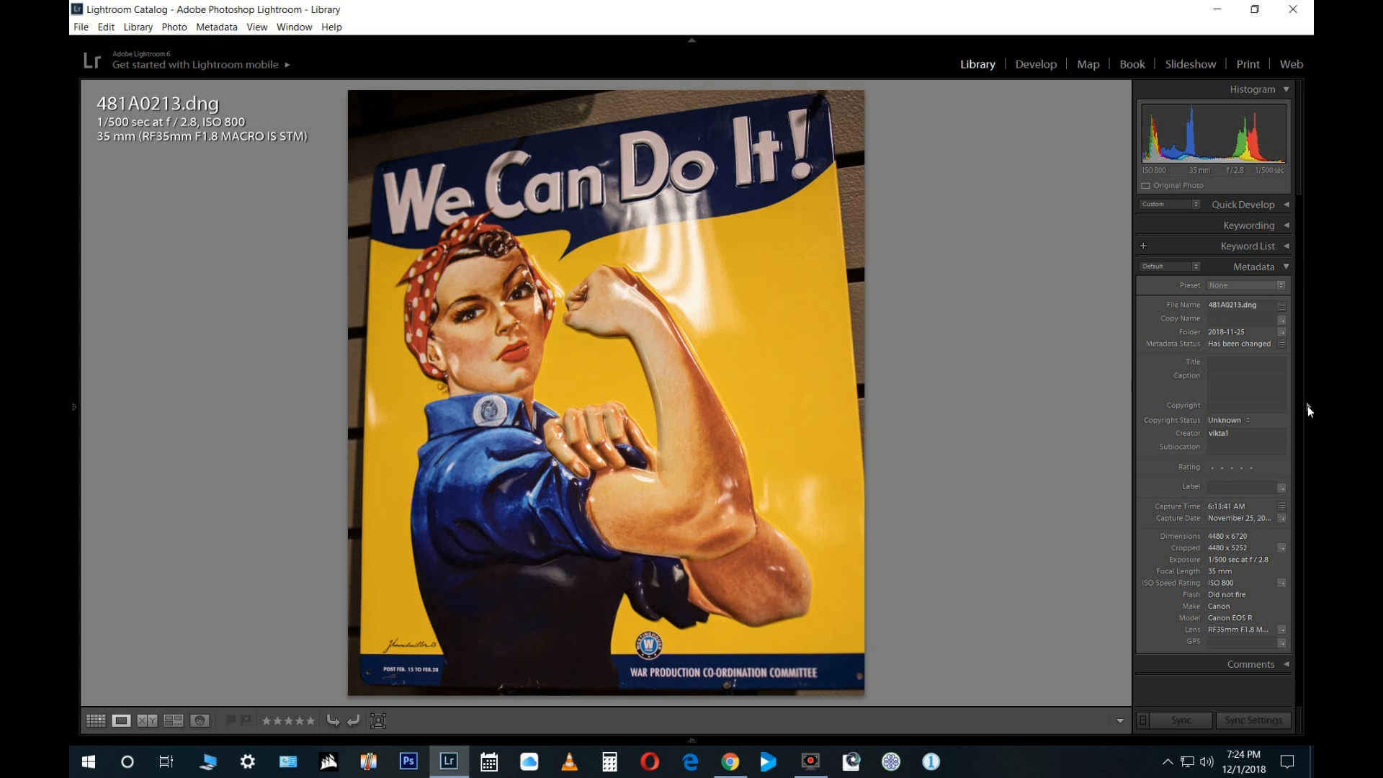
pyautogui.click(1306, 407)
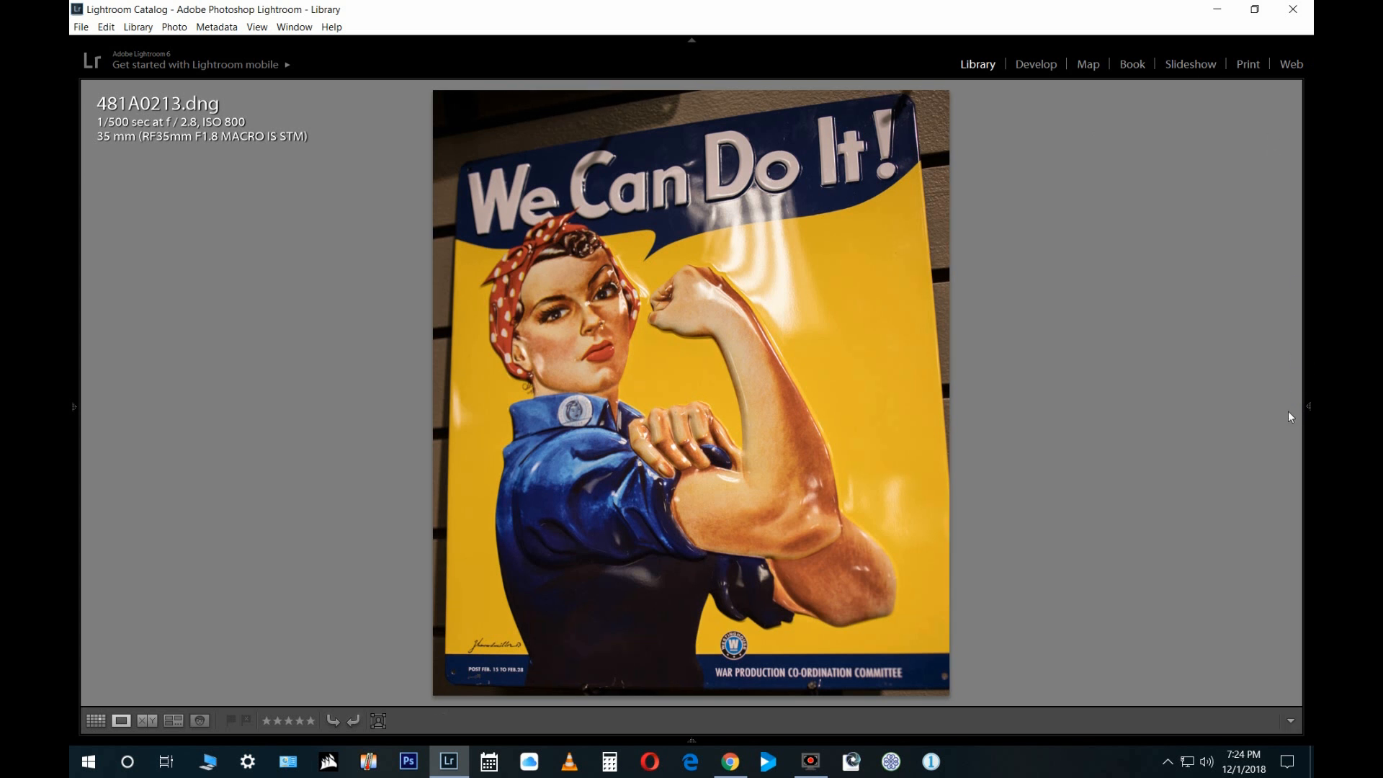
pyautogui.moveTo(1282, 352)
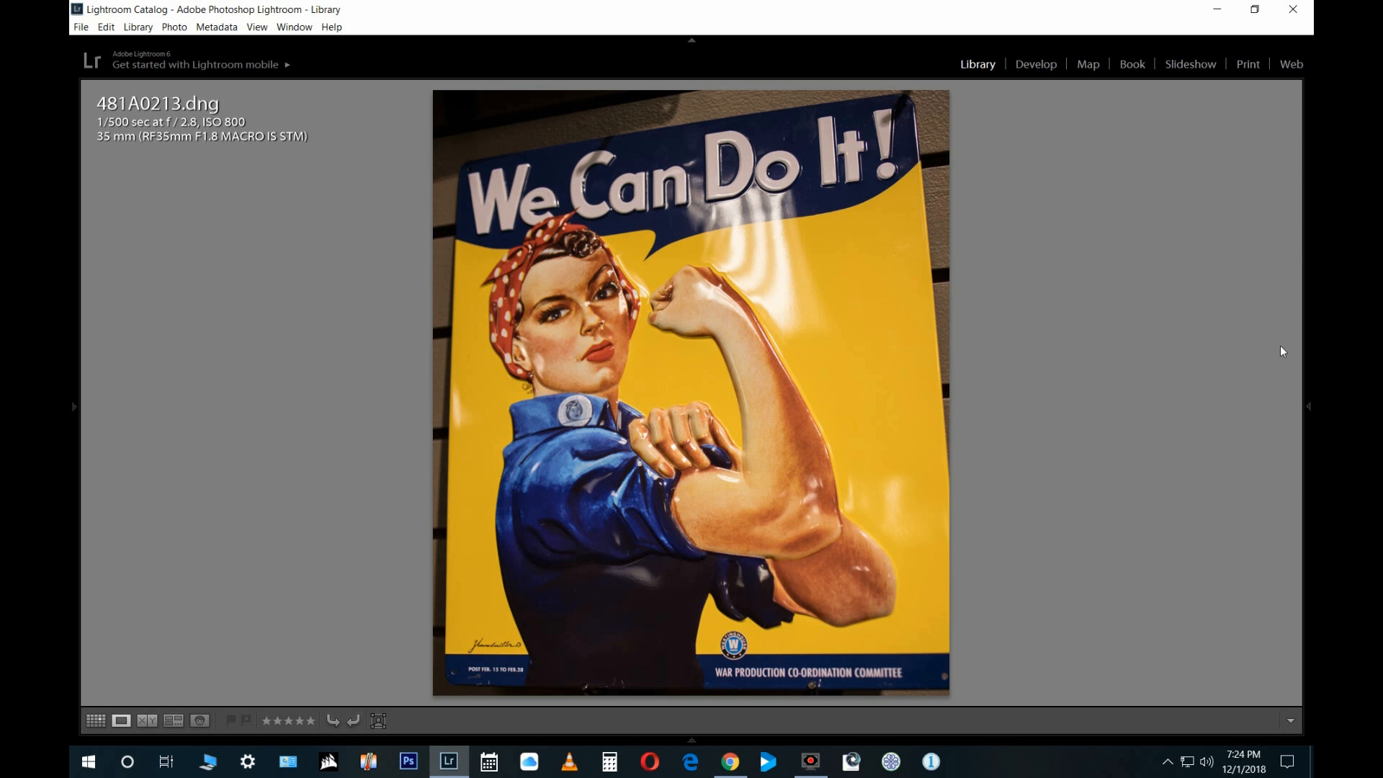
pyautogui.click(1309, 406)
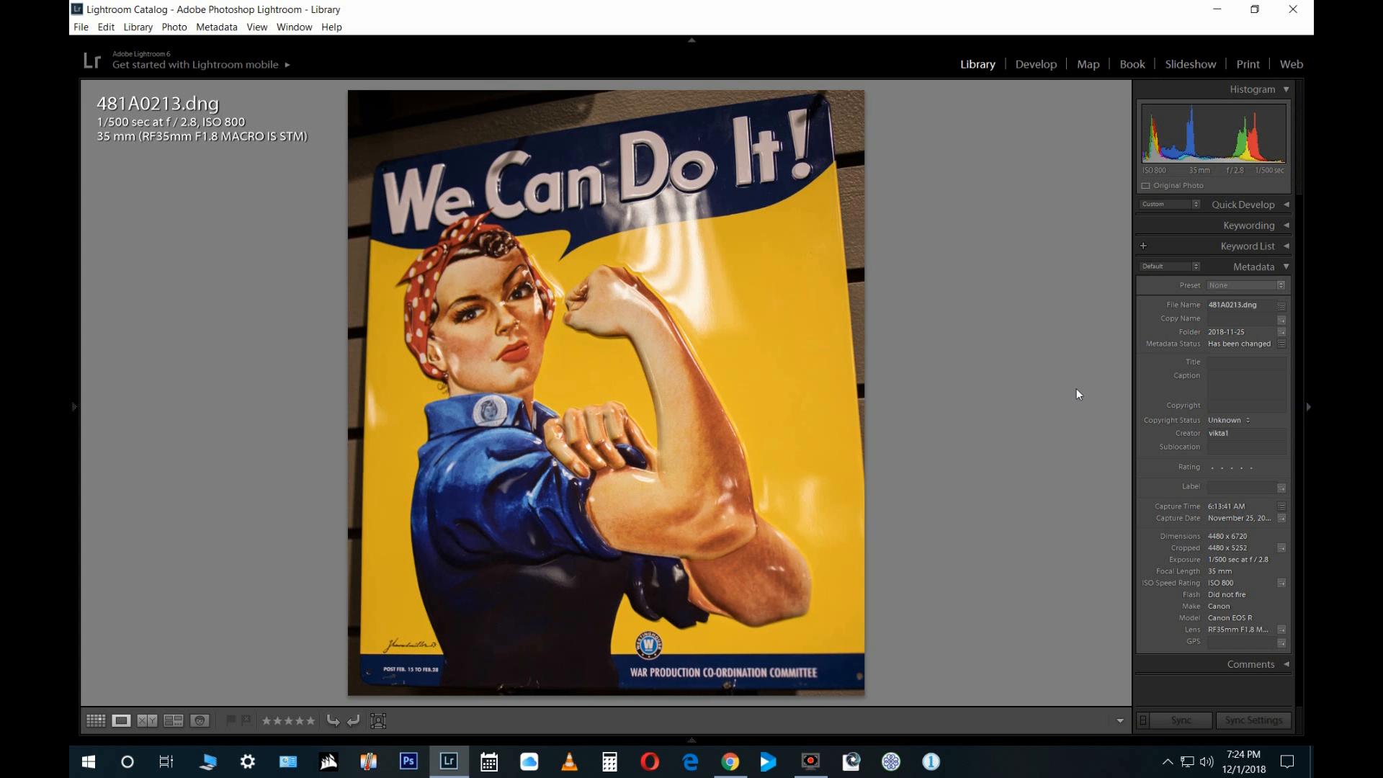
pyautogui.moveTo(1035, 281)
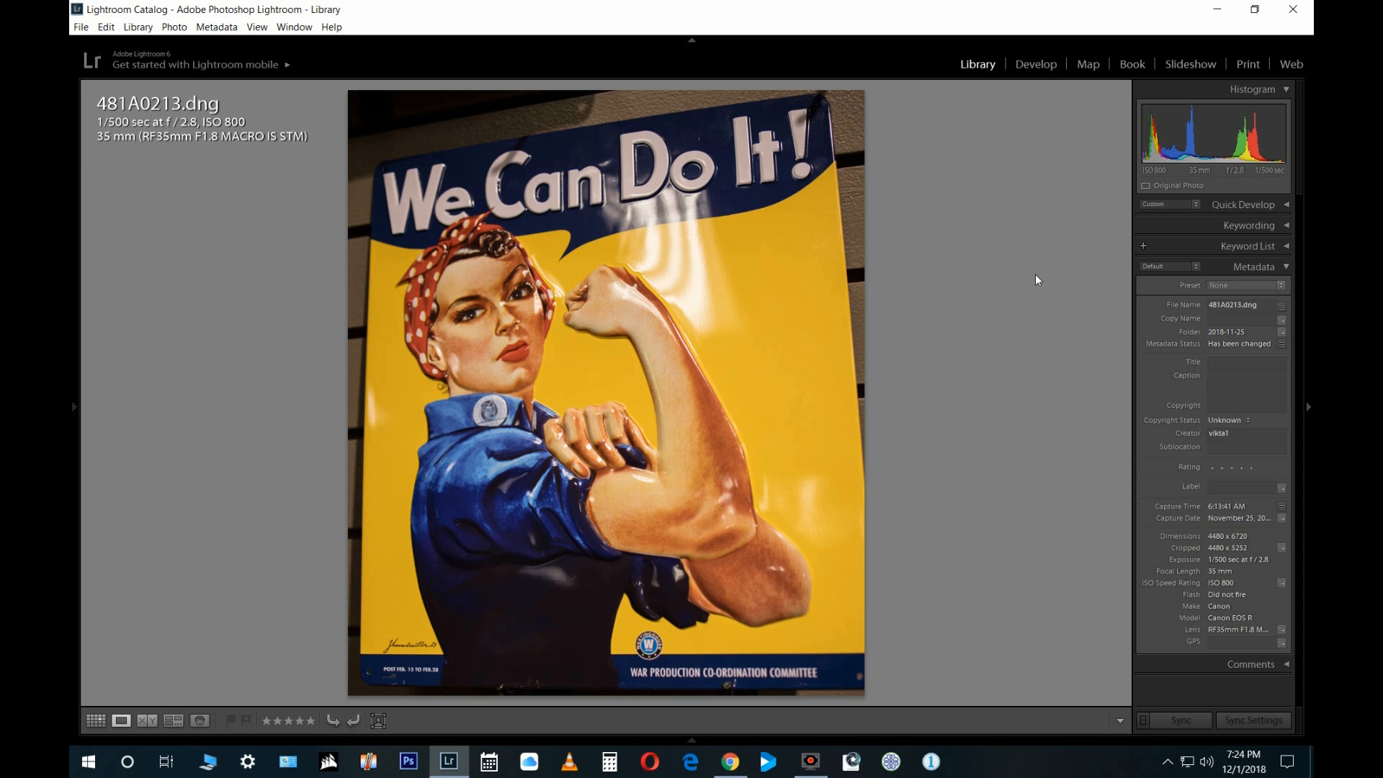
pyautogui.moveTo(1234, 618)
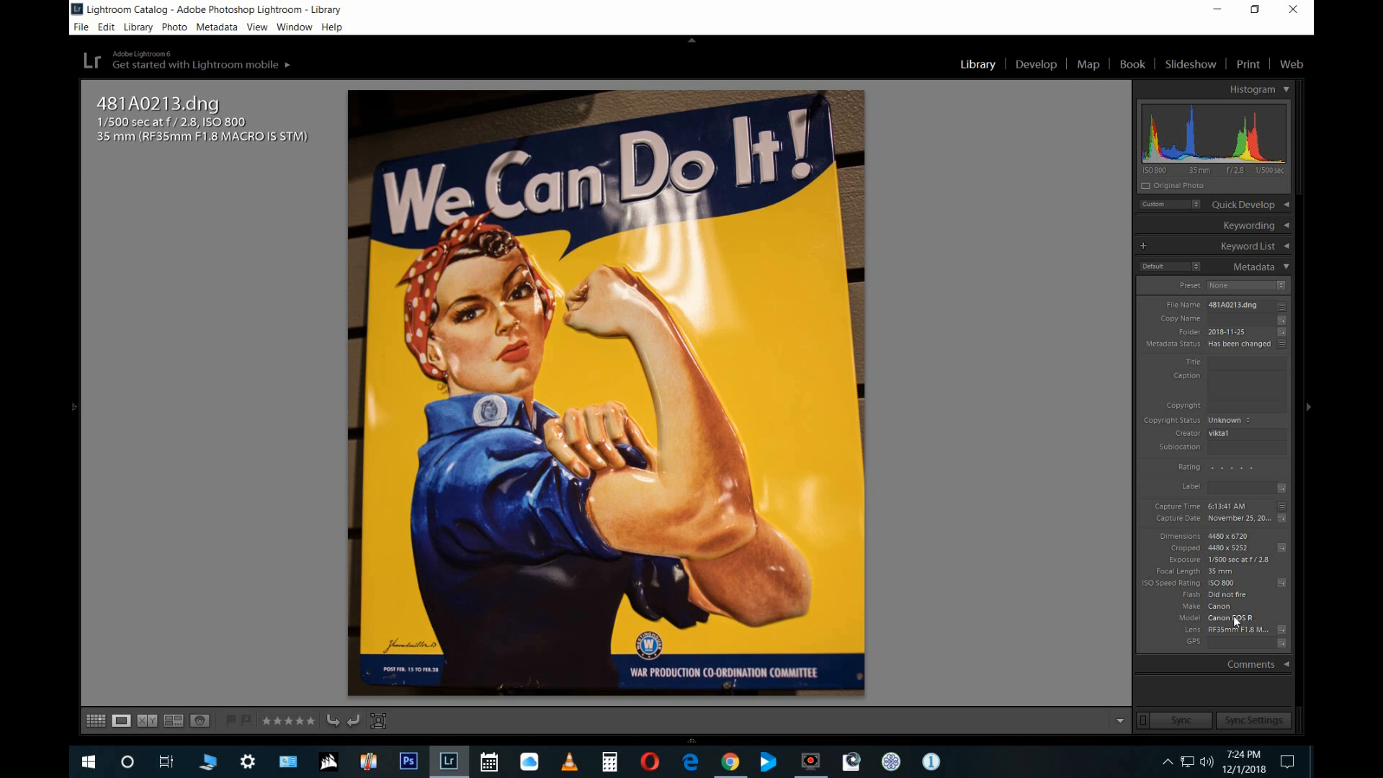
pyautogui.moveTo(1232, 618)
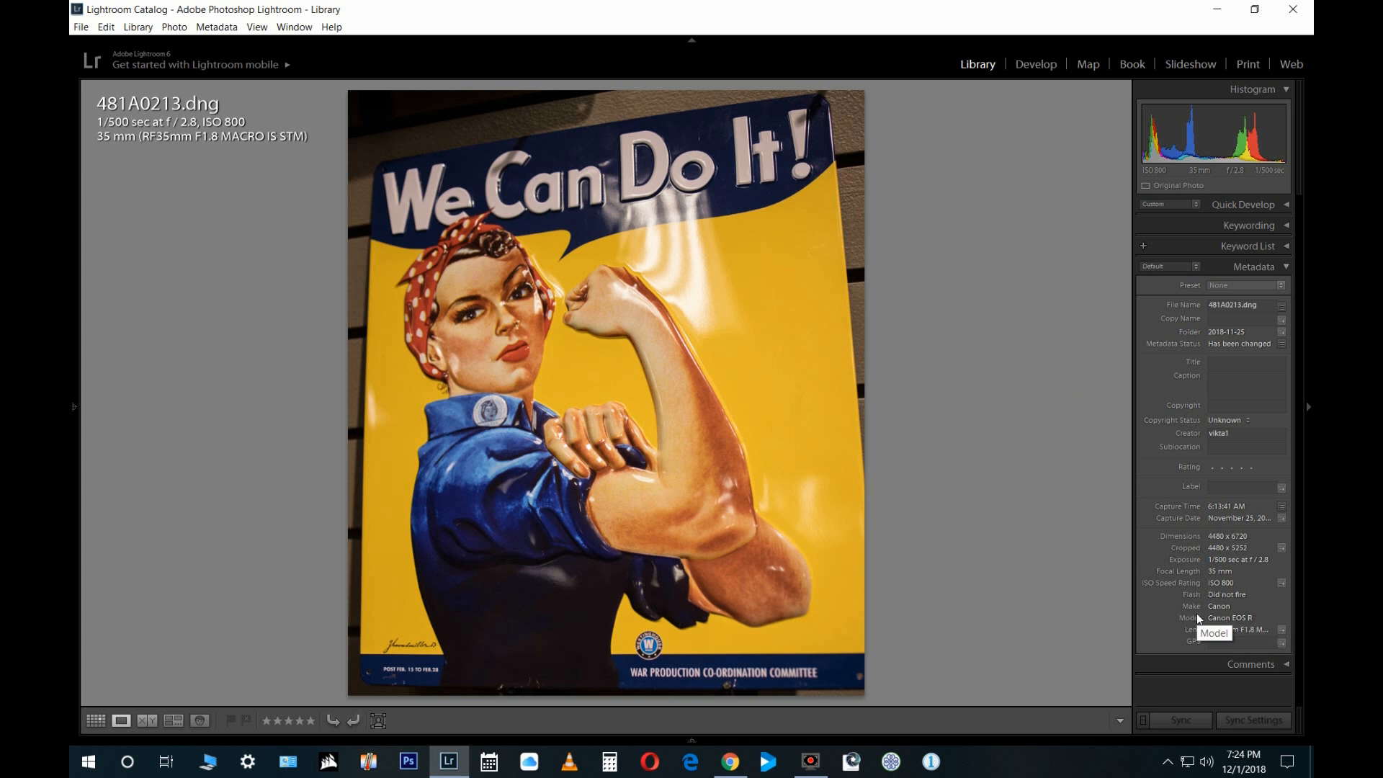
pyautogui.moveTo(1176, 182)
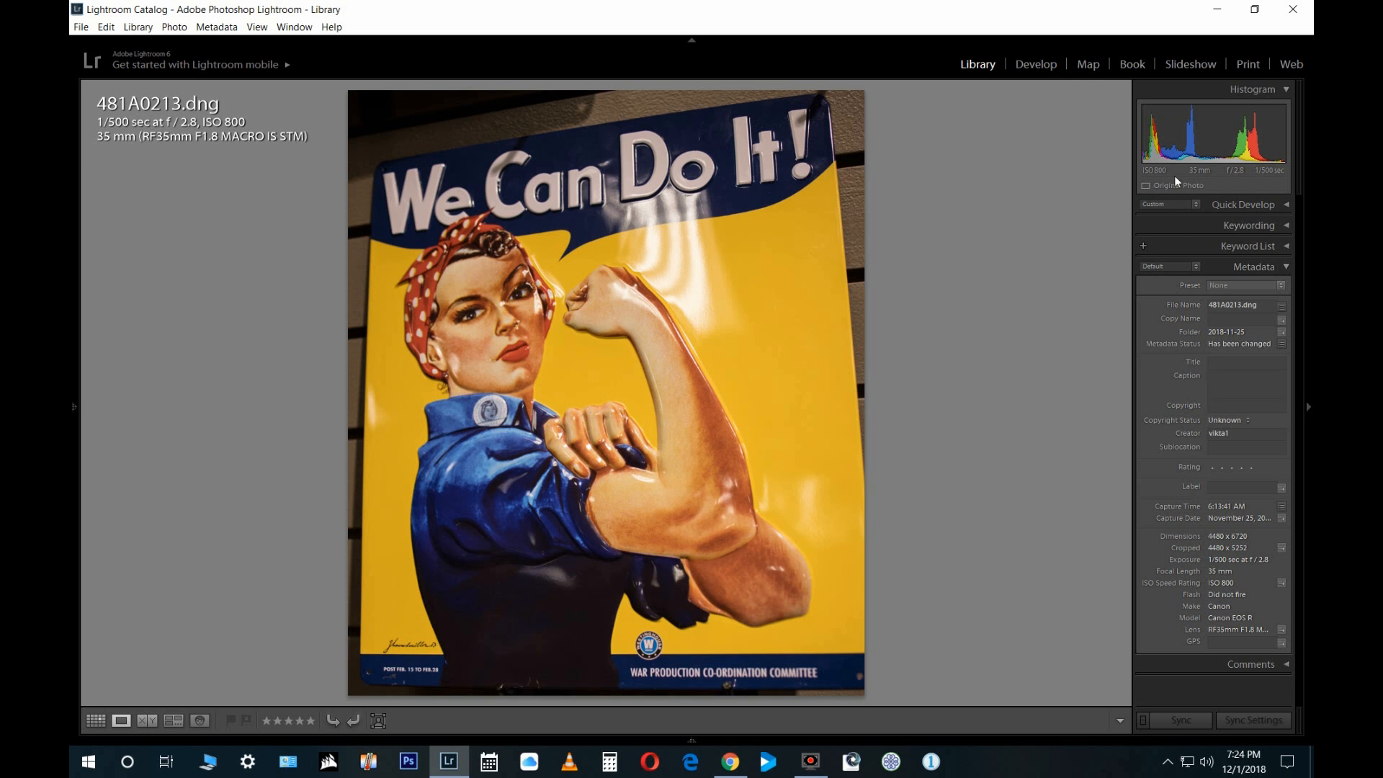
pyautogui.moveTo(1236, 171)
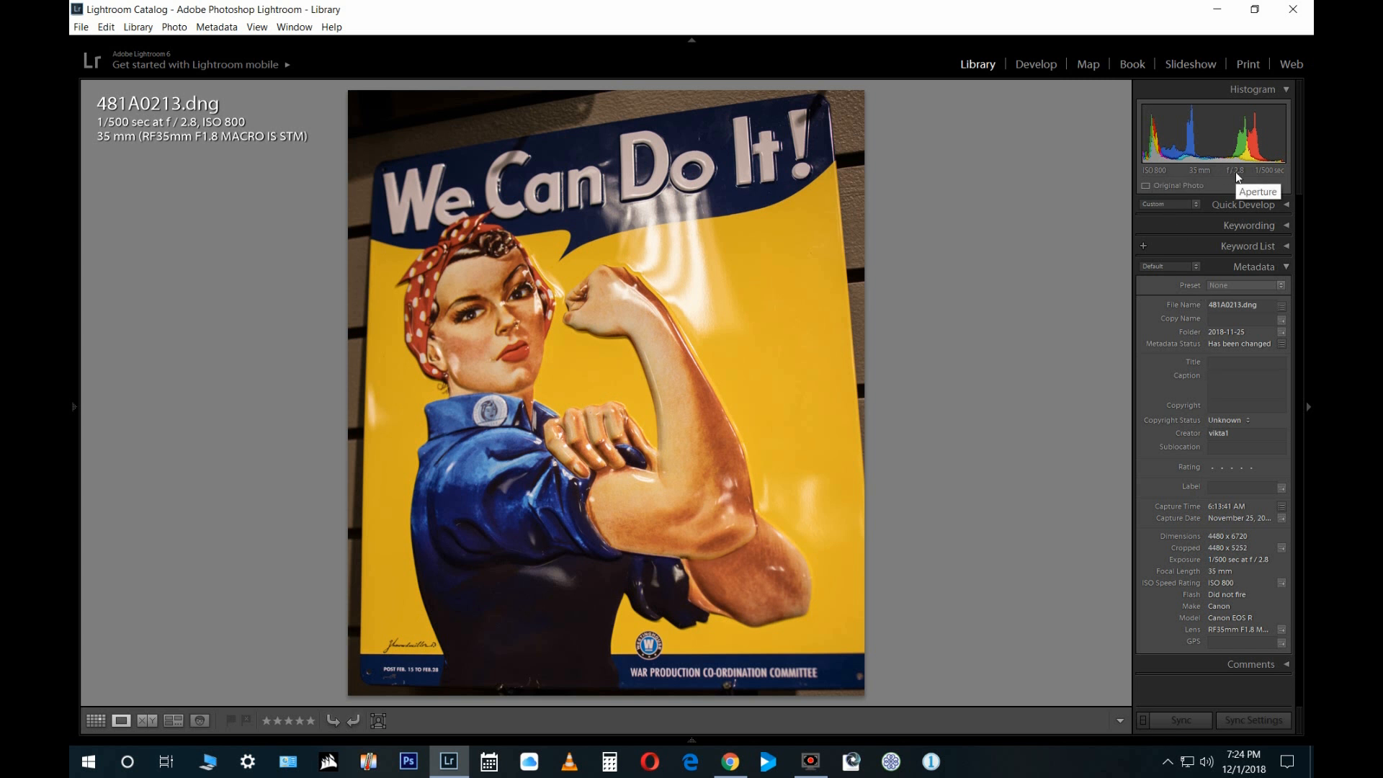
pyautogui.moveTo(121, 140)
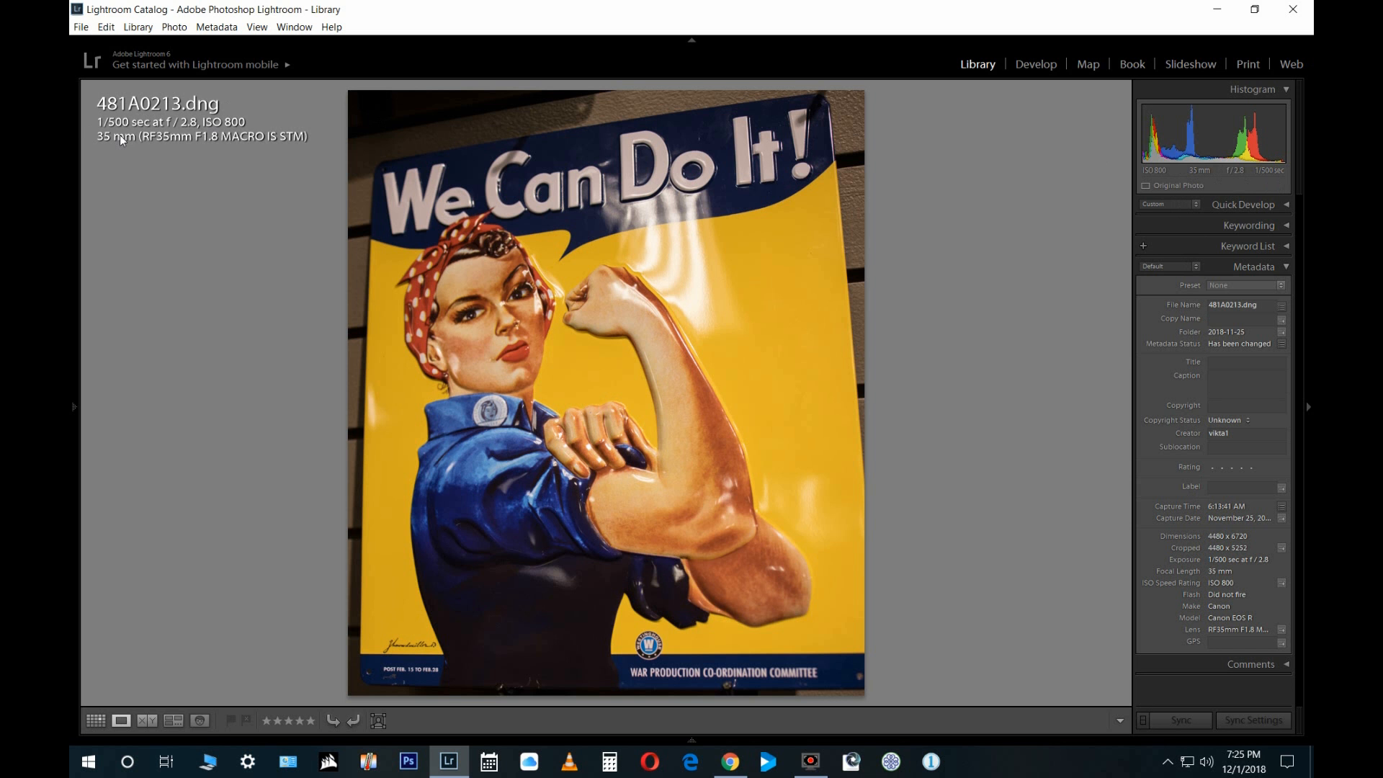
pyautogui.moveTo(229, 149)
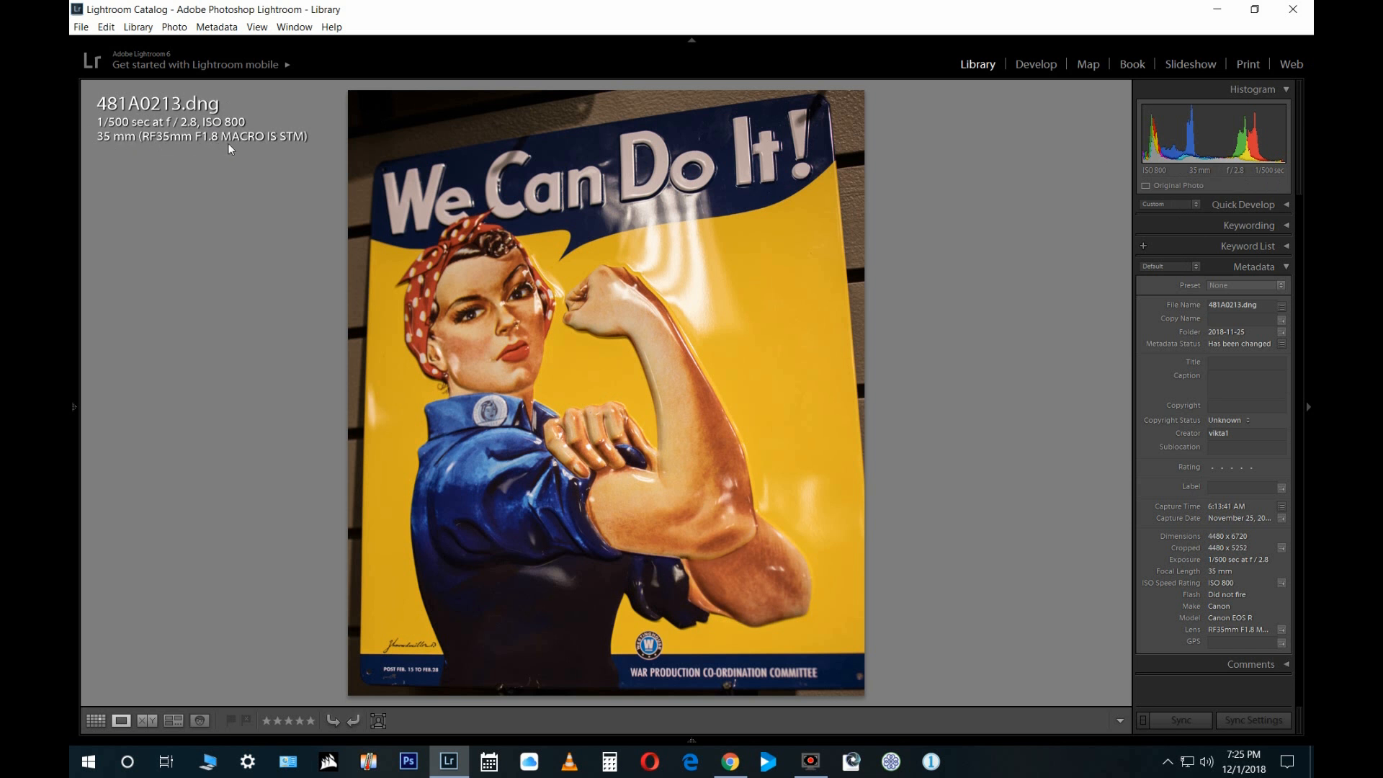
pyautogui.moveTo(315, 147)
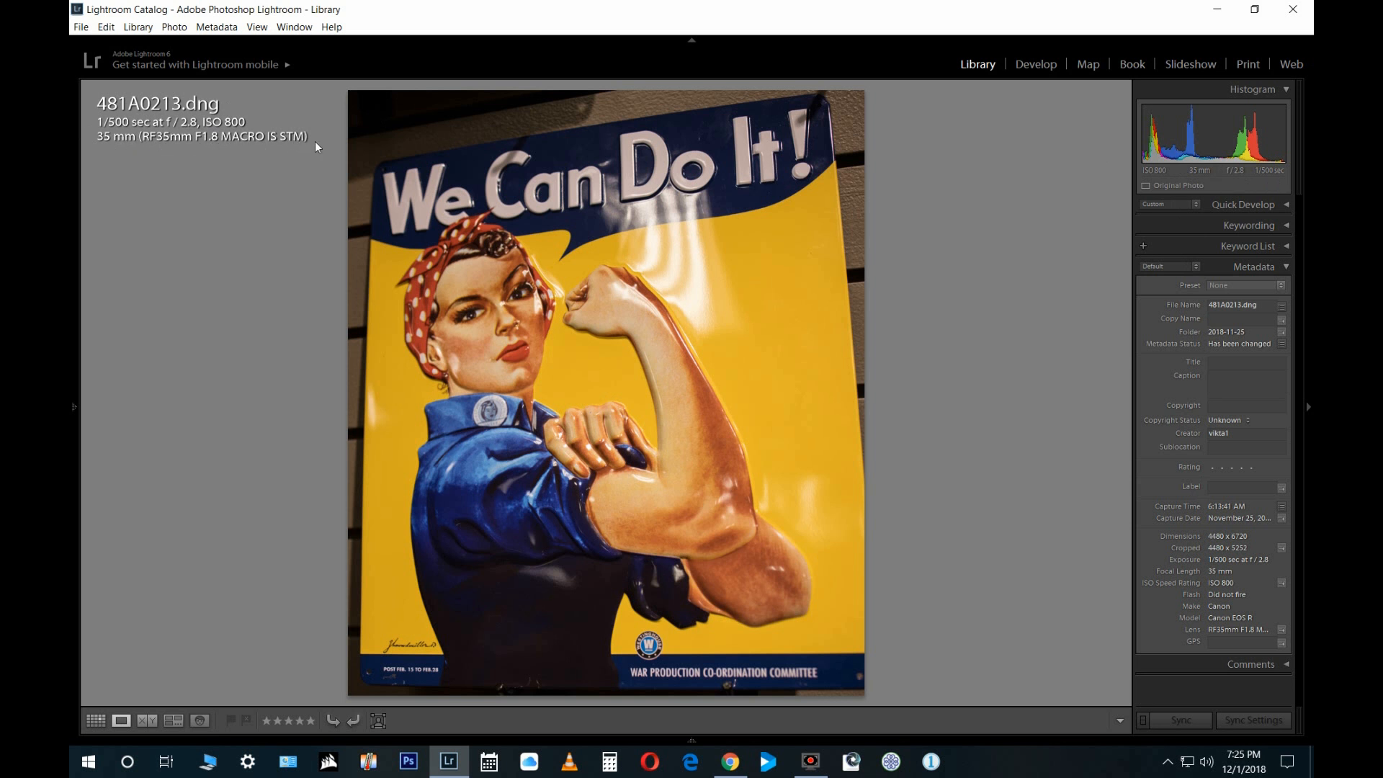
pyautogui.moveTo(628, 386)
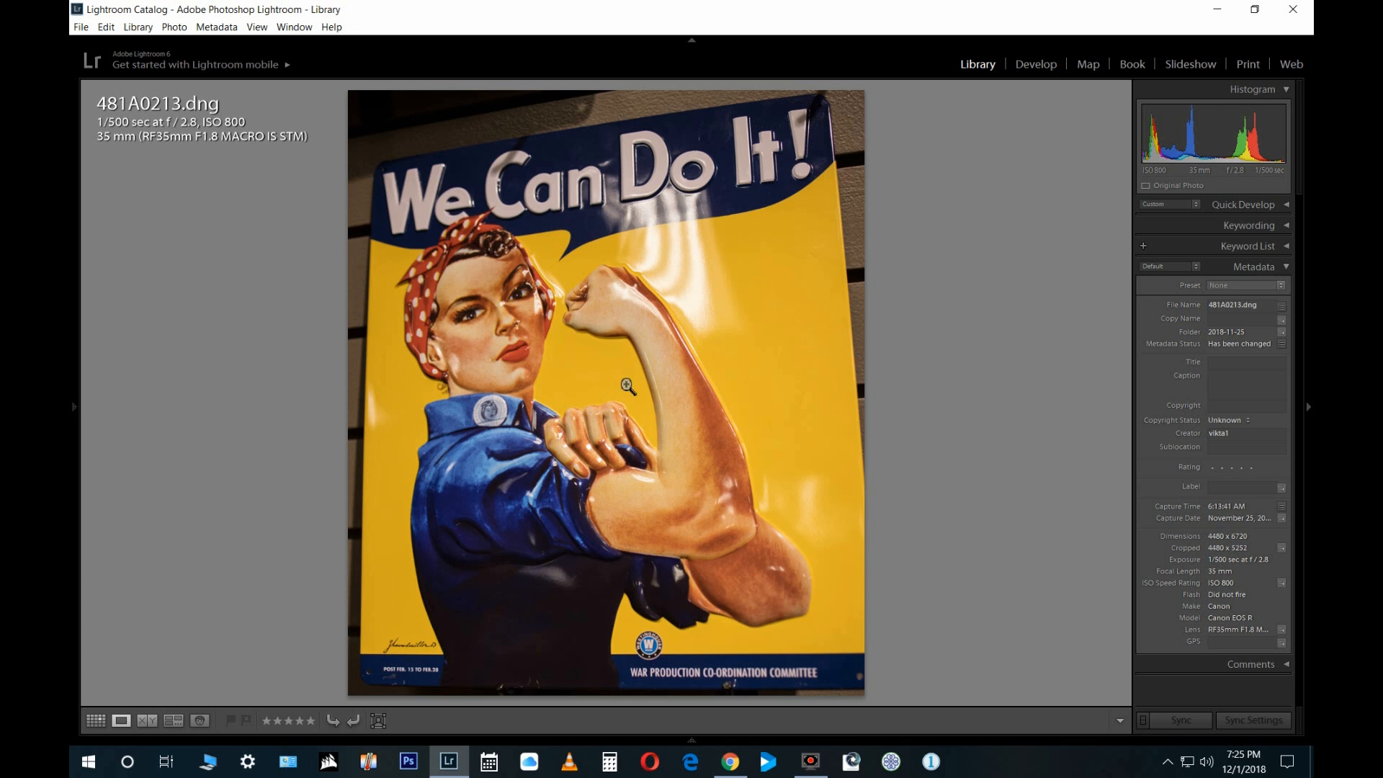
pyautogui.moveTo(711, 431)
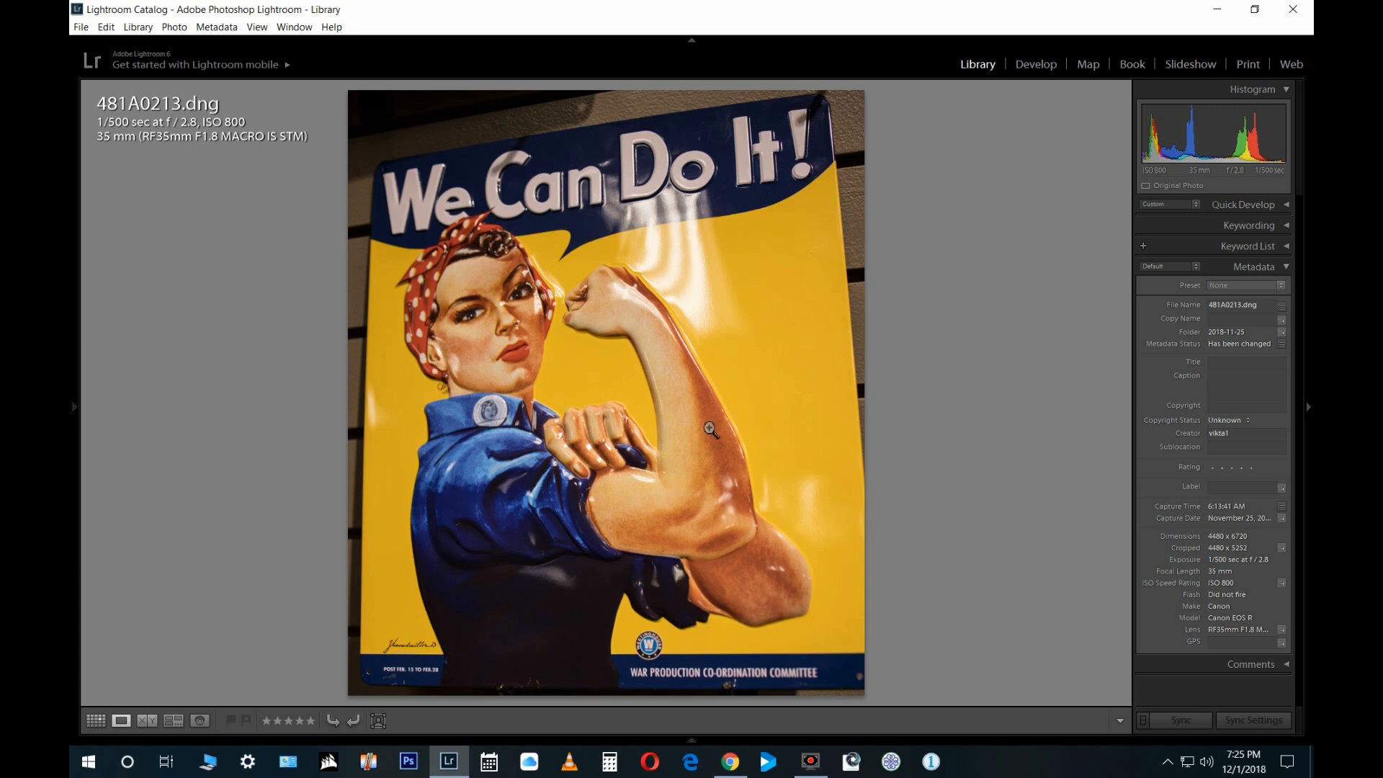
pyautogui.moveTo(697, 432)
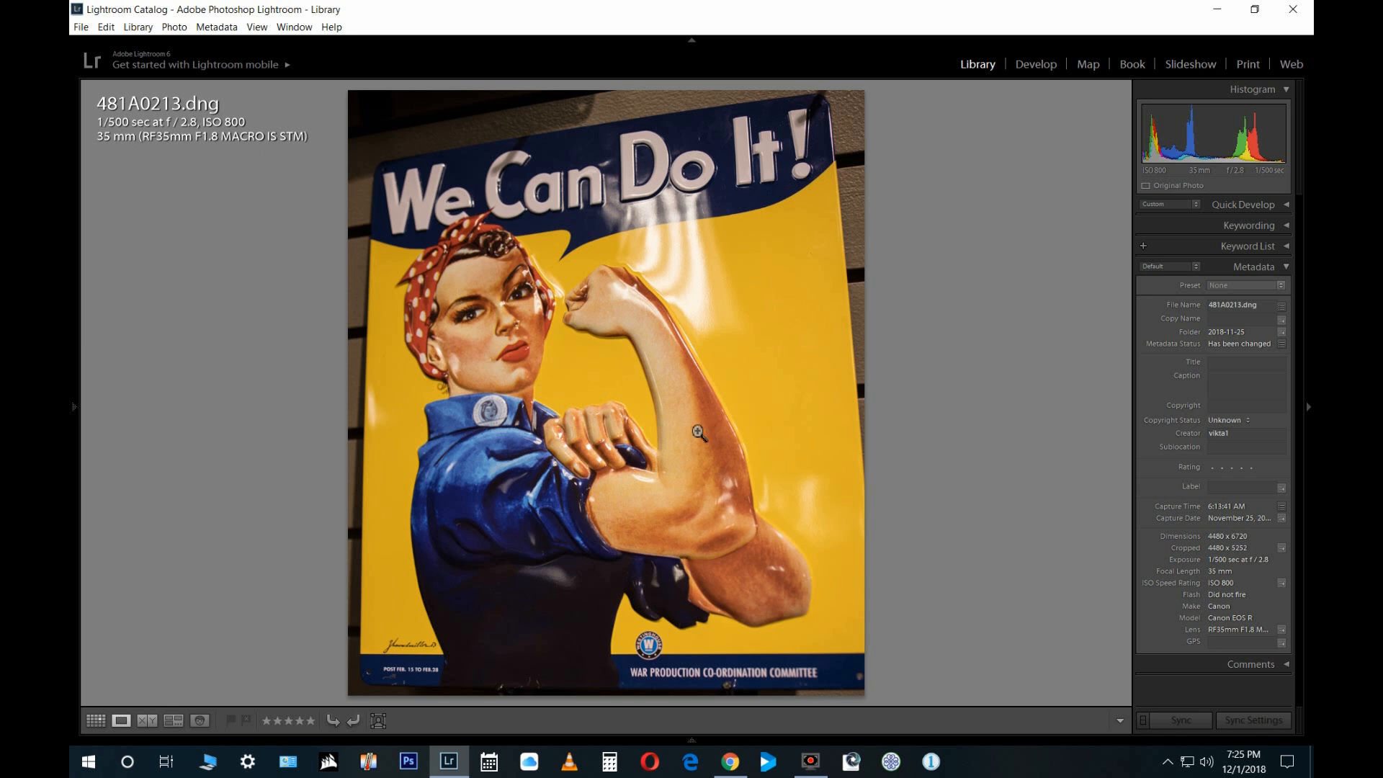
# Step: View the polar bear photo 481A0205.dng in Loupe, then return to the 29-photo grid
pyautogui.click(95, 721)
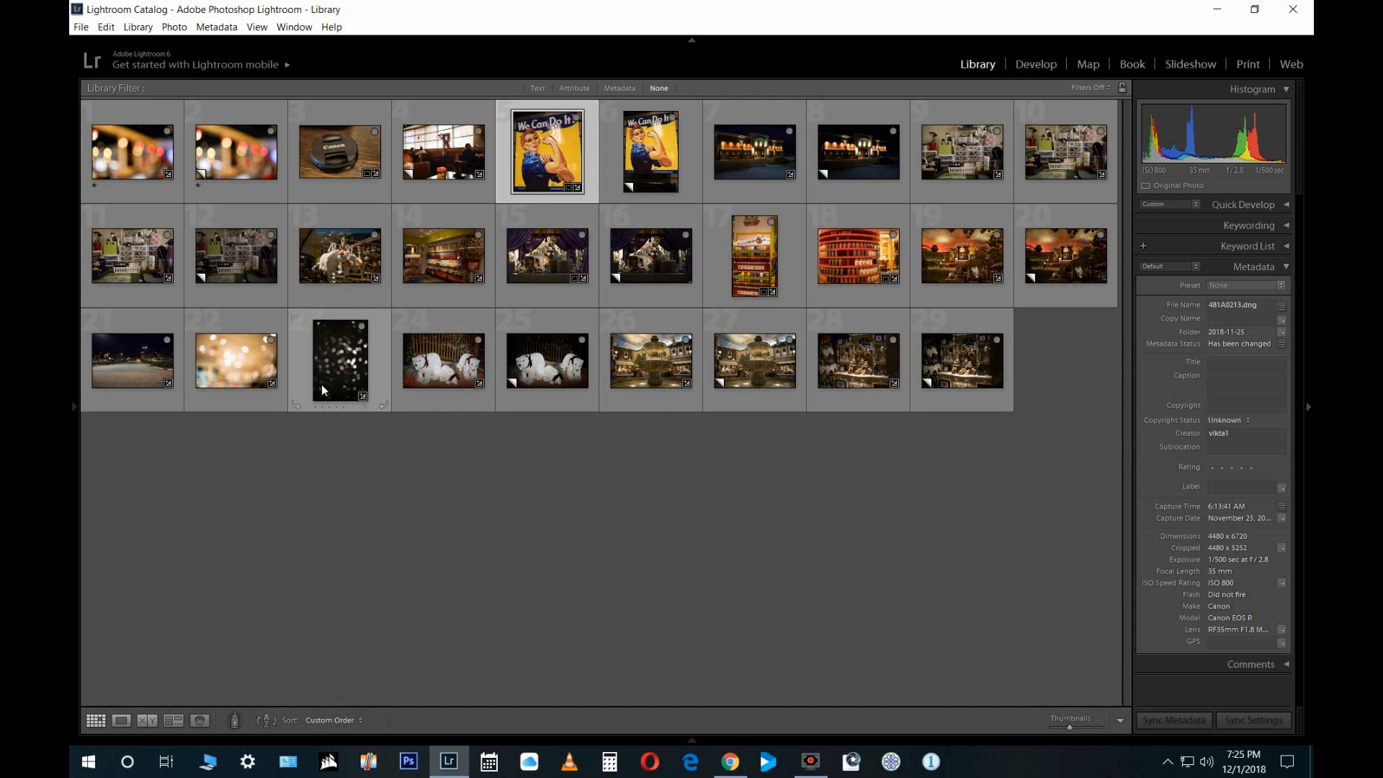
pyautogui.moveTo(949, 427)
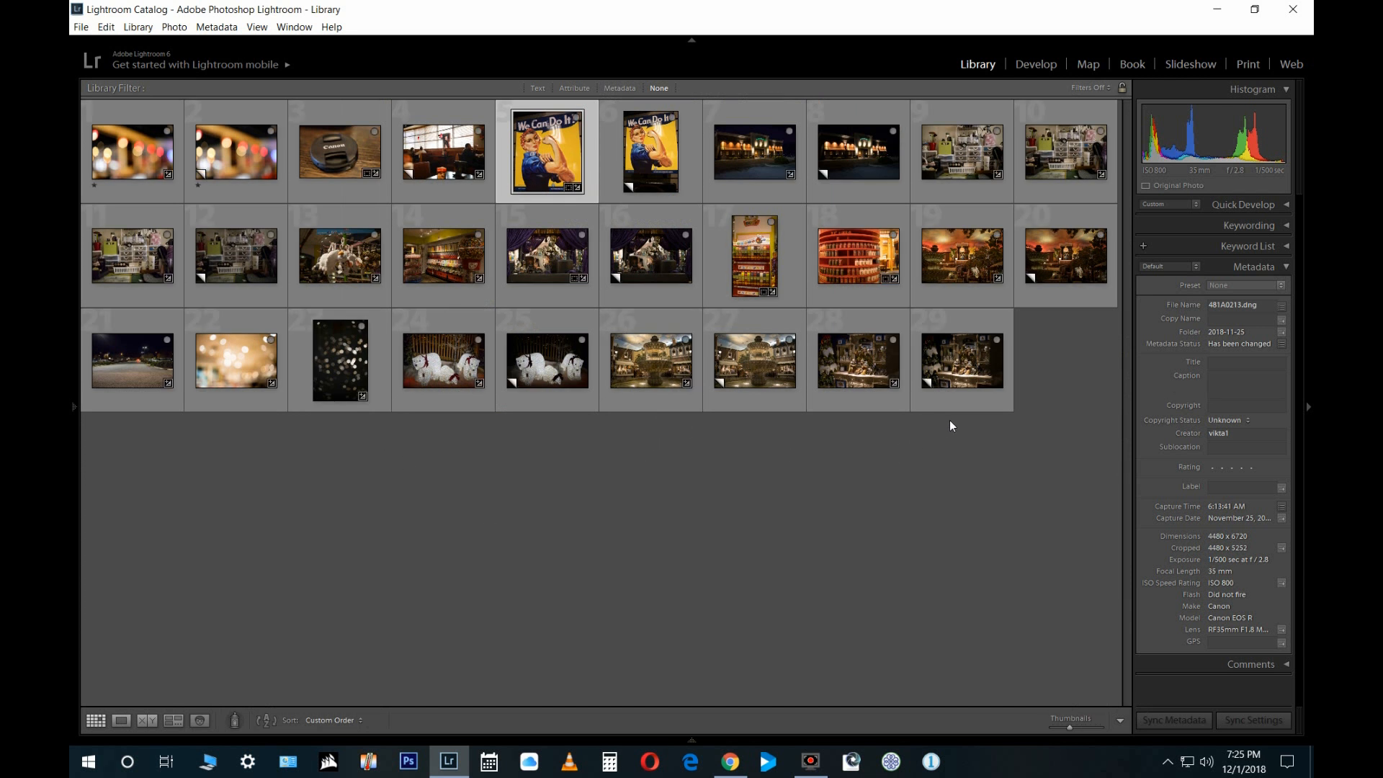
pyautogui.click(443, 360)
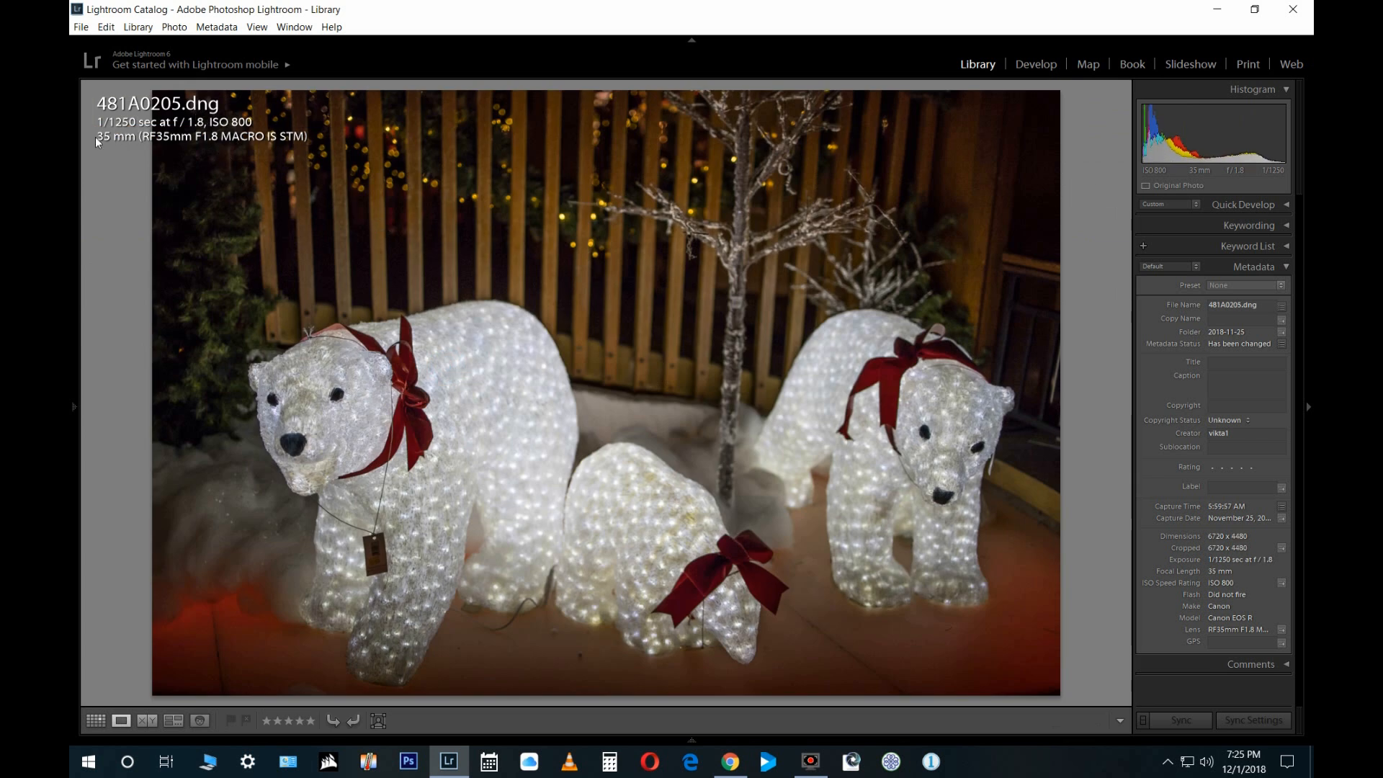
pyautogui.moveTo(376, 418)
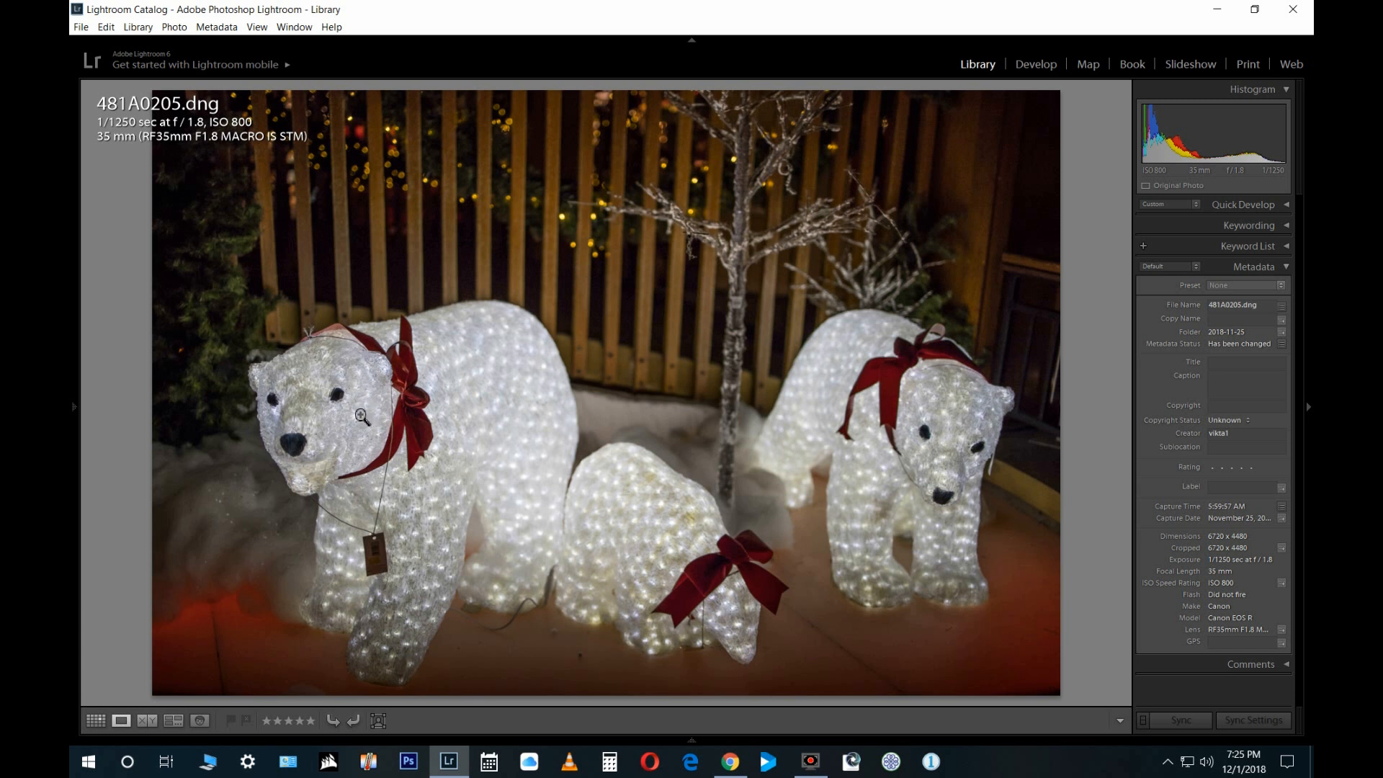
pyautogui.moveTo(353, 416)
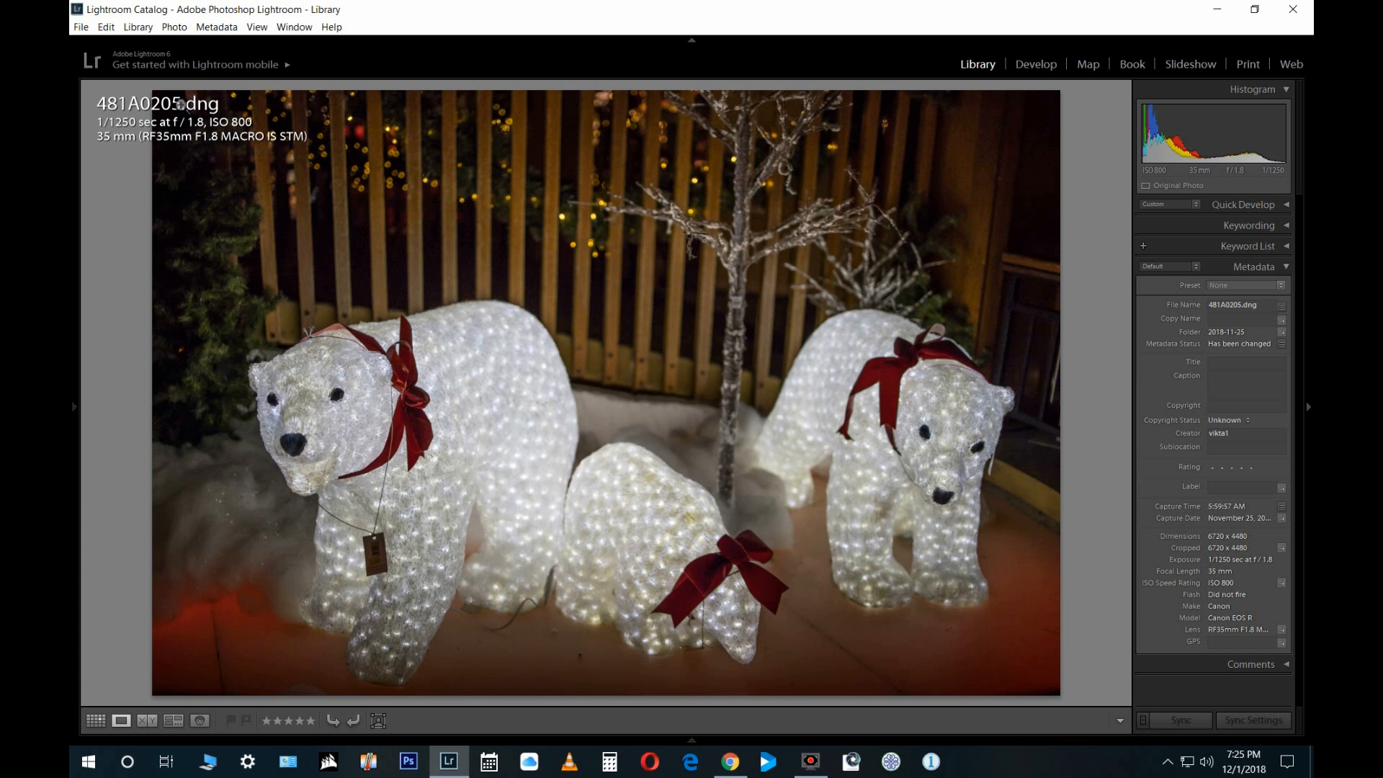
pyautogui.moveTo(361, 361)
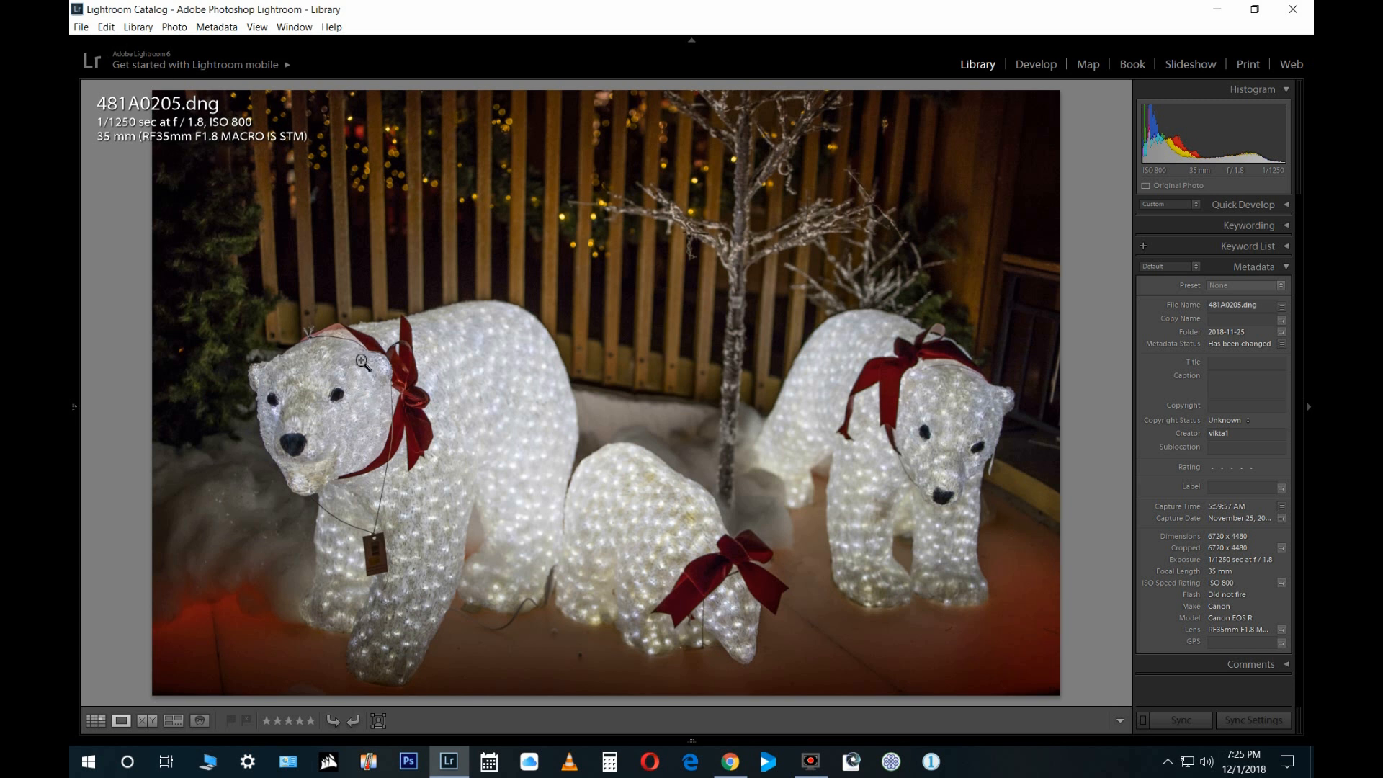
pyautogui.click(95, 720)
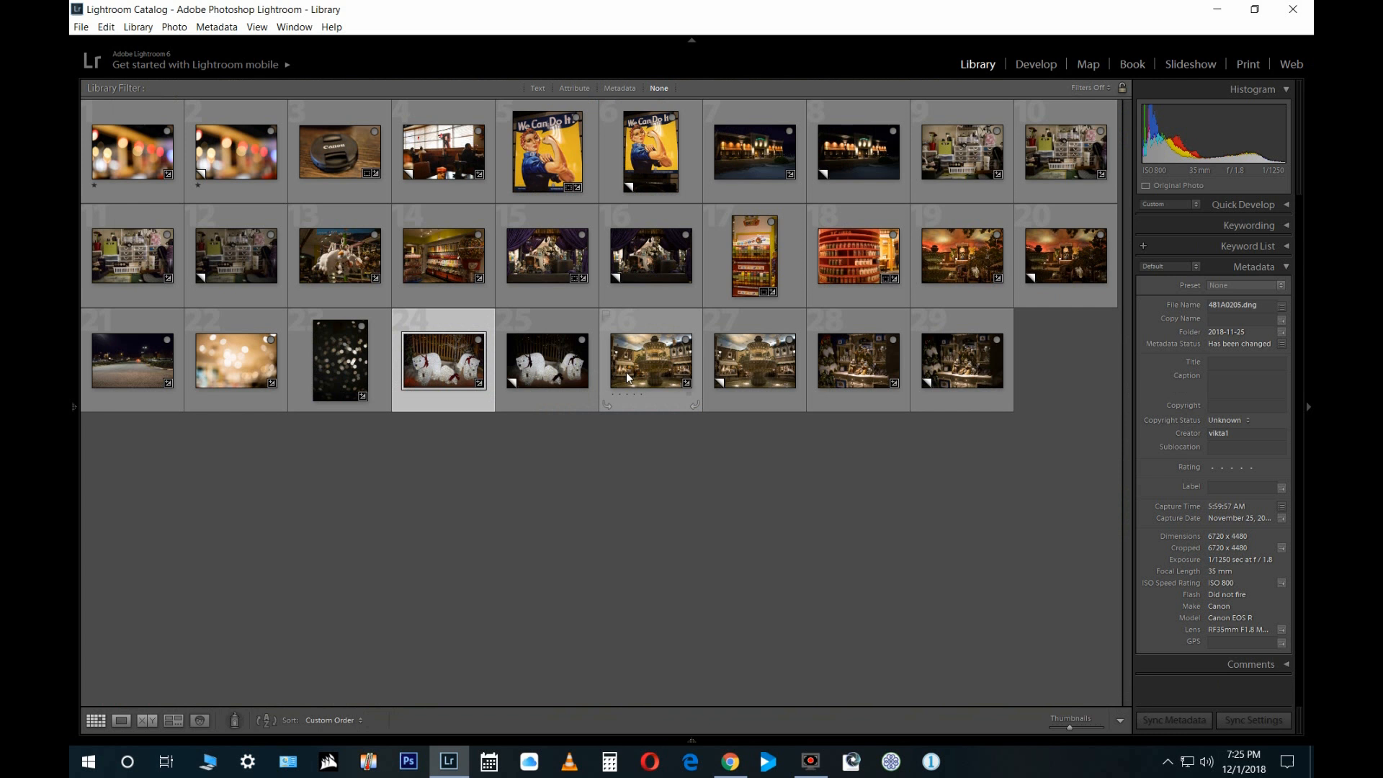
# Step: Open the bokeh lights photo 481A0112.JPG full-size in Loupe view
pyautogui.click(132, 151)
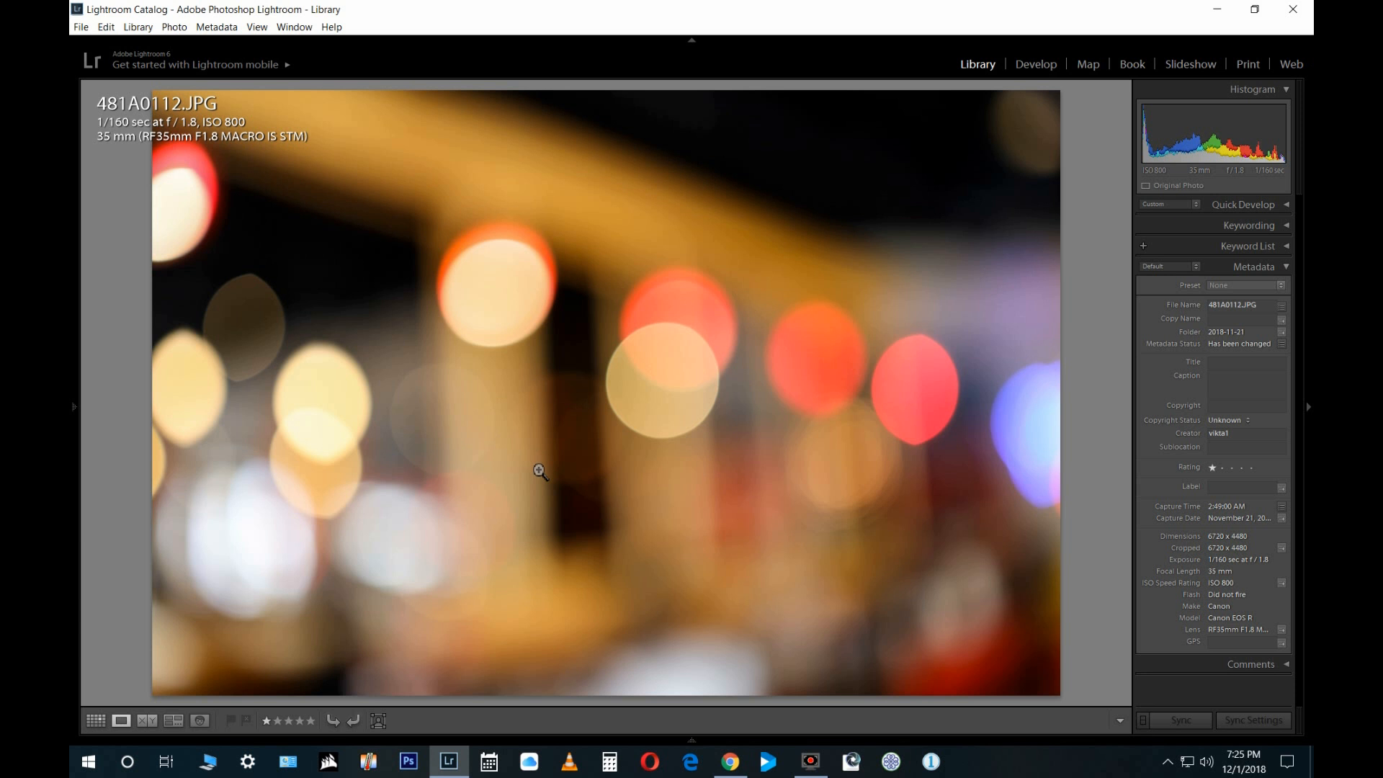
pyautogui.moveTo(701, 463)
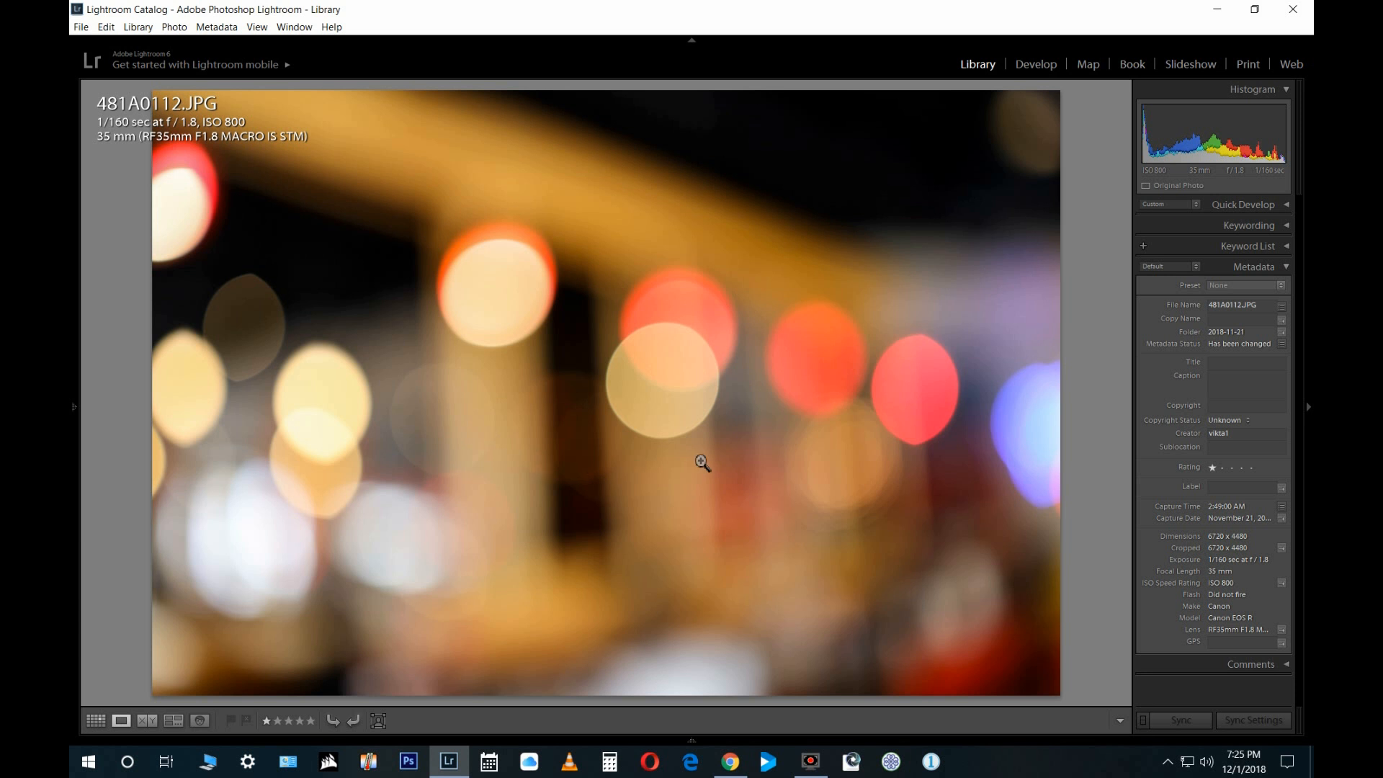
pyautogui.moveTo(686, 445)
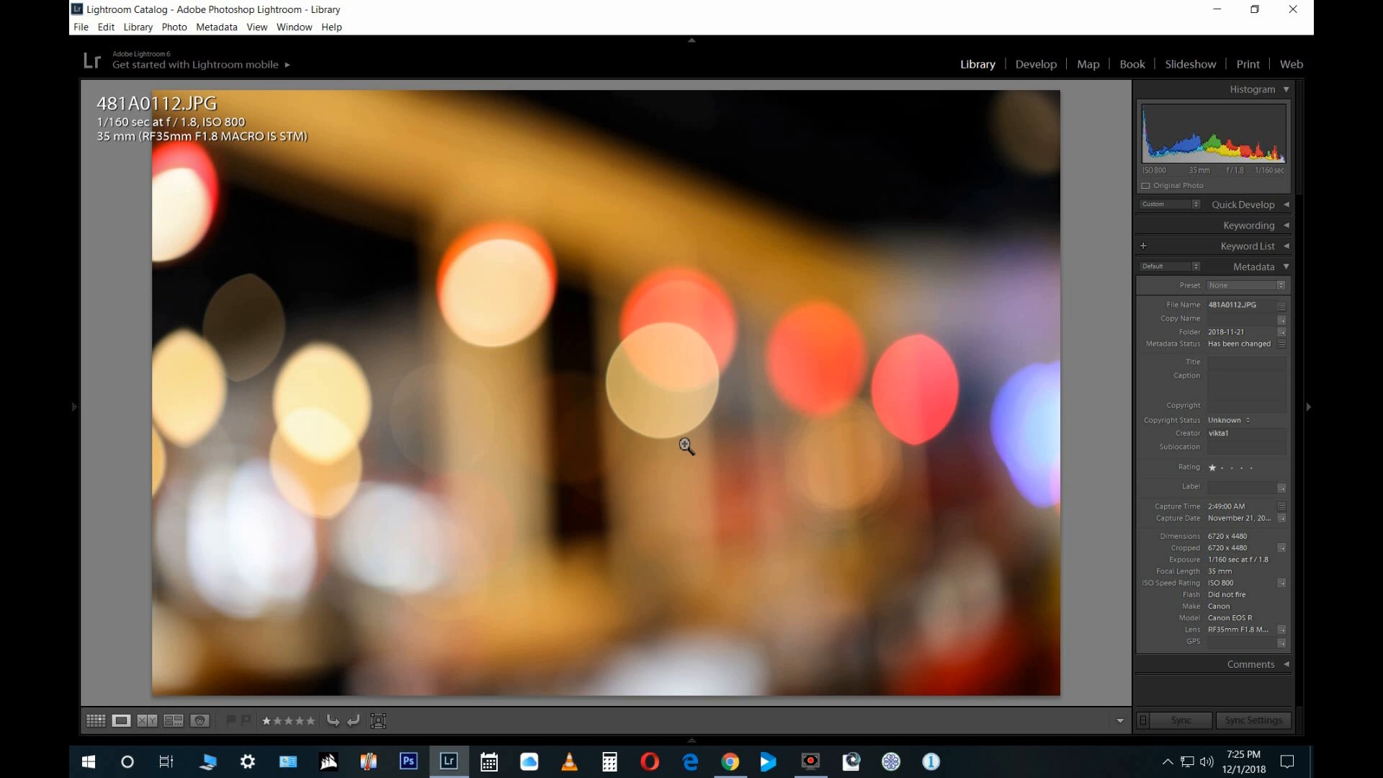
pyautogui.moveTo(663, 517)
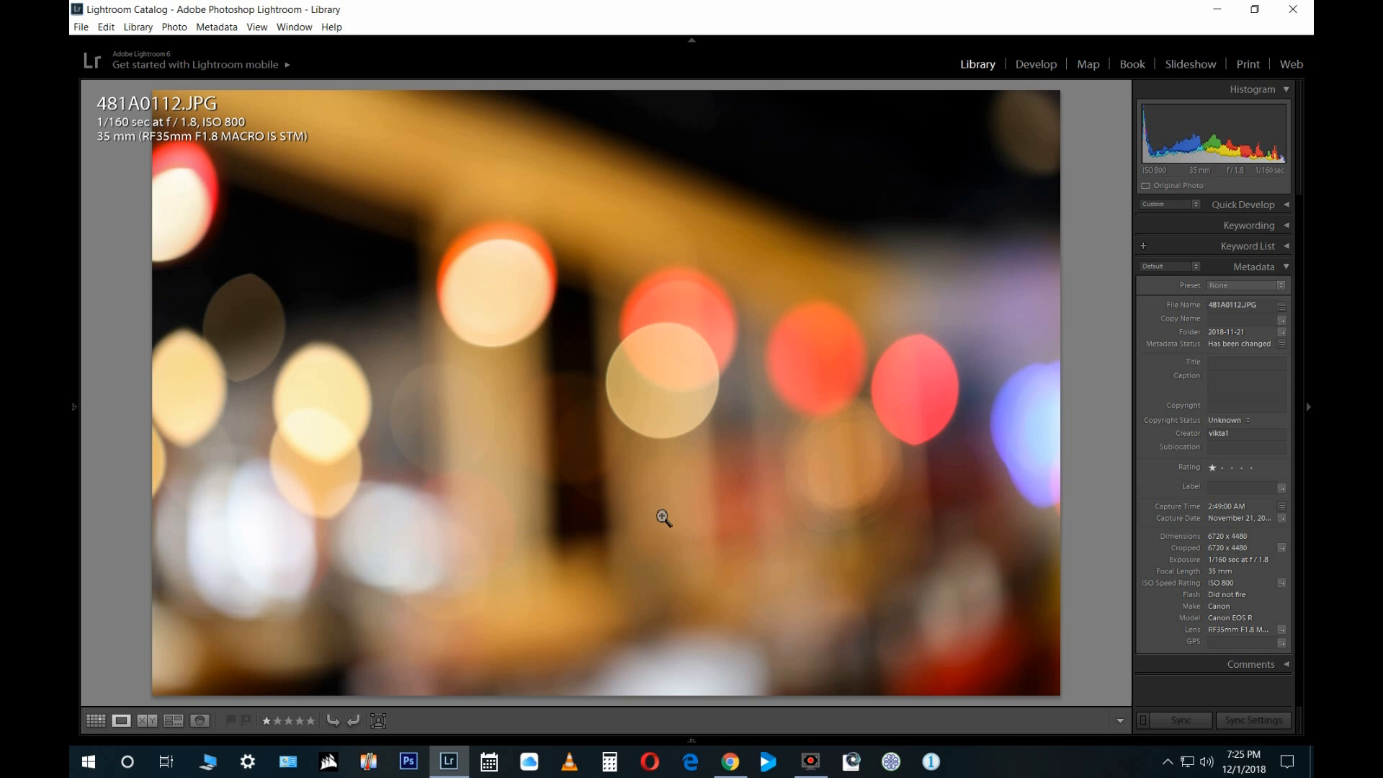
pyautogui.moveTo(585, 519)
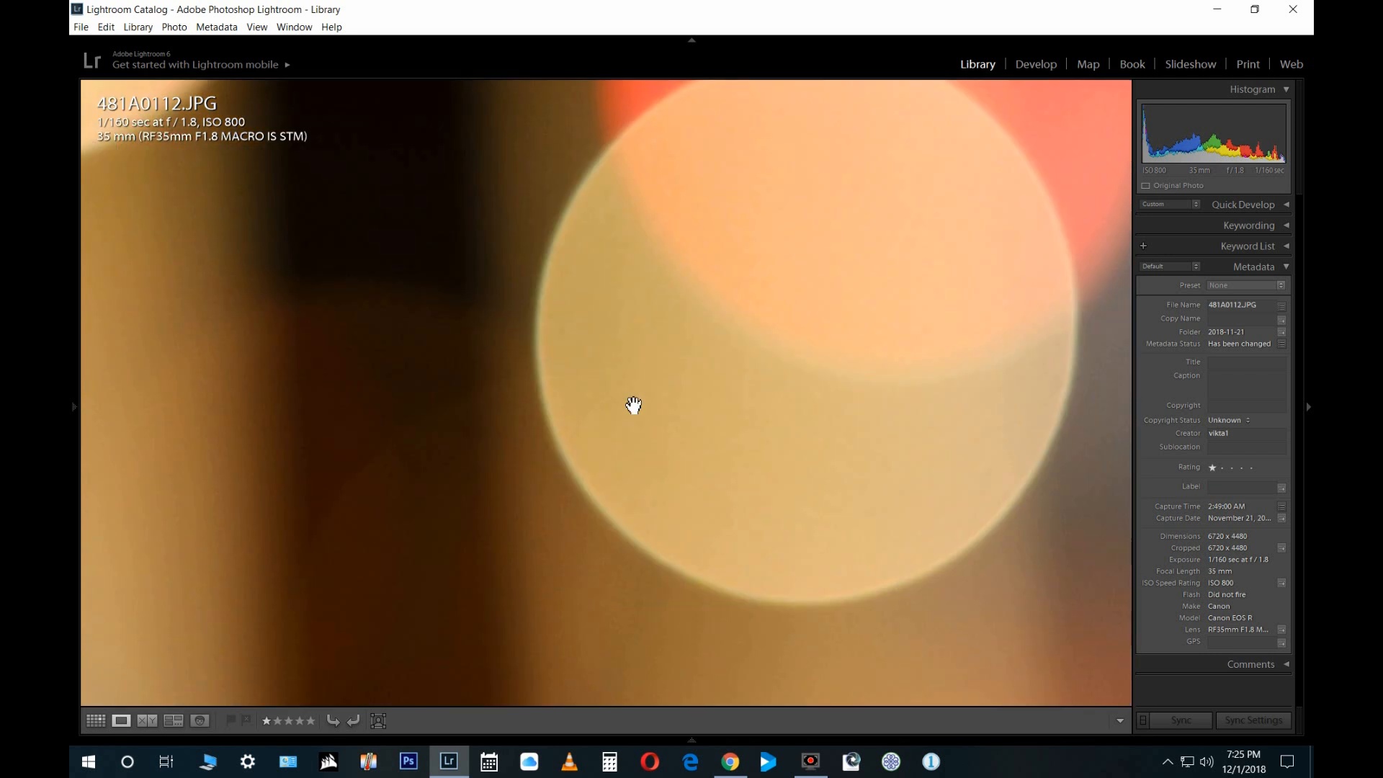
# Step: Pan around the magnified bokeh highlights of 481A0112.JPG, then zoom back to fit
pyautogui.click(633, 404)
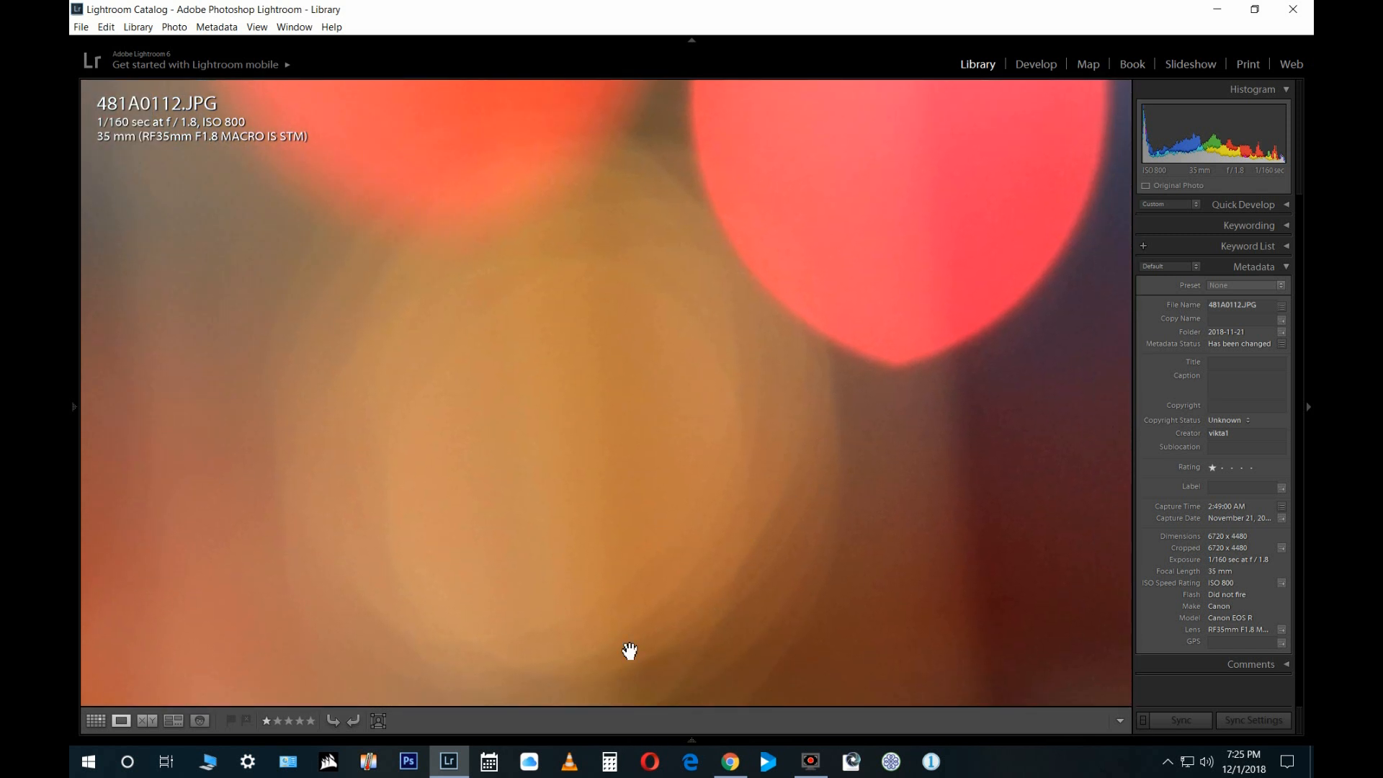
pyautogui.moveTo(615, 311)
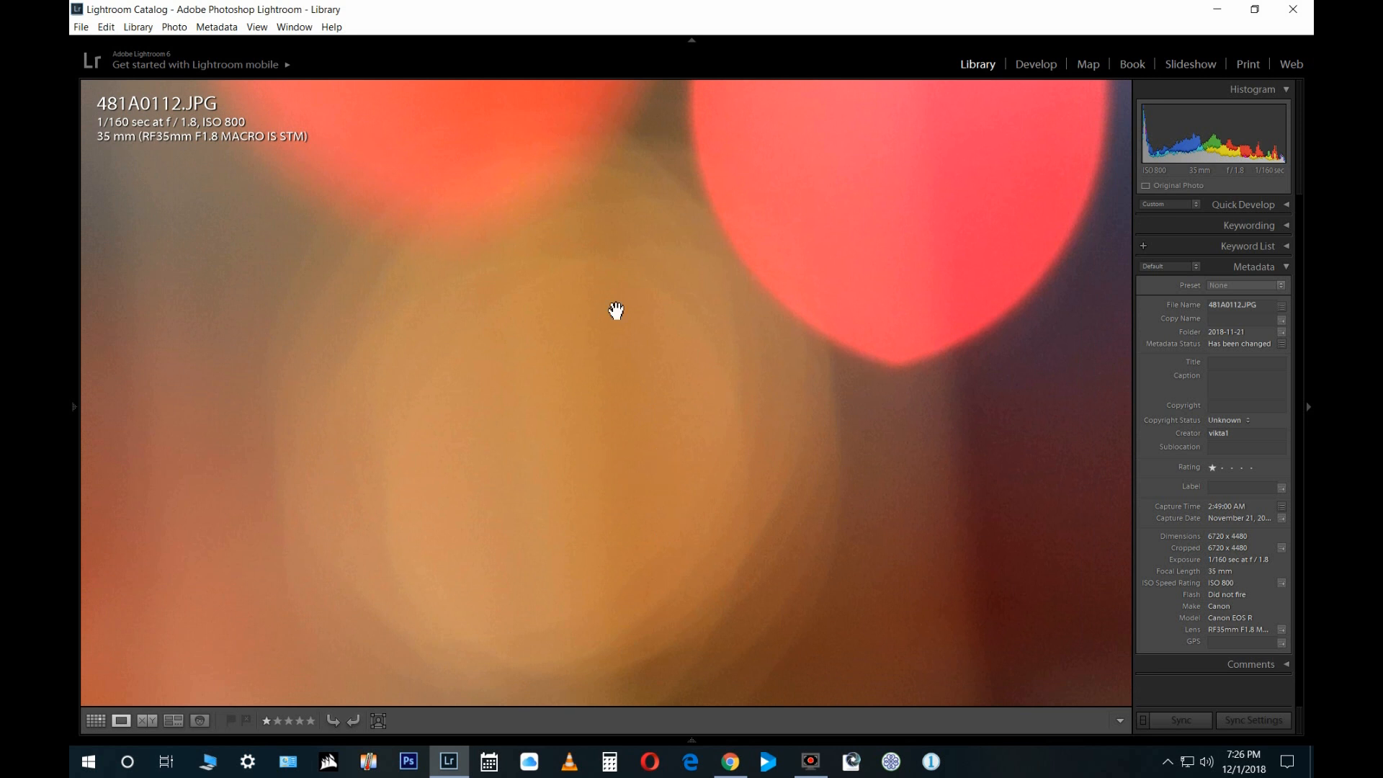
pyautogui.click(615, 310)
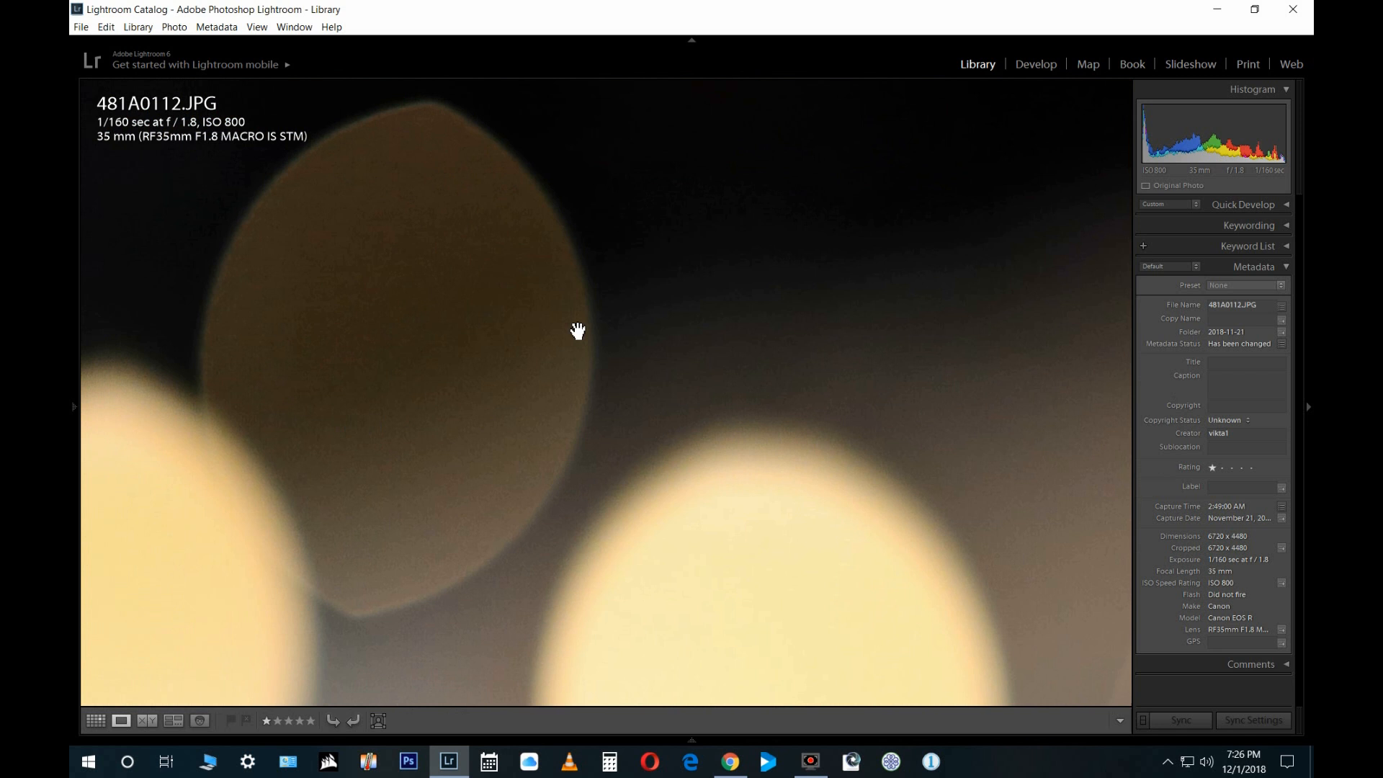
pyautogui.moveTo(466, 472)
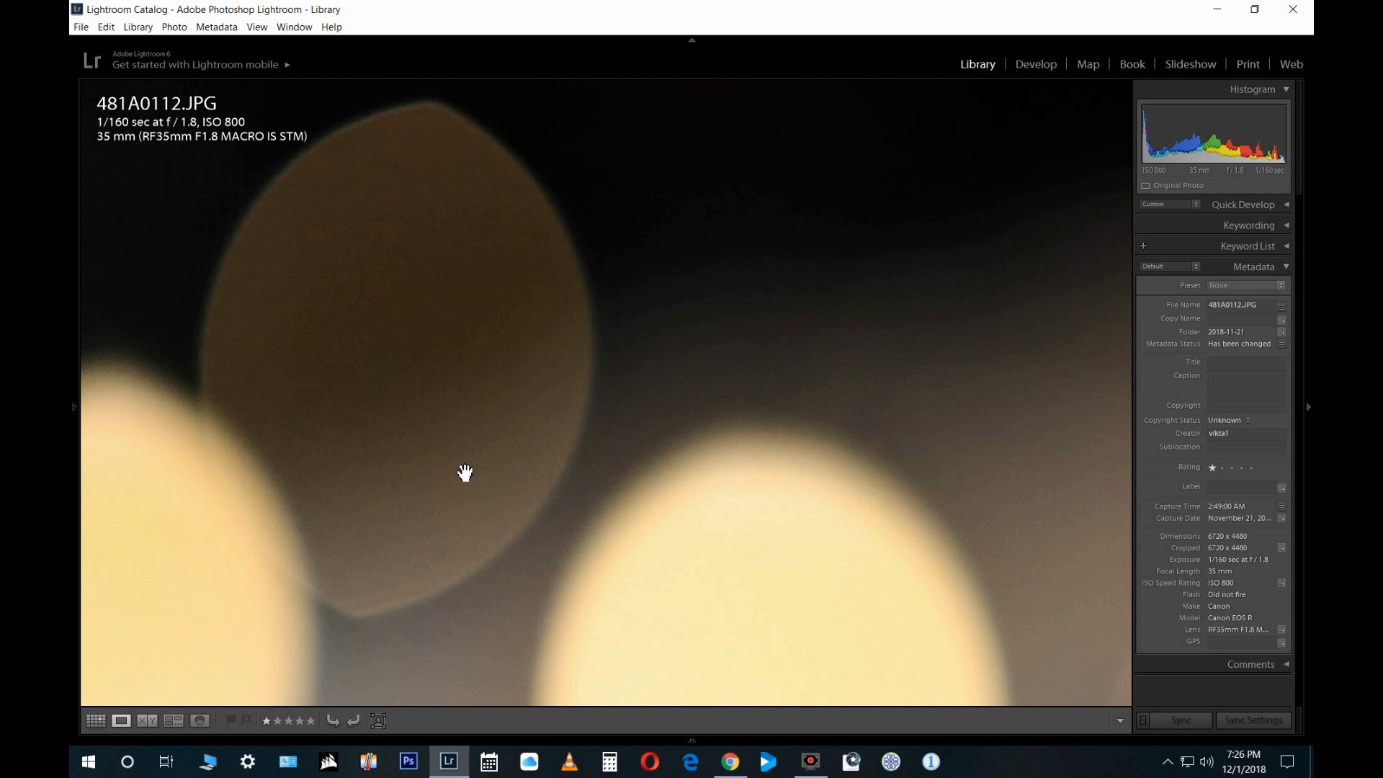
pyautogui.click(465, 473)
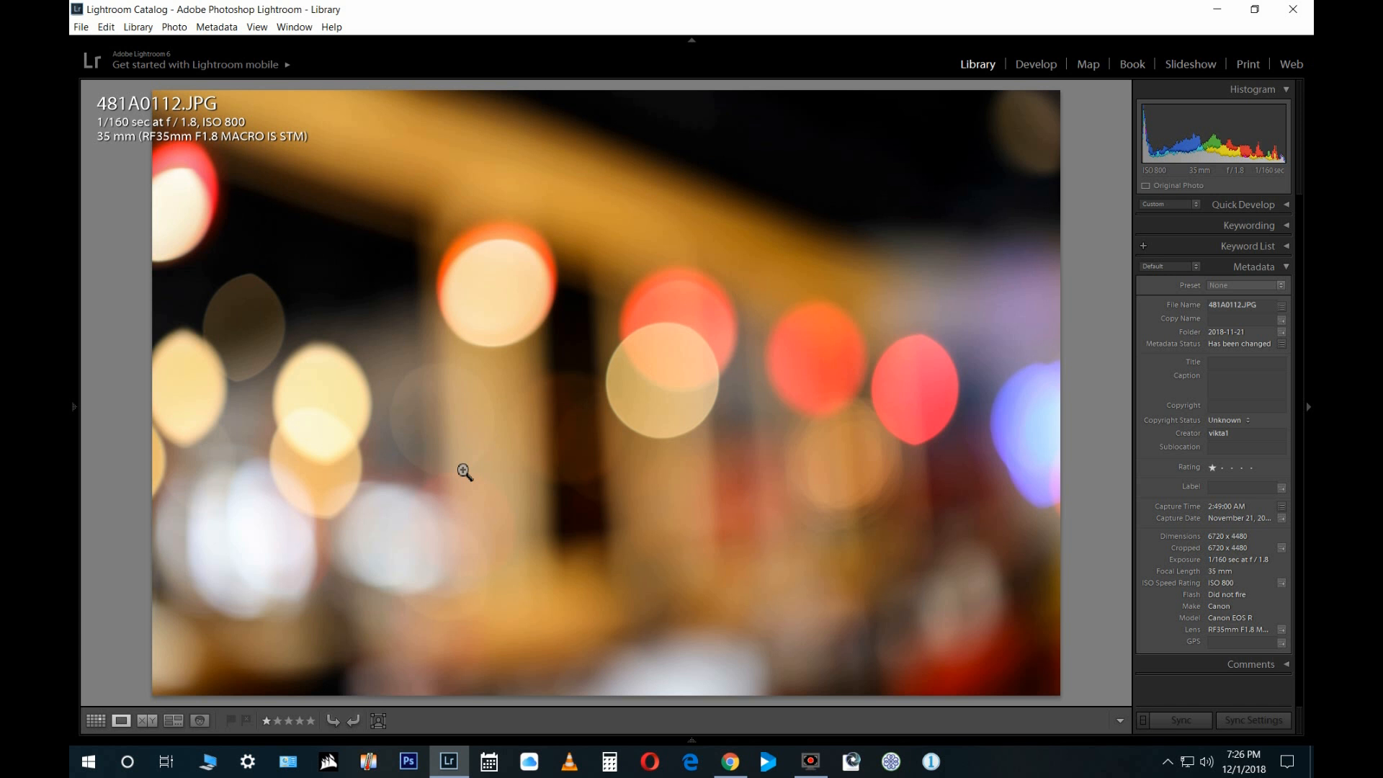
pyautogui.moveTo(620, 504)
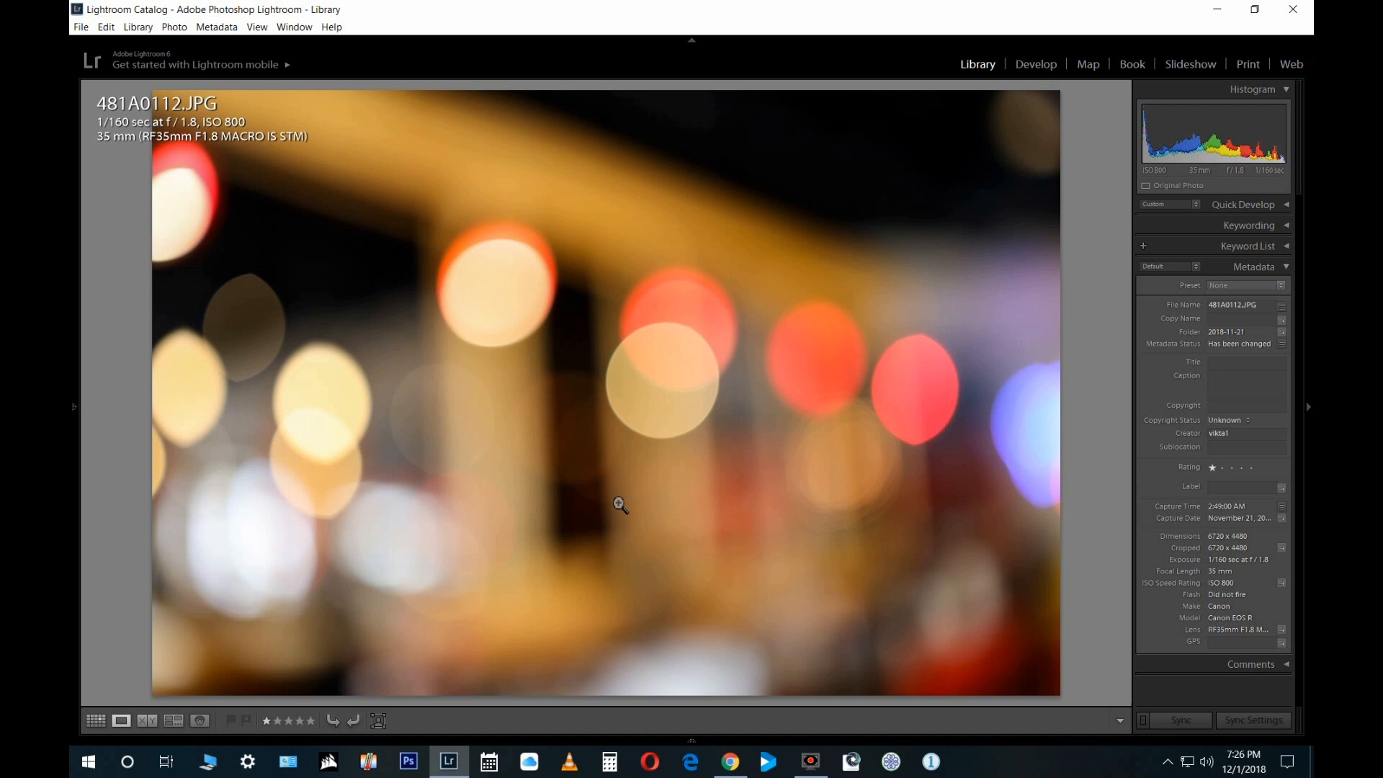
# Step: Minimize Lightroom so the Windows desktop shows
pyautogui.click(1217, 10)
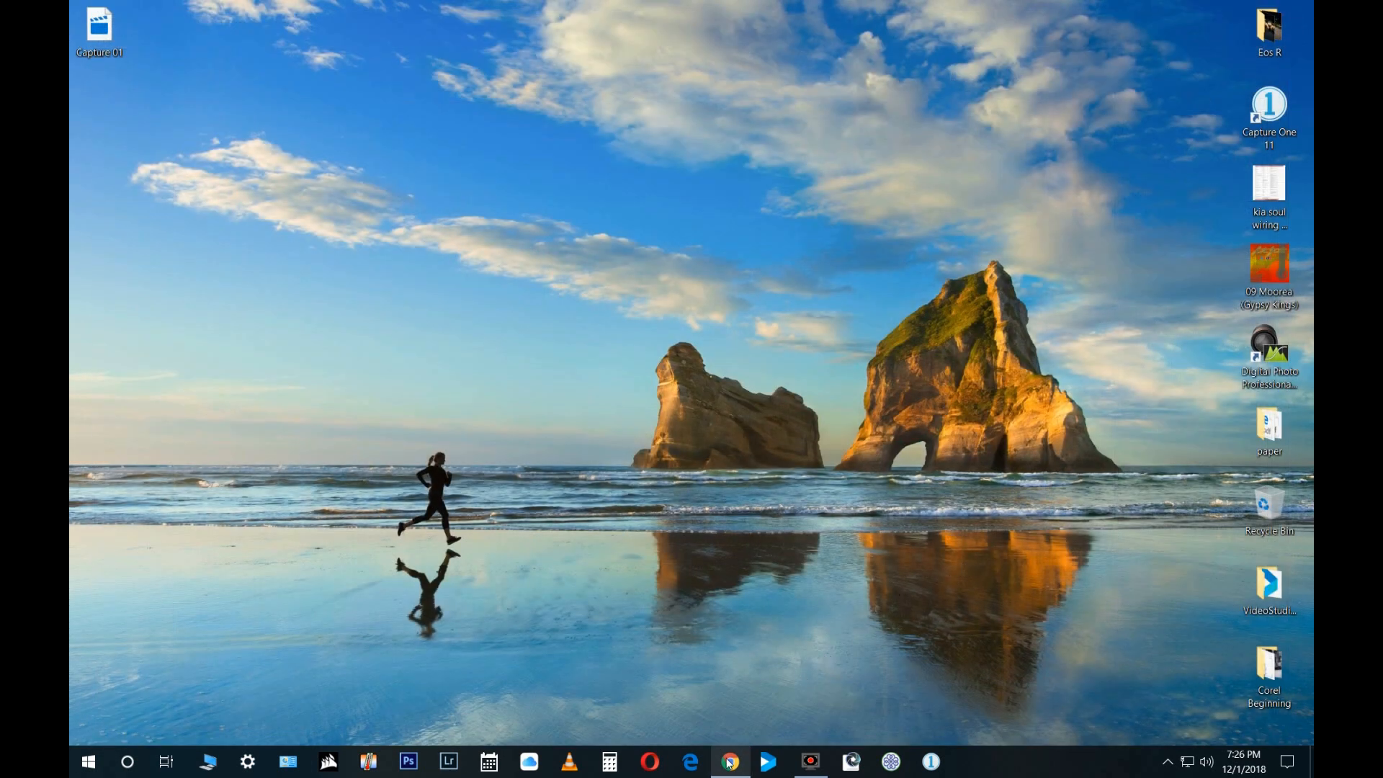
# Step: In Chrome, search adobe.com for 'dng' and open the Digital Negative (DNG) format page
pyautogui.click(729, 761)
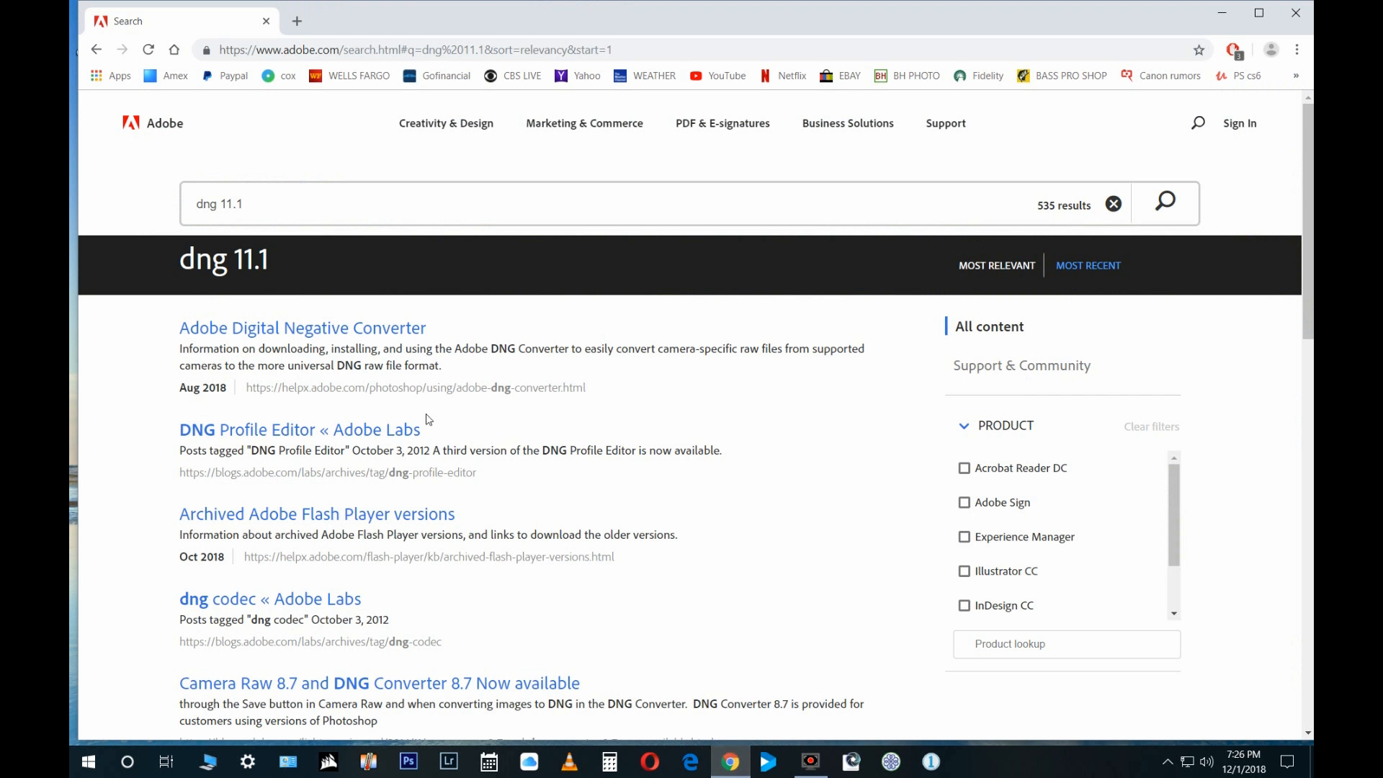
pyautogui.moveTo(888, 170)
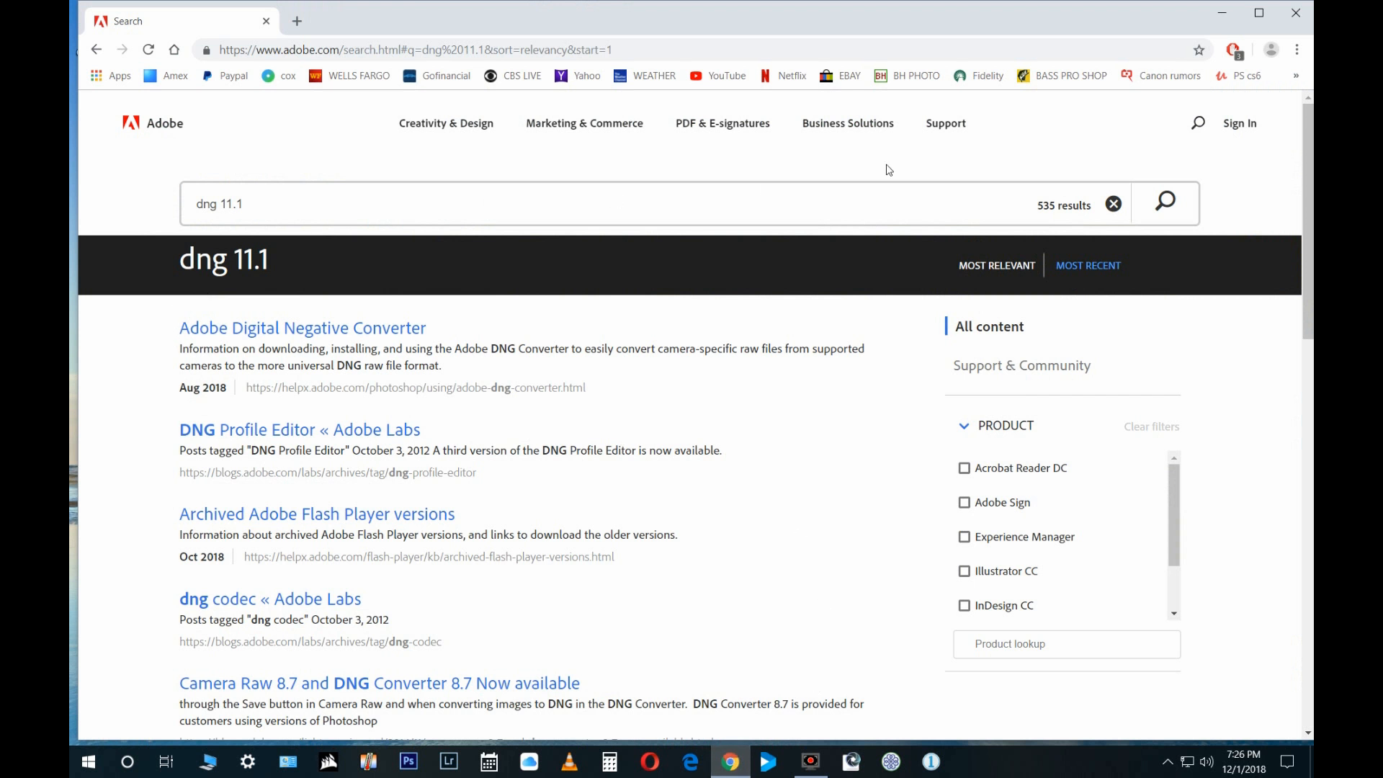
pyautogui.moveTo(1198, 124)
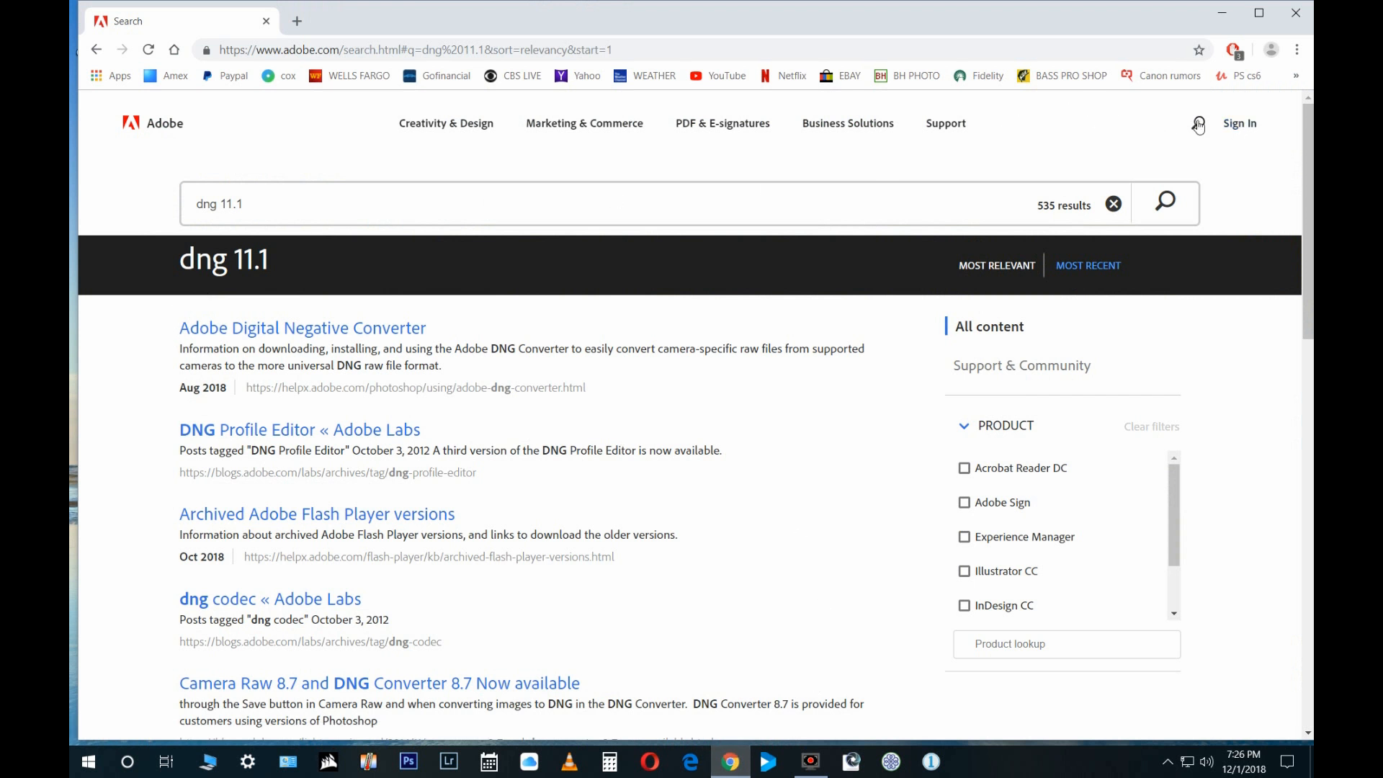
pyautogui.click(1197, 123)
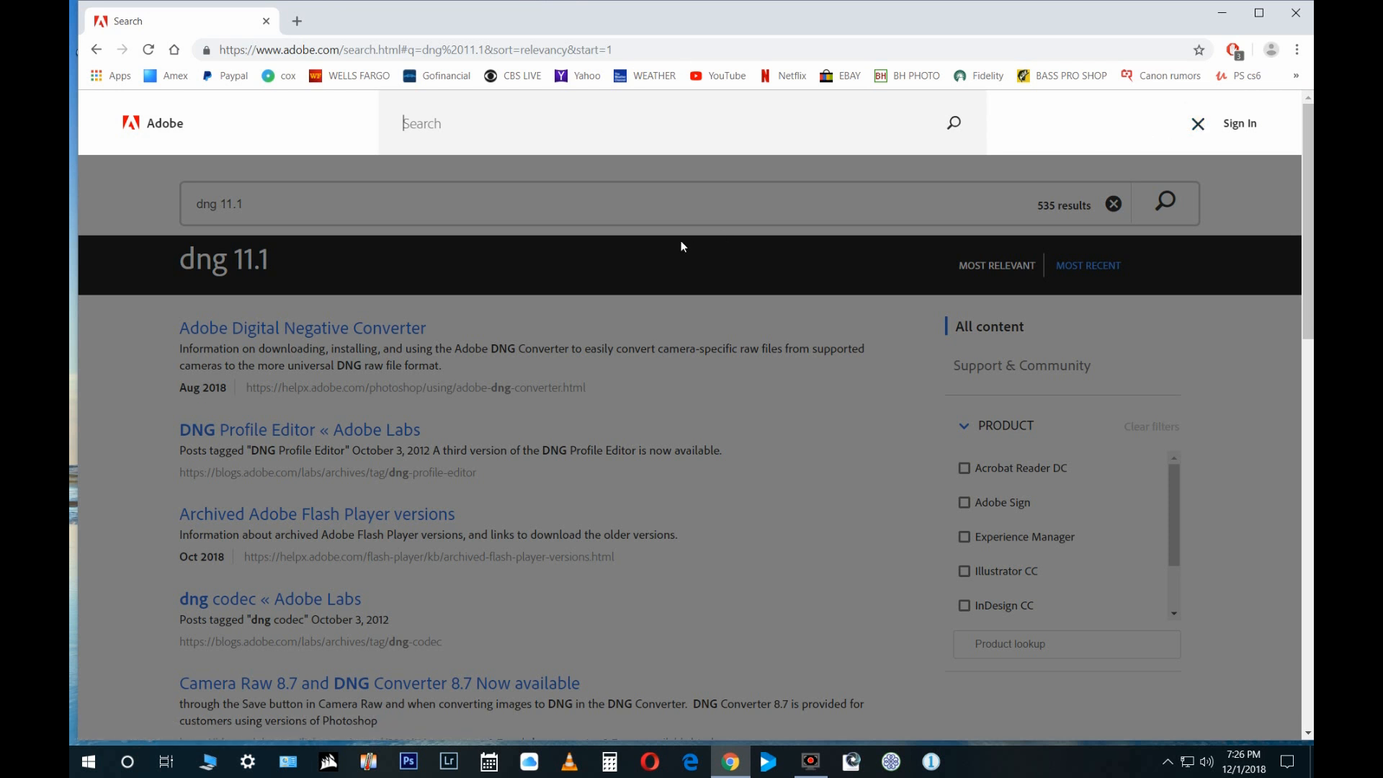
pyautogui.moveTo(723, 226)
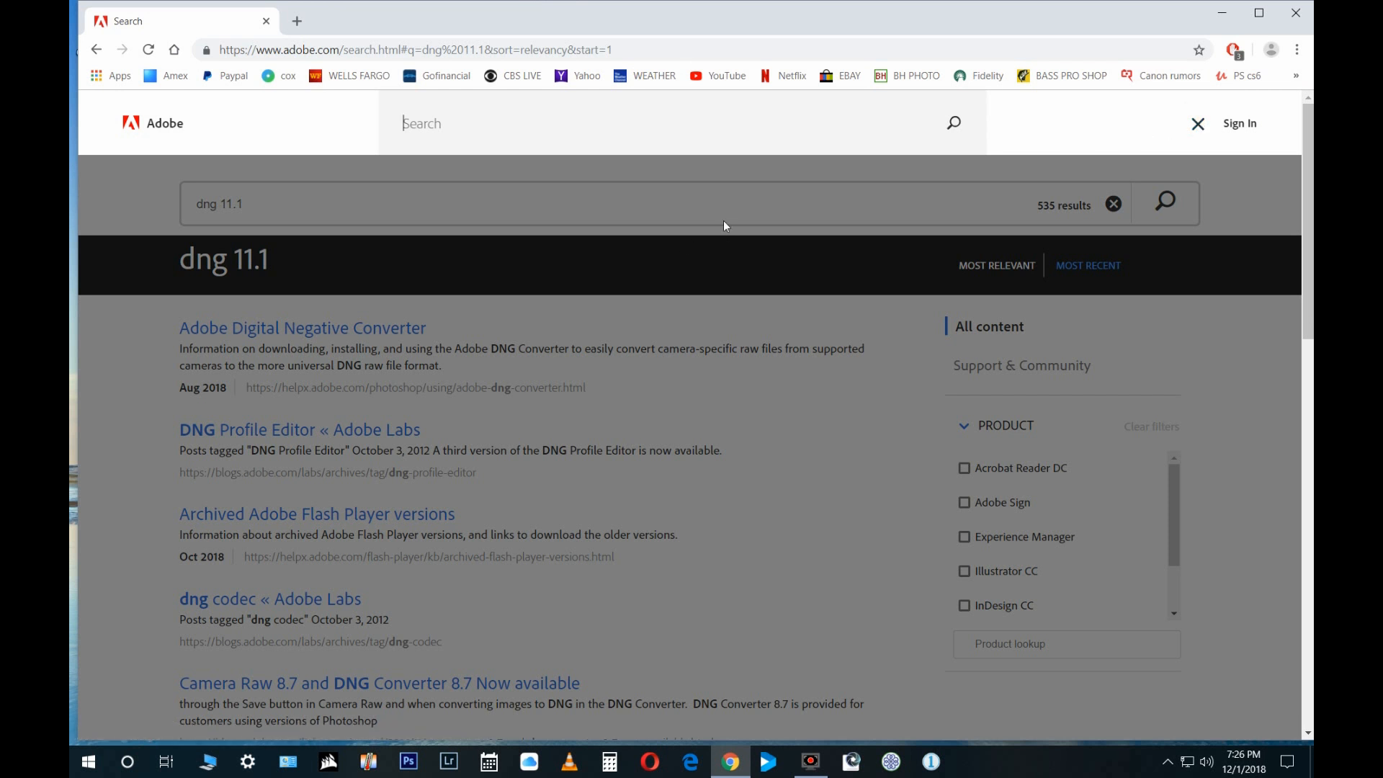
pyautogui.write('dng')
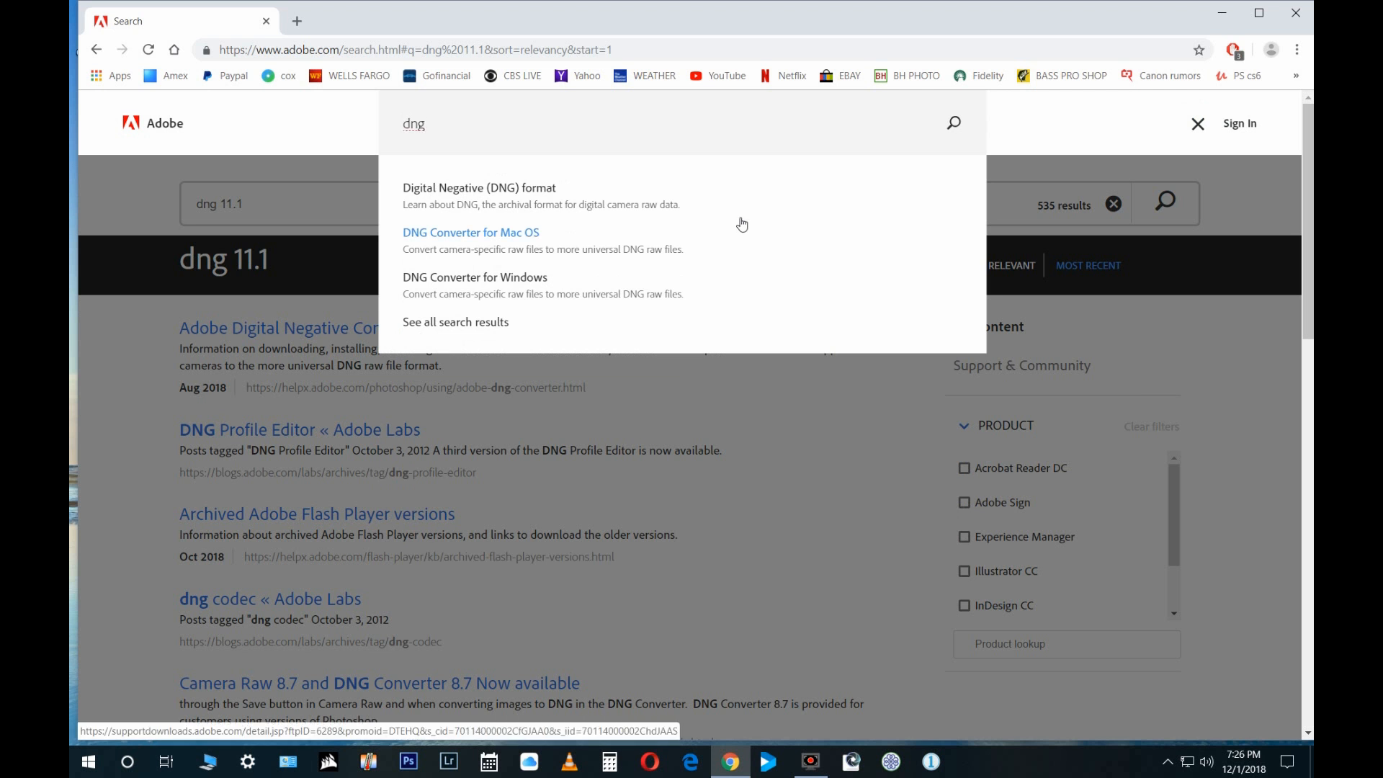
pyautogui.click(478, 187)
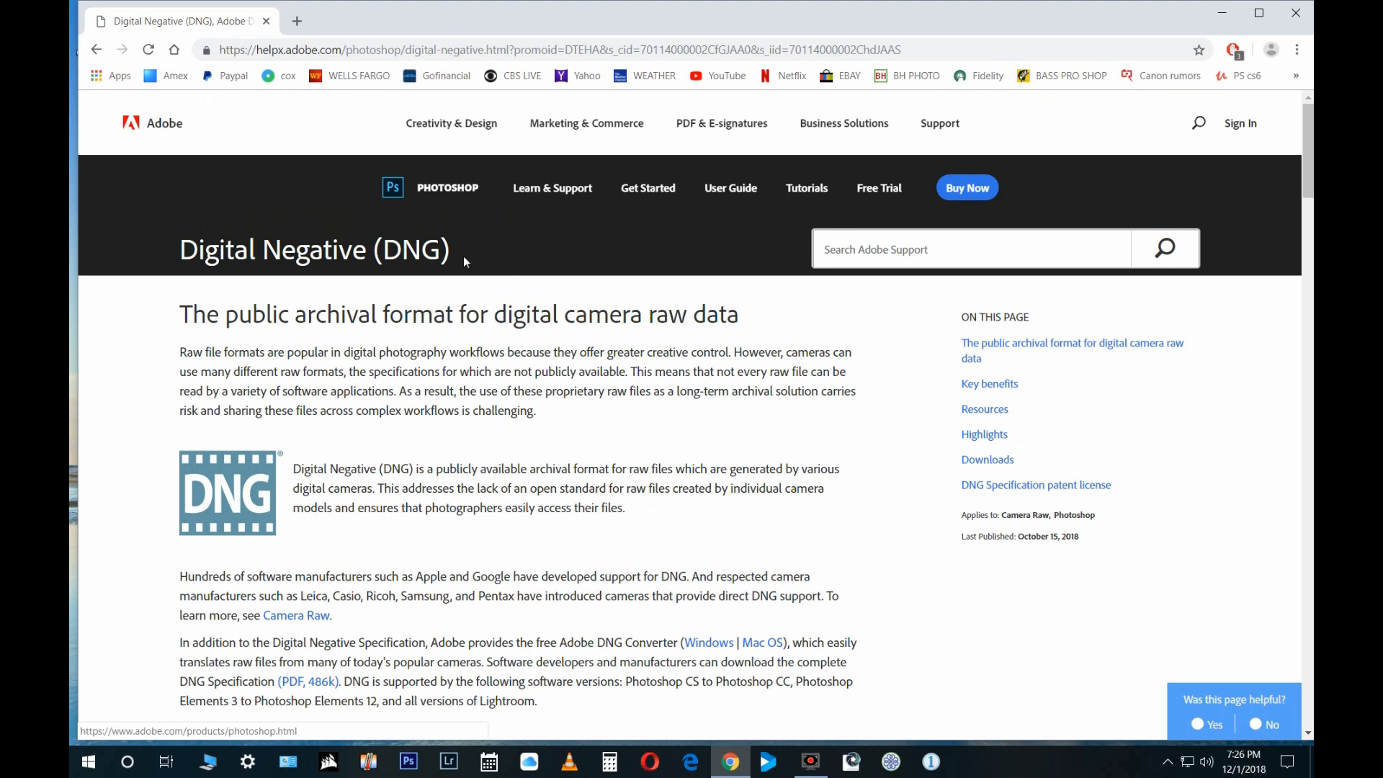
pyautogui.scroll(-3)
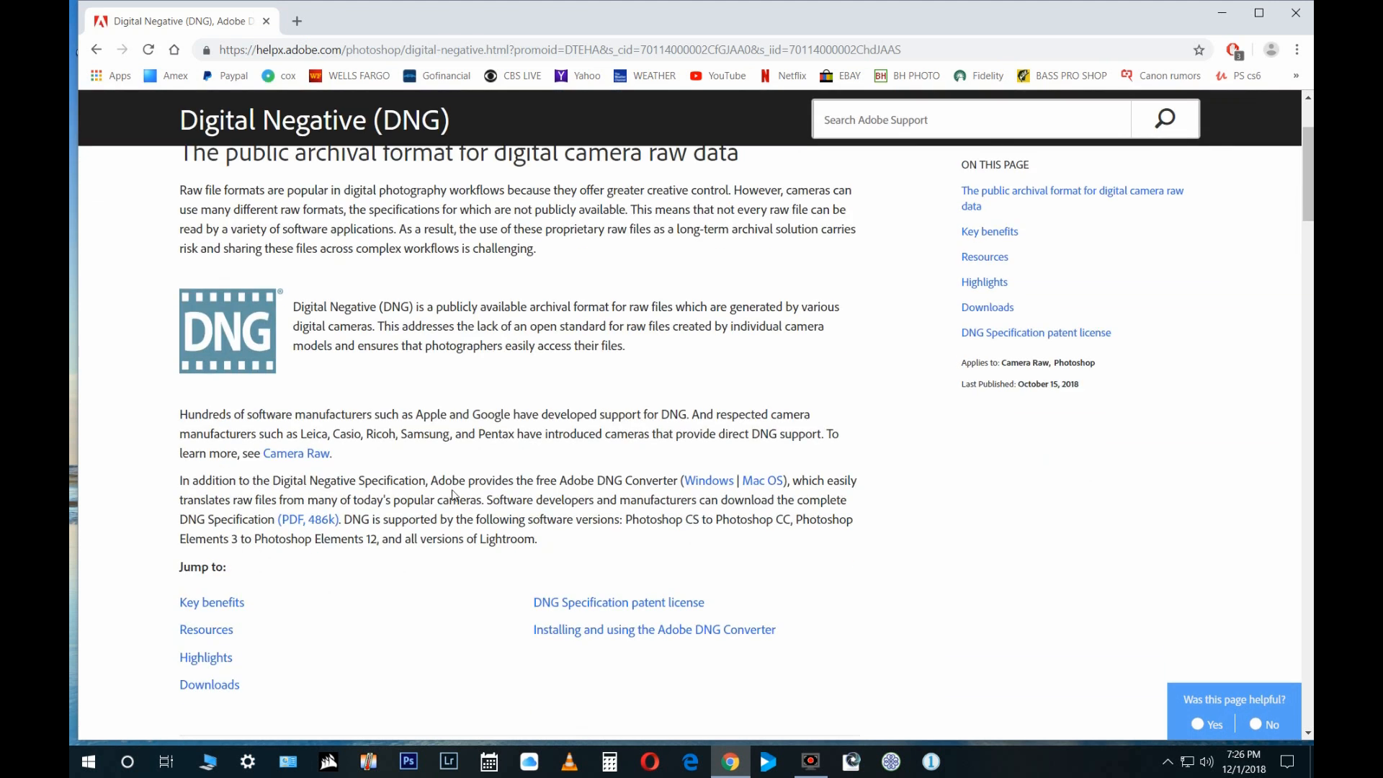
pyautogui.scroll(3)
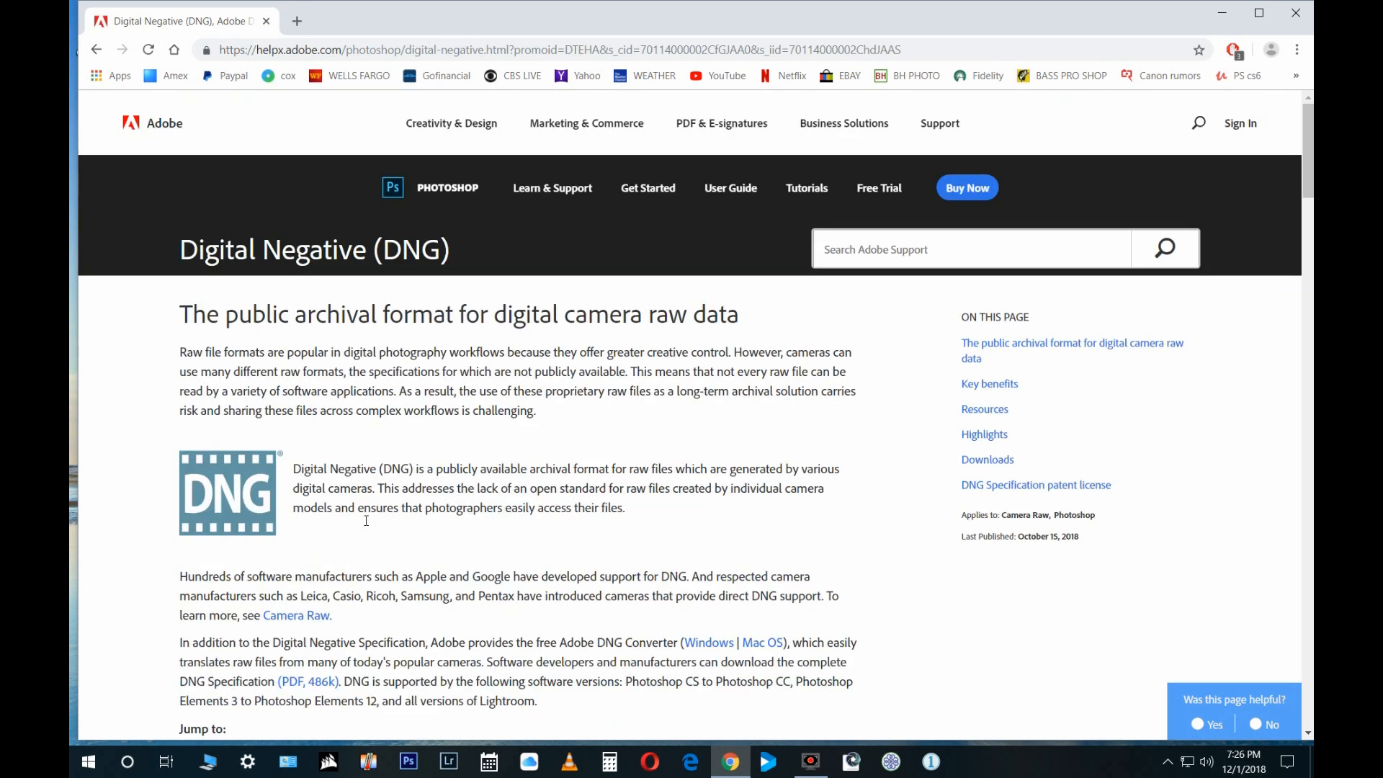
pyautogui.scroll(-3)
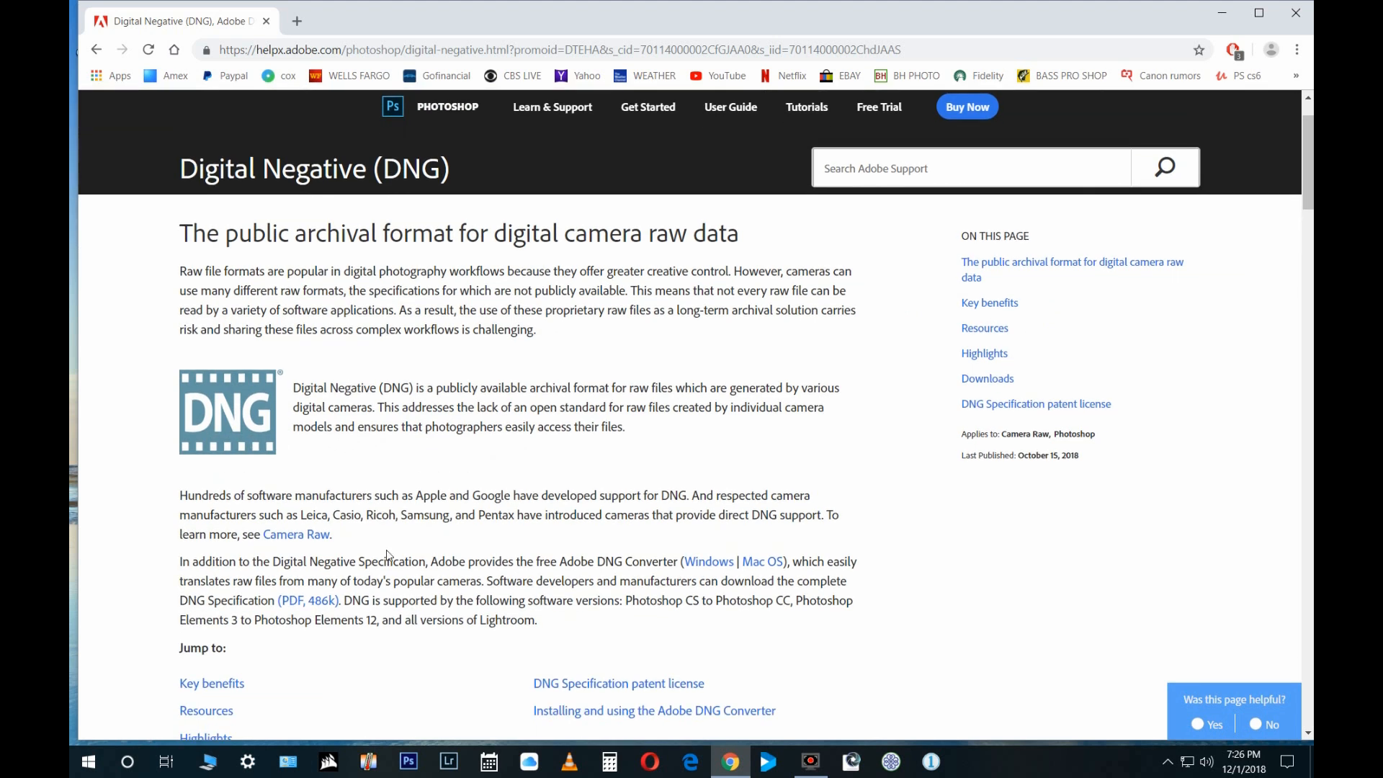
pyautogui.scroll(-3)
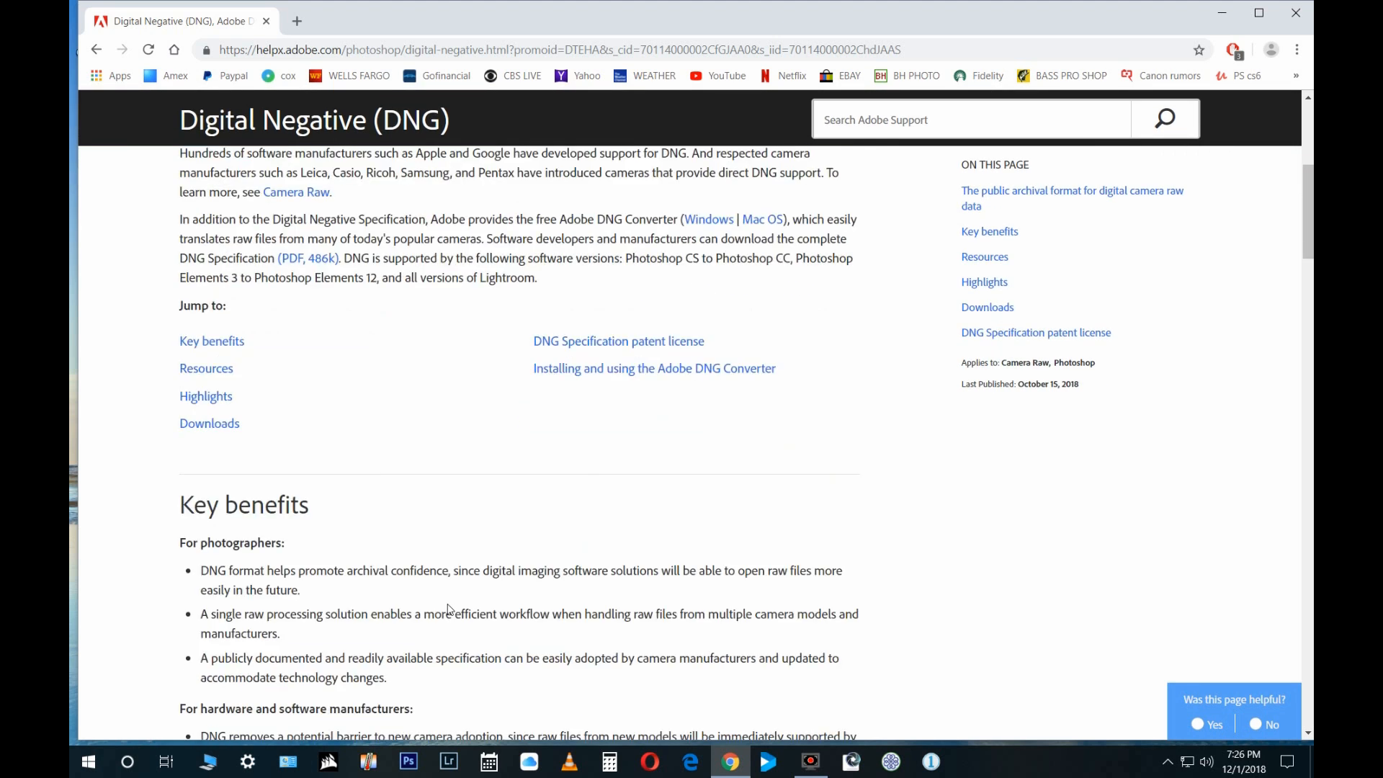
pyautogui.scroll(-3)
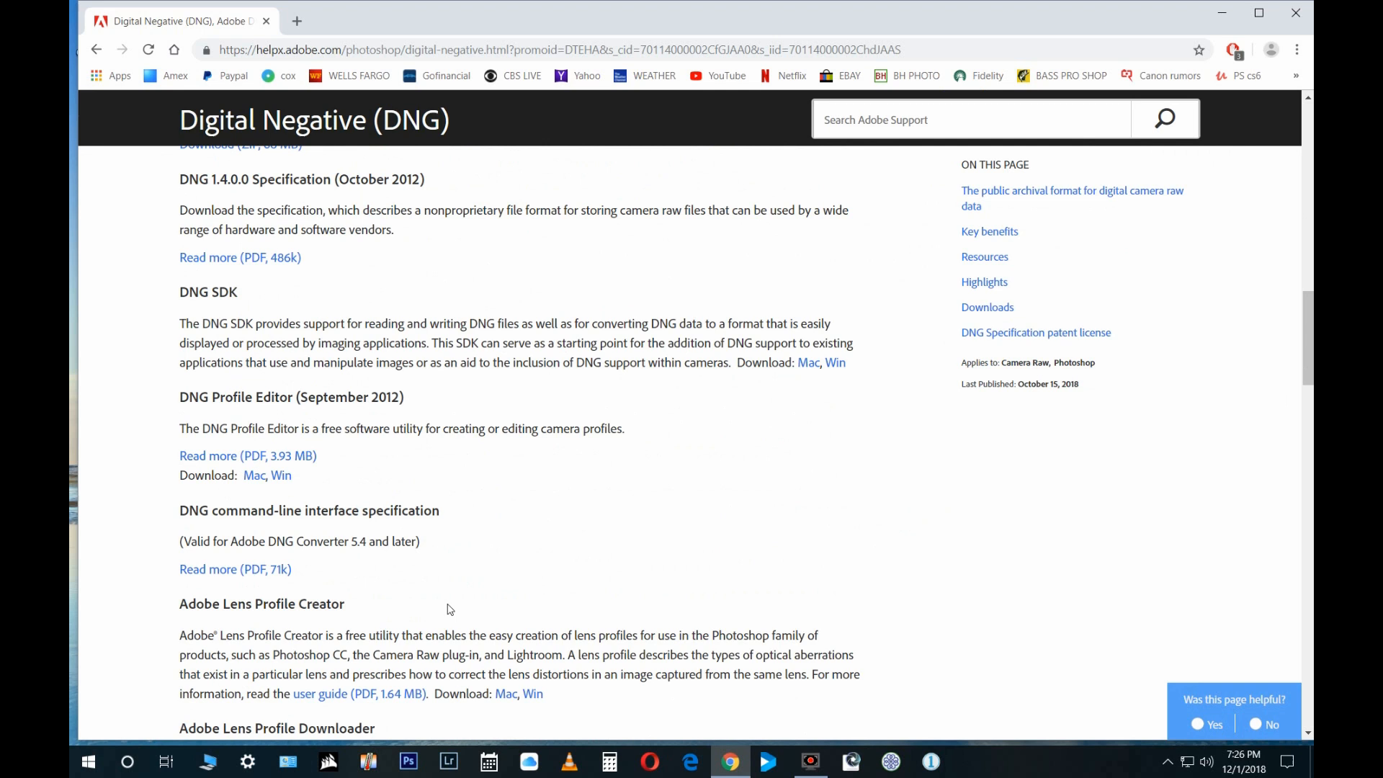
pyautogui.scroll(3)
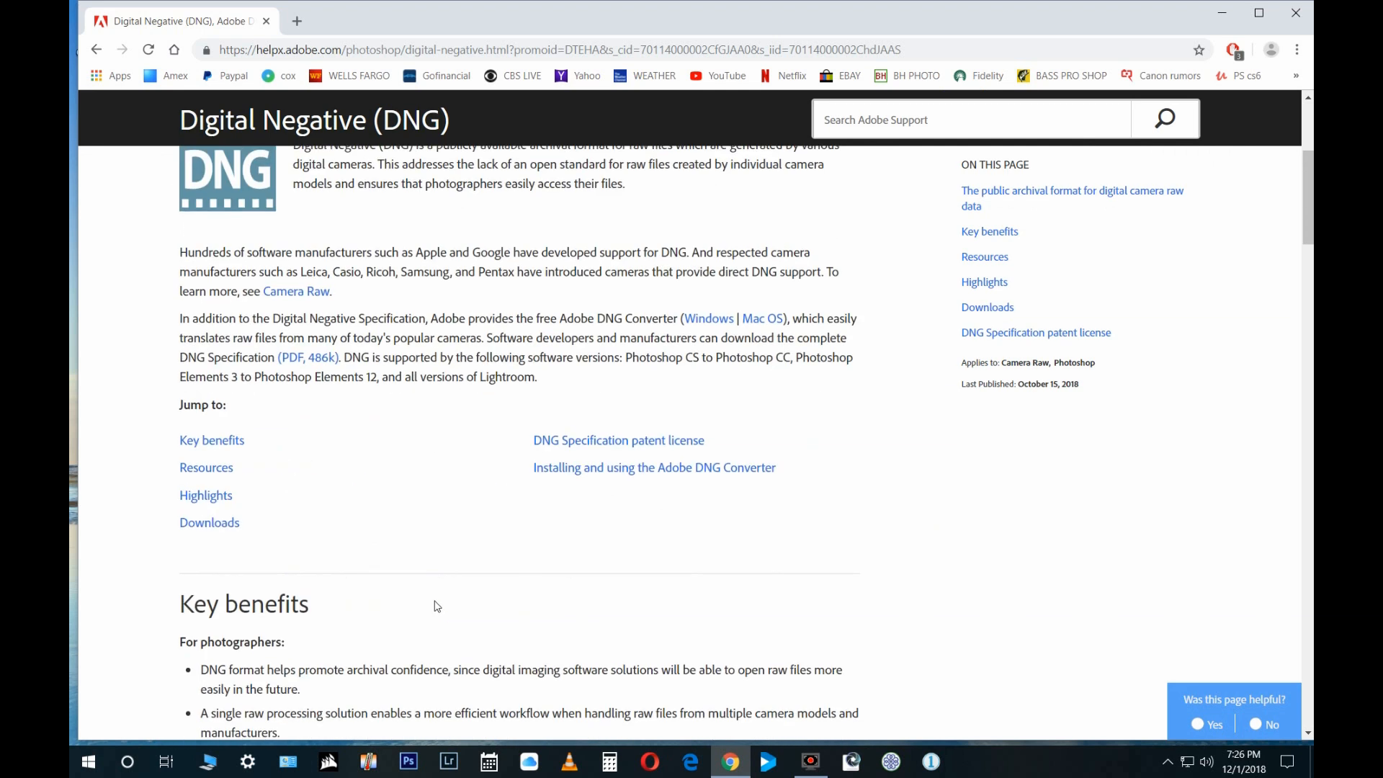
pyautogui.scroll(3)
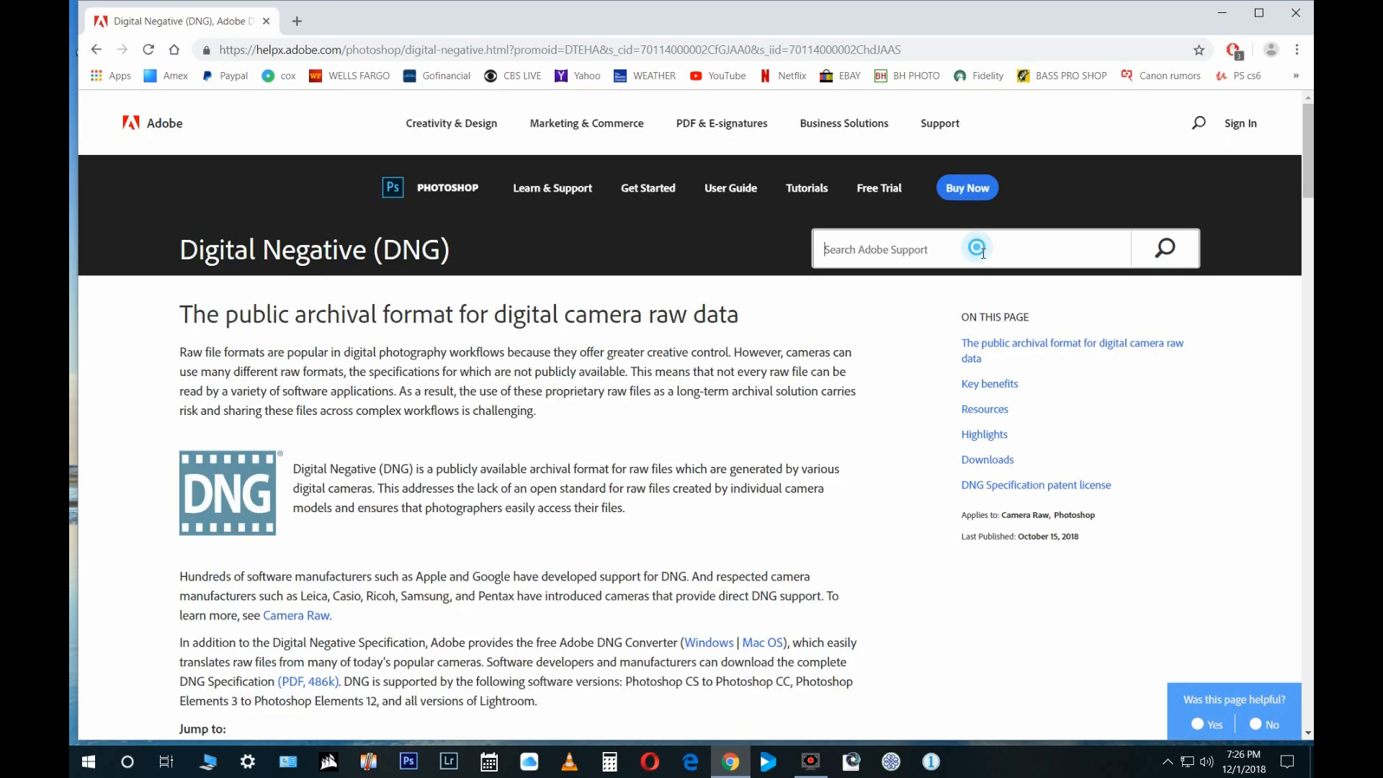
# Step: Search Adobe Support for 'dng converter' via the suggestions
pyautogui.write('d')
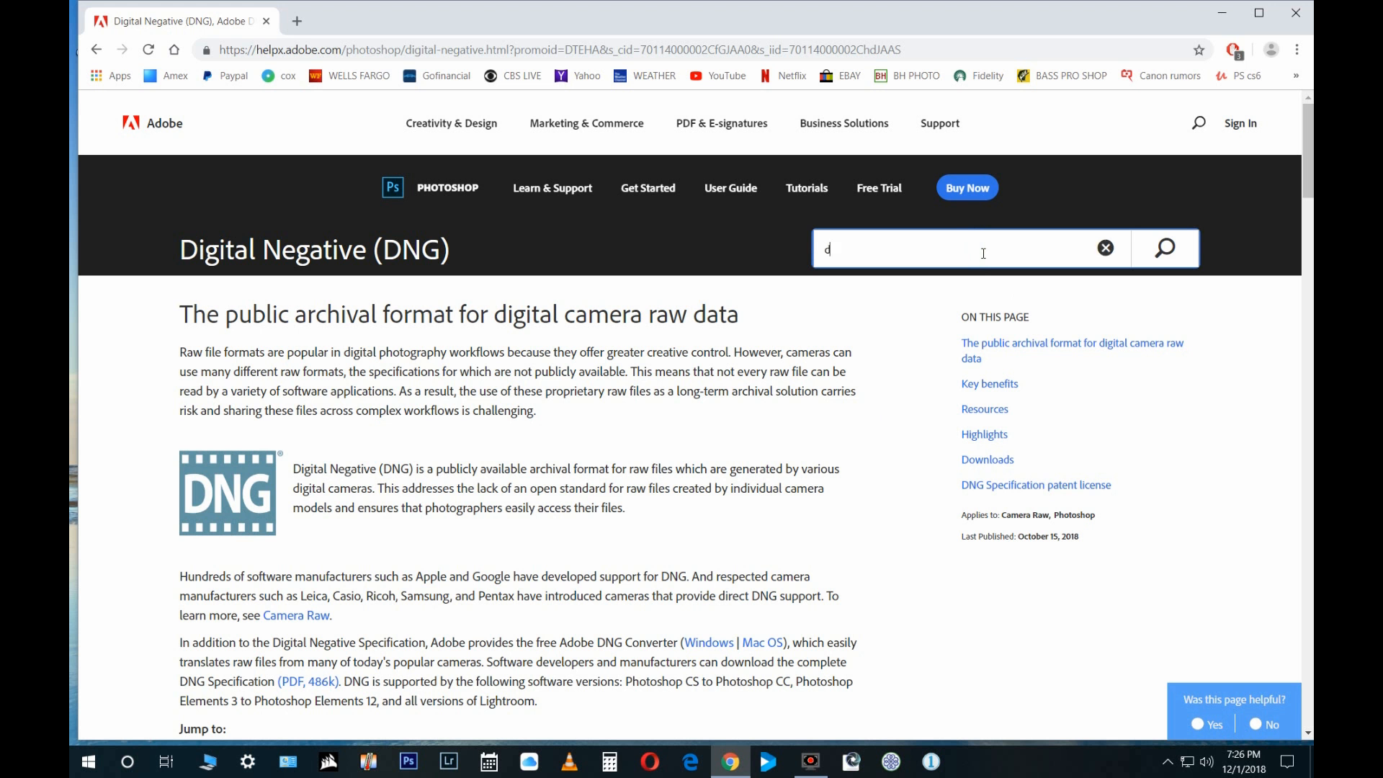
pyautogui.write('ng')
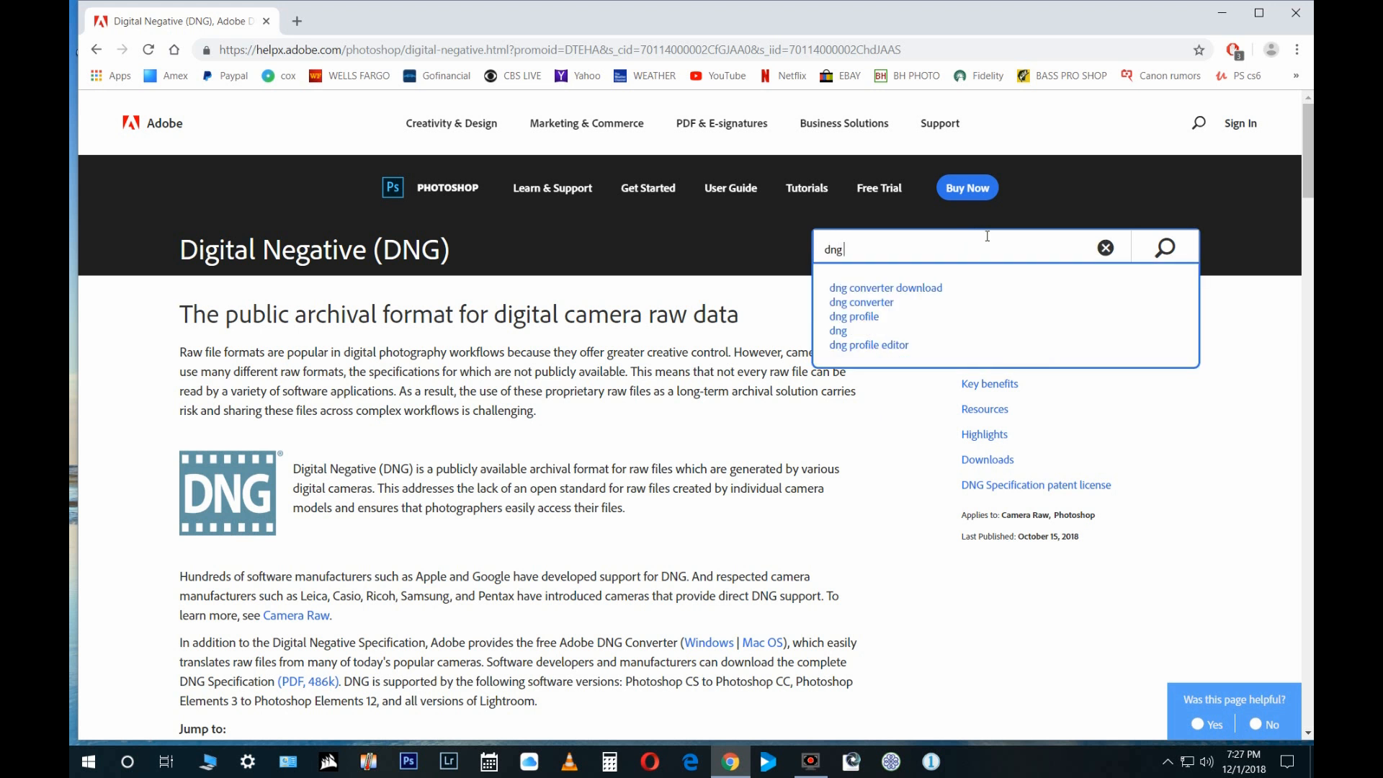
pyautogui.moveTo(860, 303)
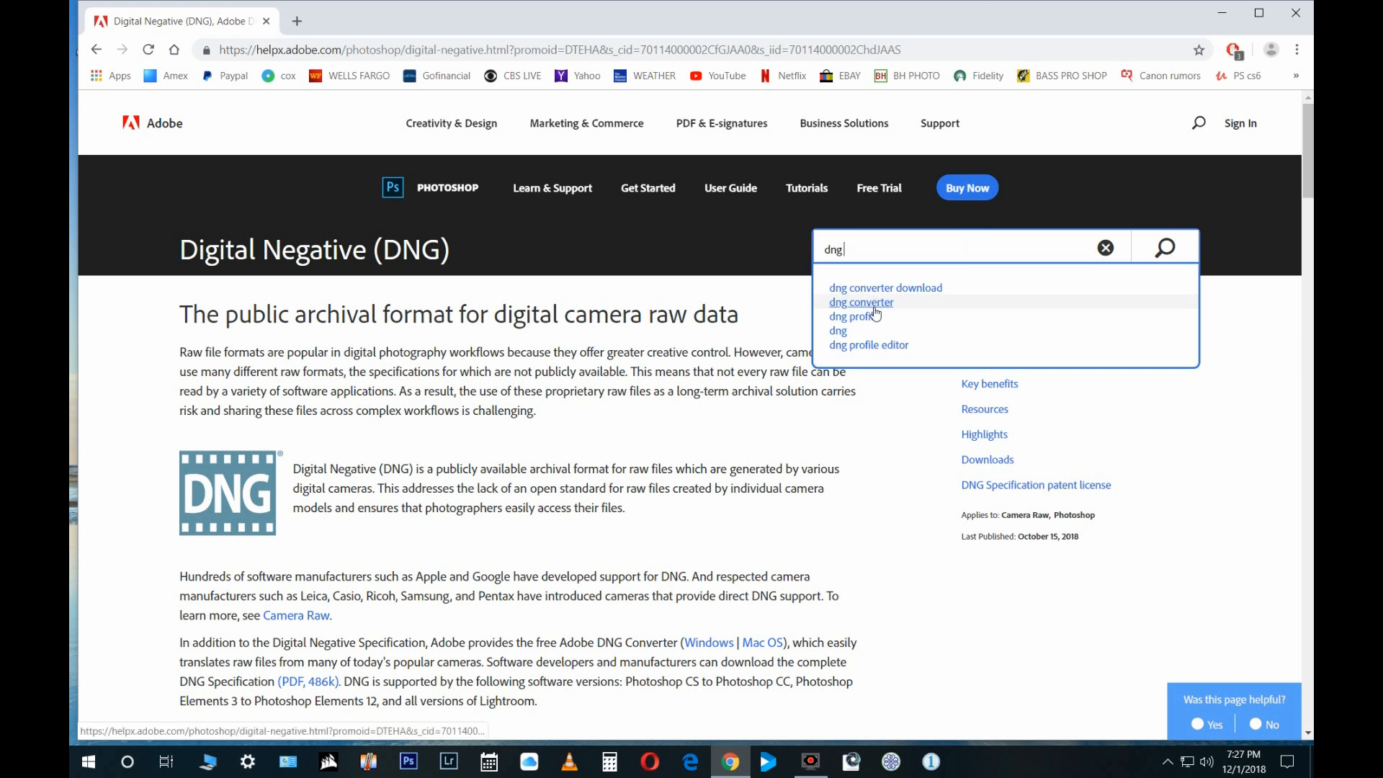
pyautogui.click(860, 302)
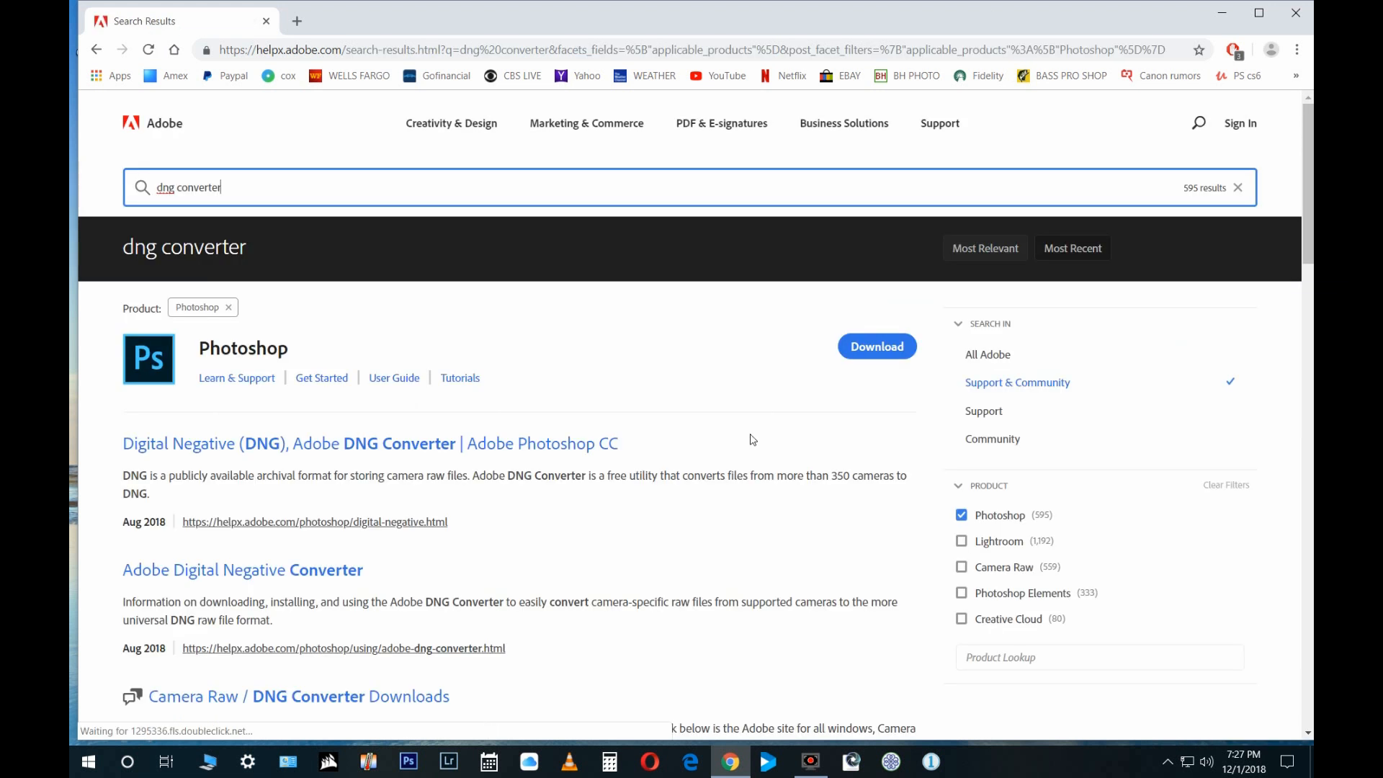
pyautogui.moveTo(212, 453)
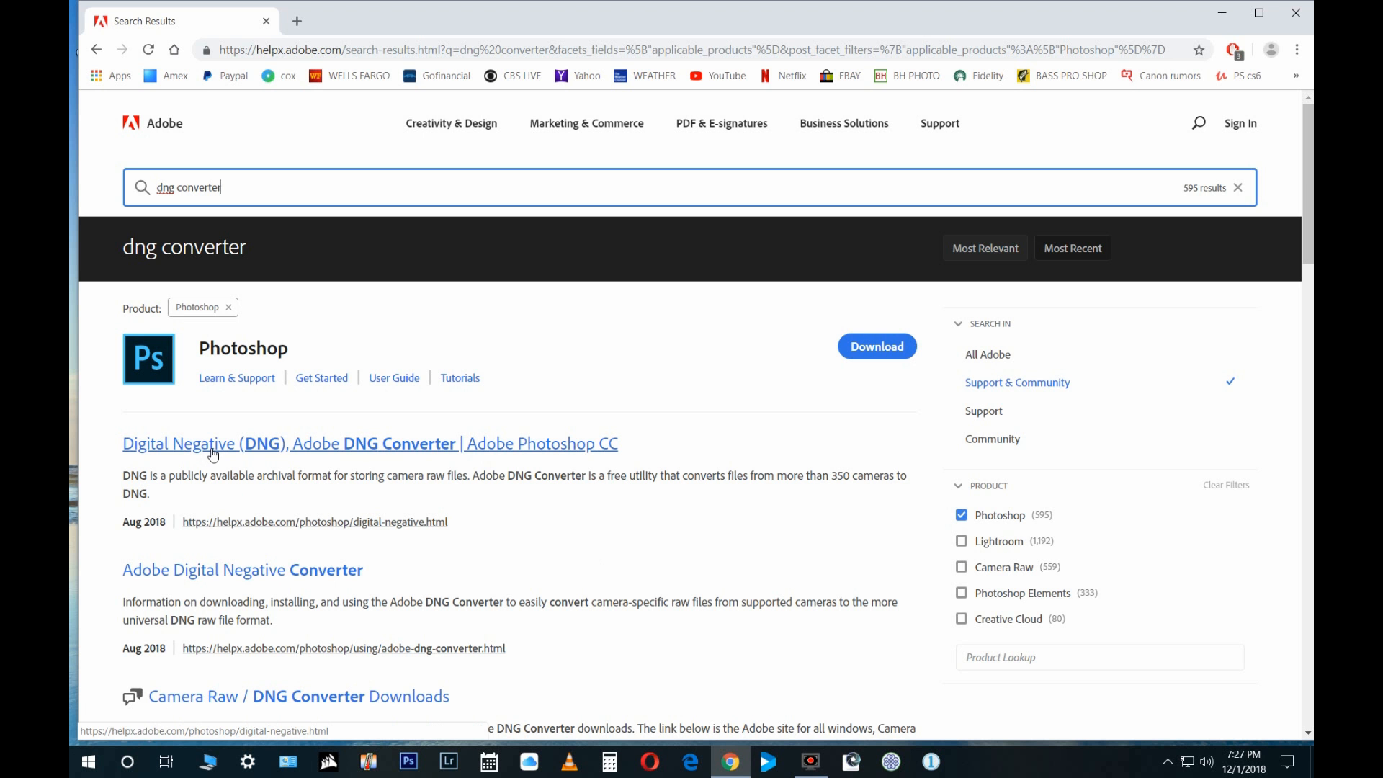
pyautogui.moveTo(415, 536)
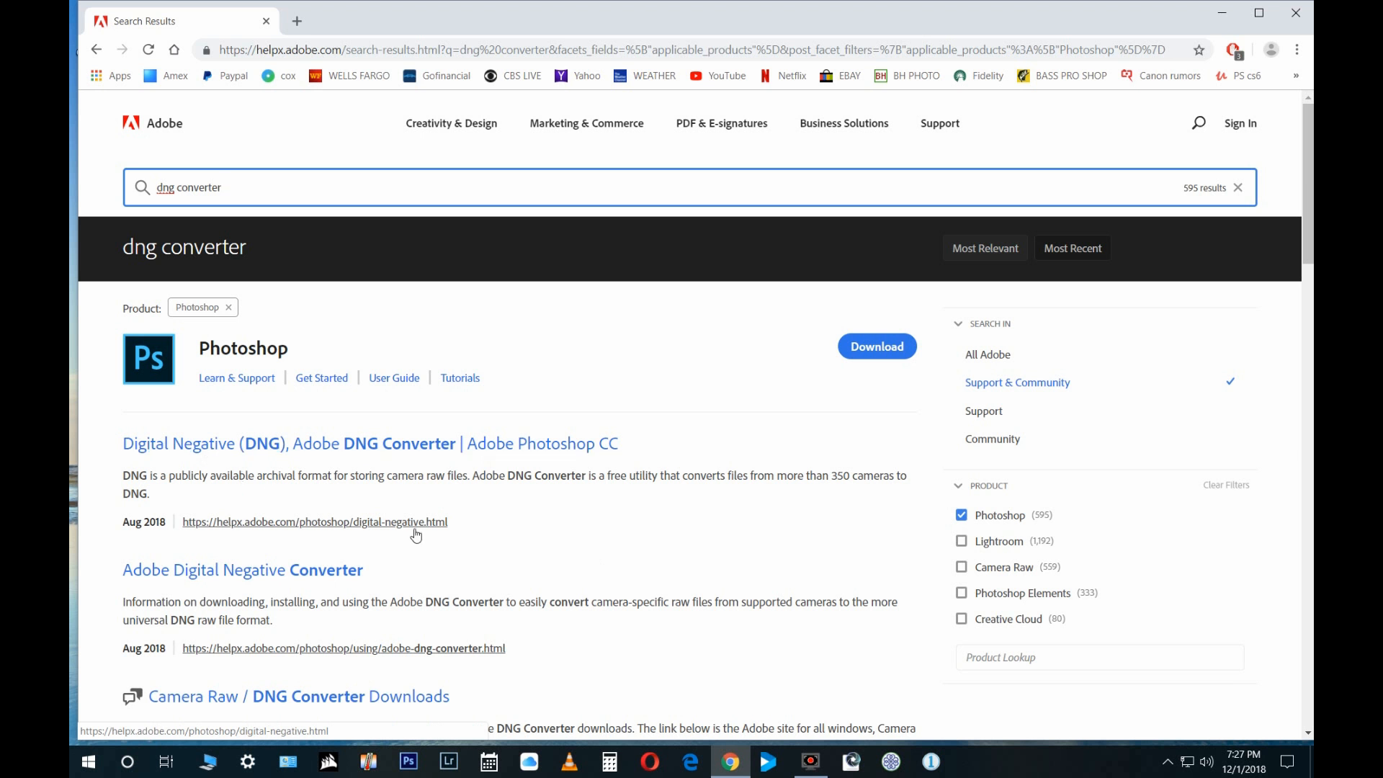
# Step: Open the Camera Raw / DNG Converter Downloads forum thread from the results
pyautogui.scroll(-3)
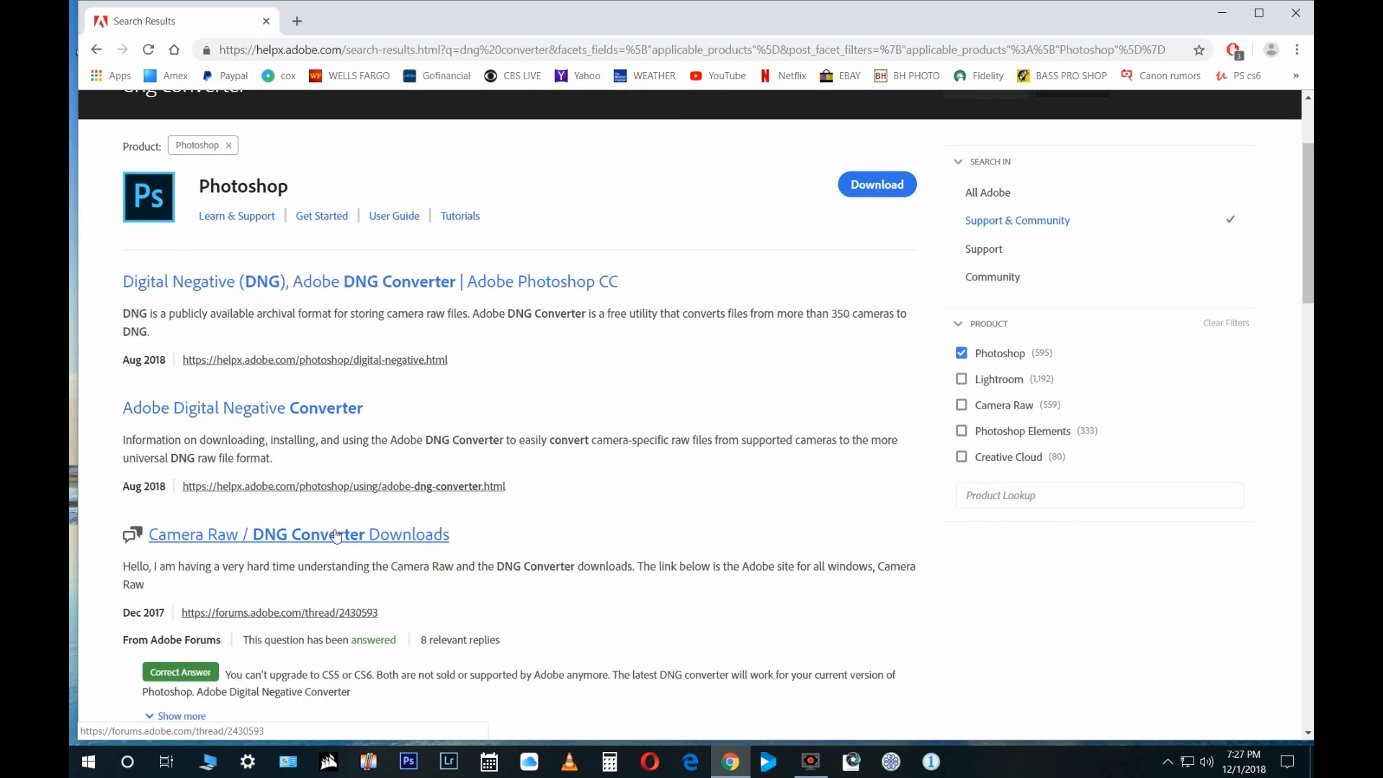
pyautogui.click(298, 533)
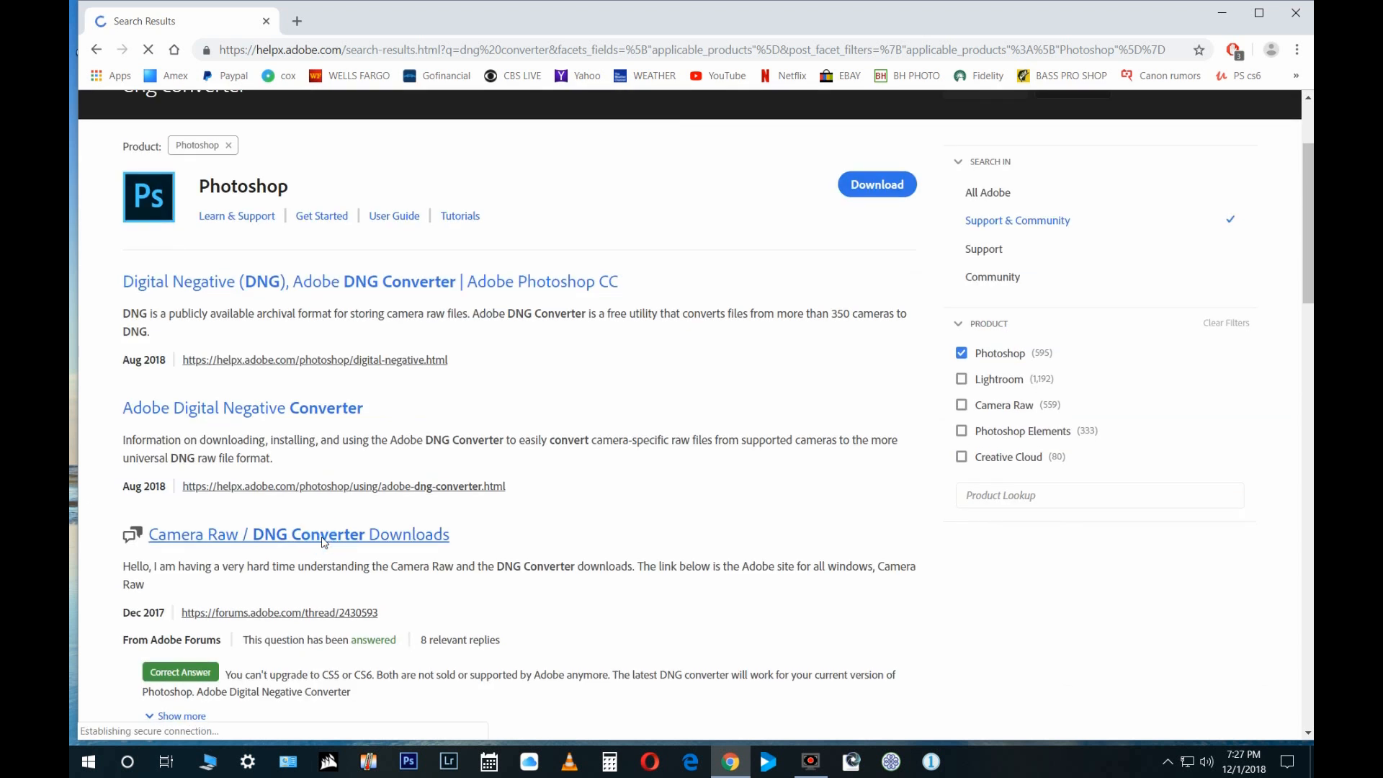
pyautogui.click(298, 535)
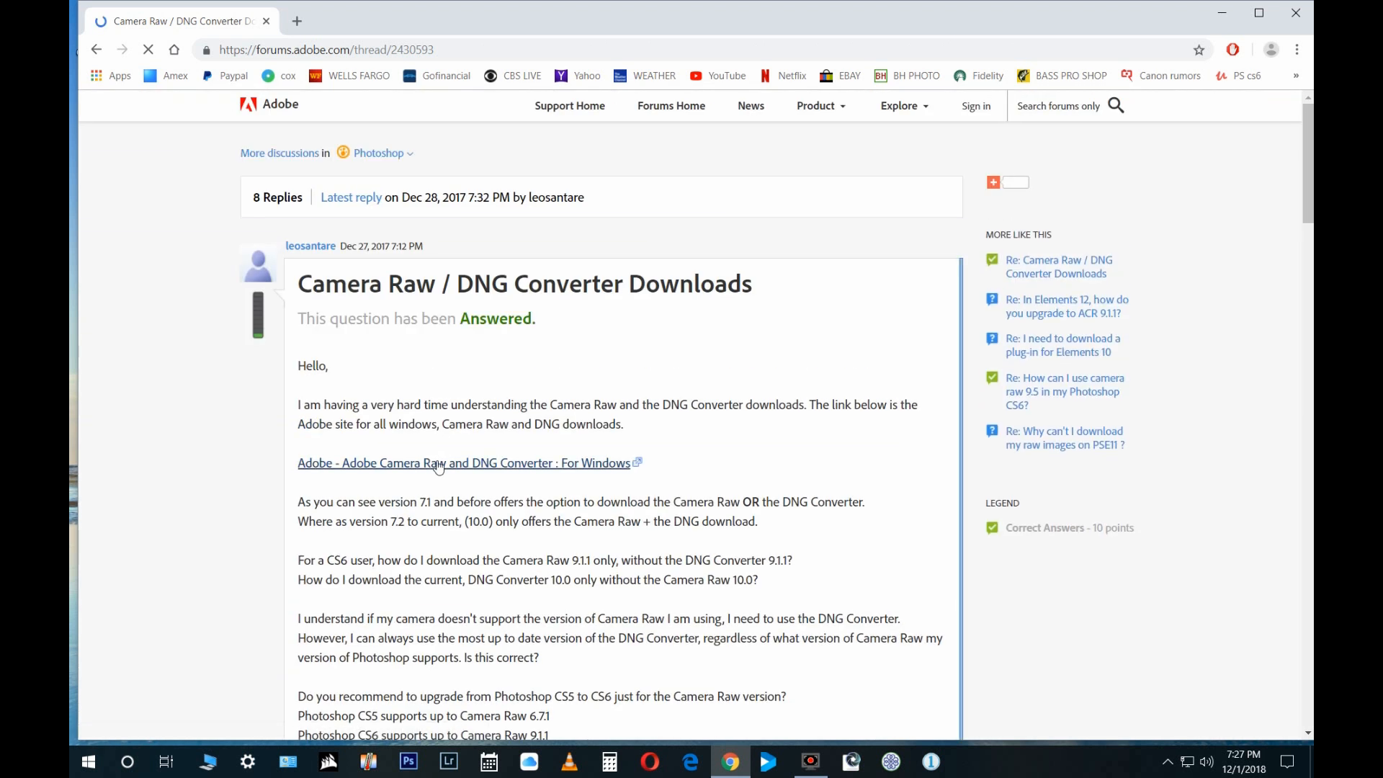
# Step: Open the Windows Camera Raw and DNG Converter downloads list, then the Adobe DNG Converter 11.0 entry
pyautogui.click(463, 463)
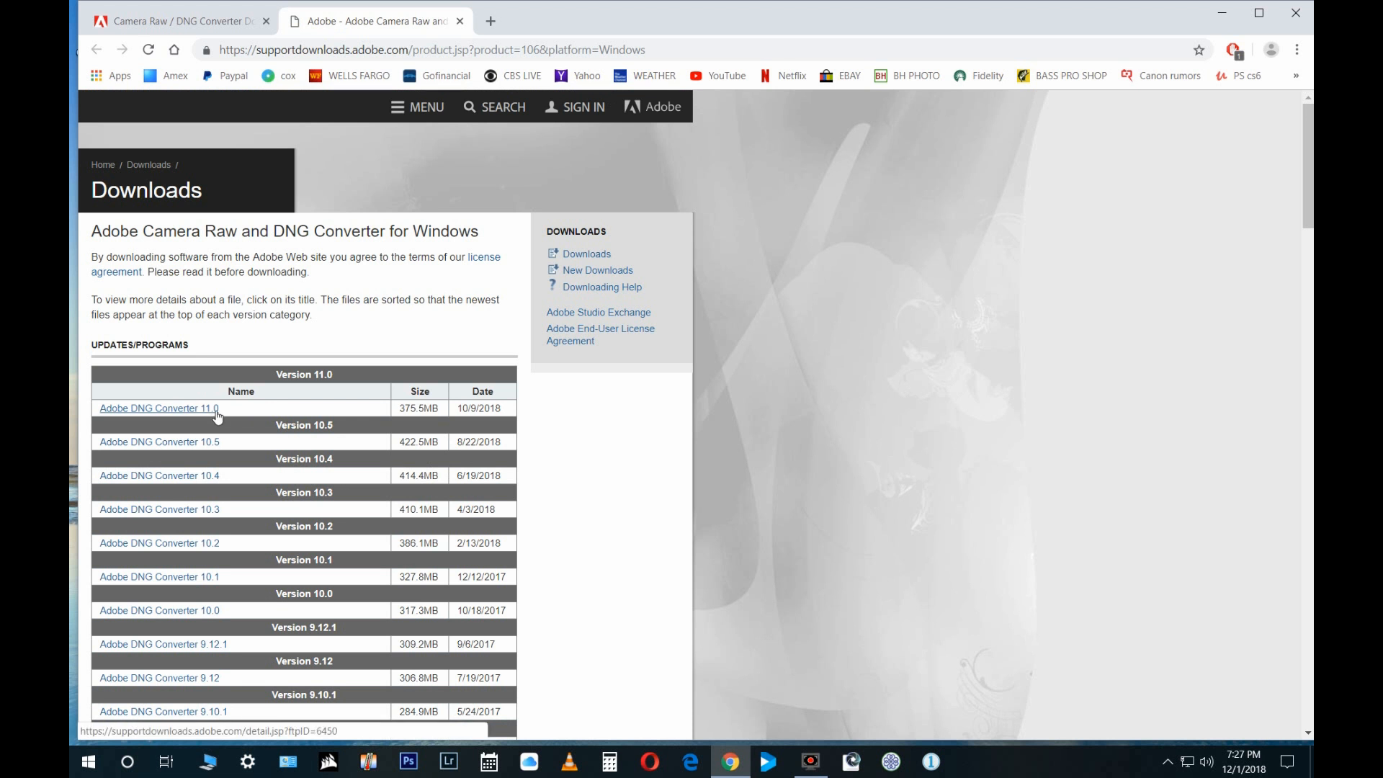
pyautogui.moveTo(158, 543)
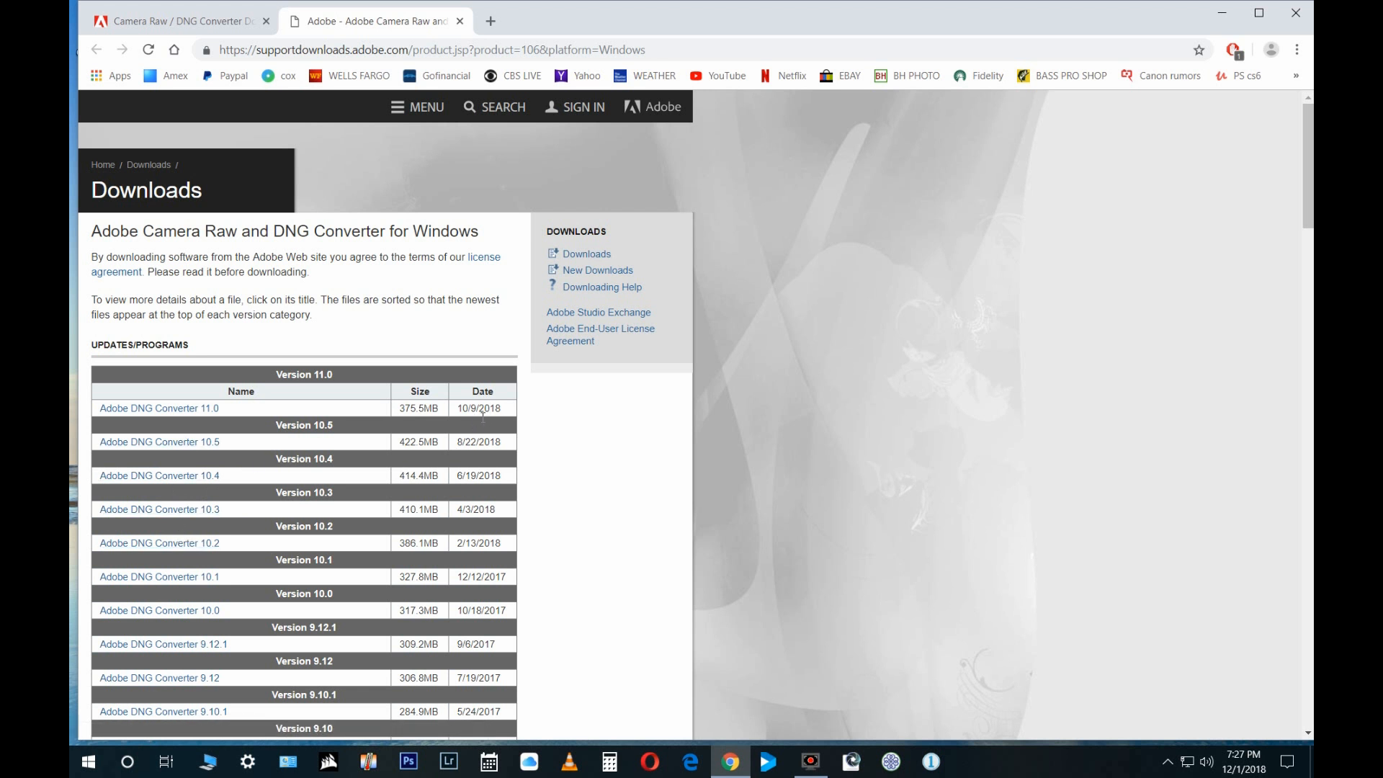
pyautogui.moveTo(451, 451)
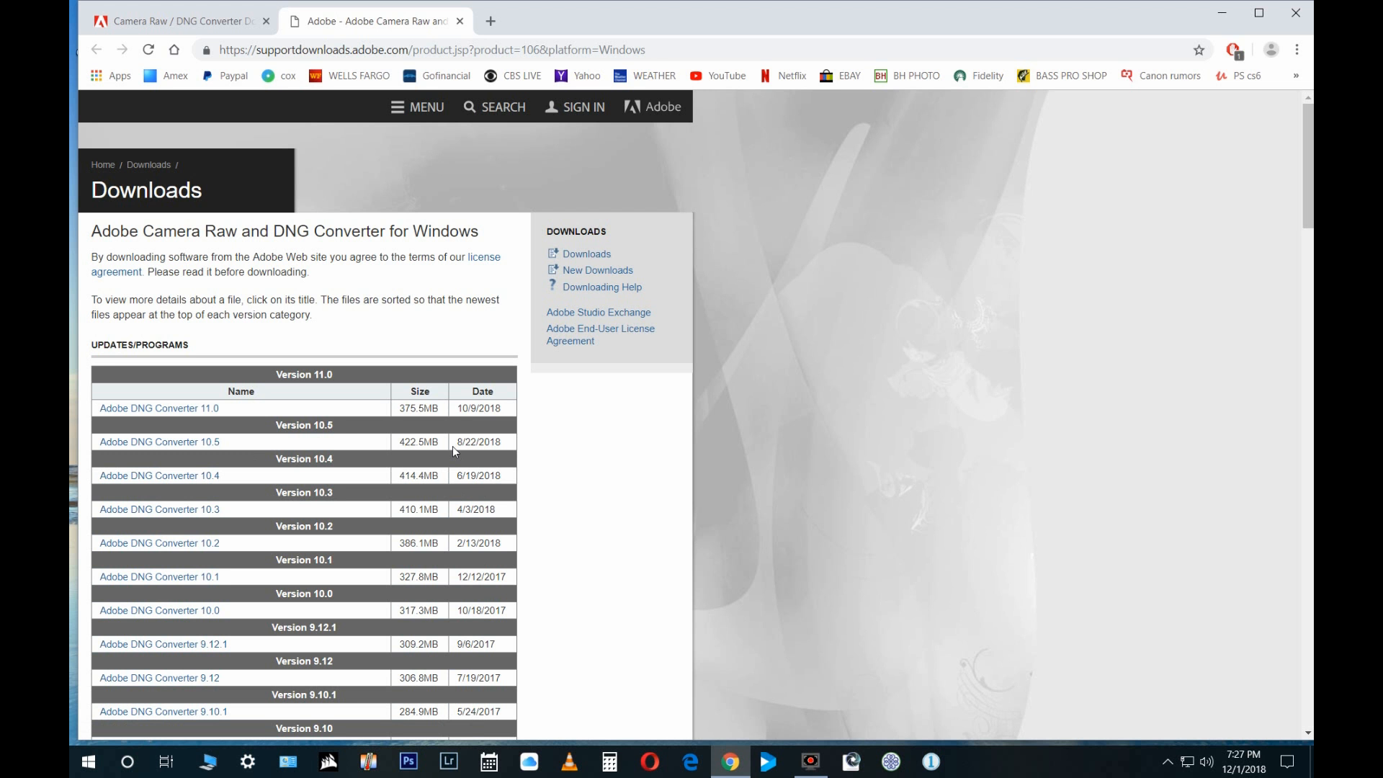
pyautogui.moveTo(431, 432)
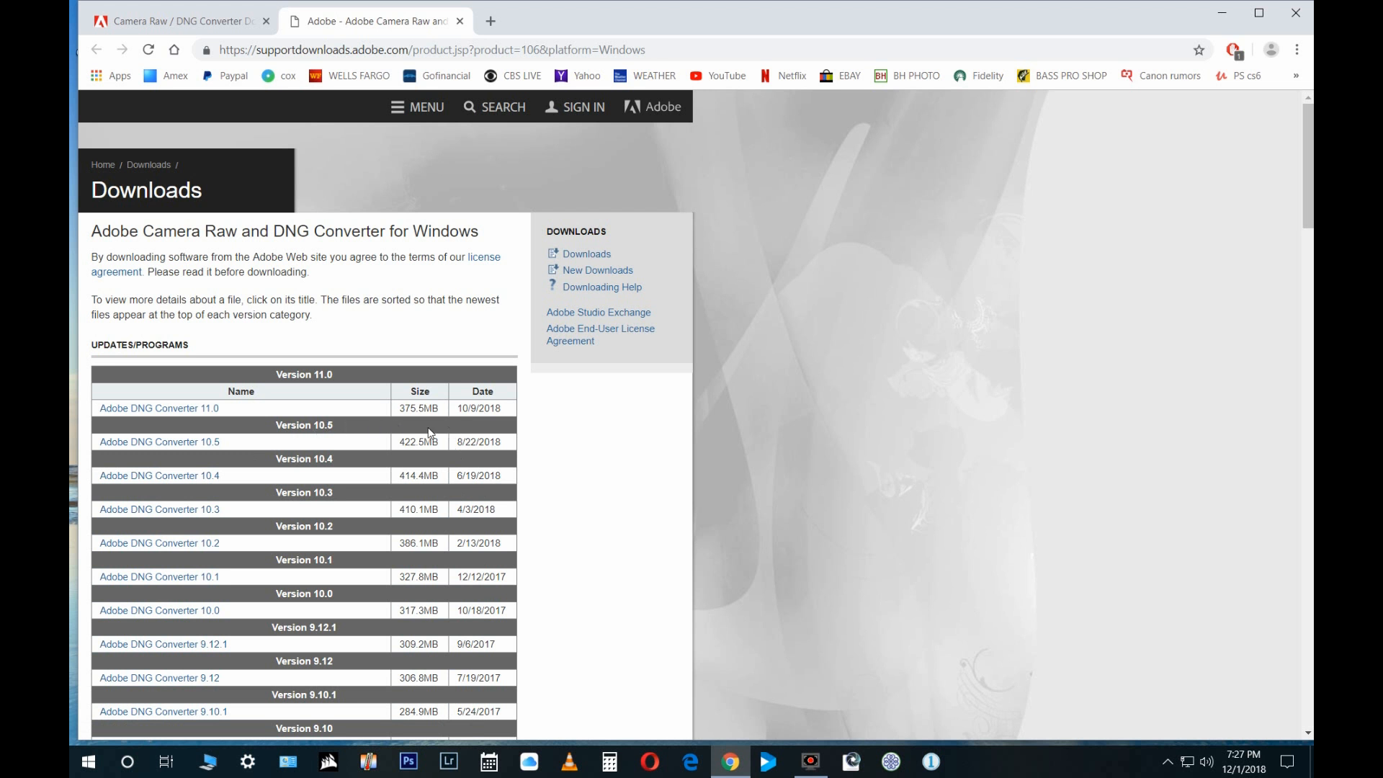
pyautogui.click(159, 408)
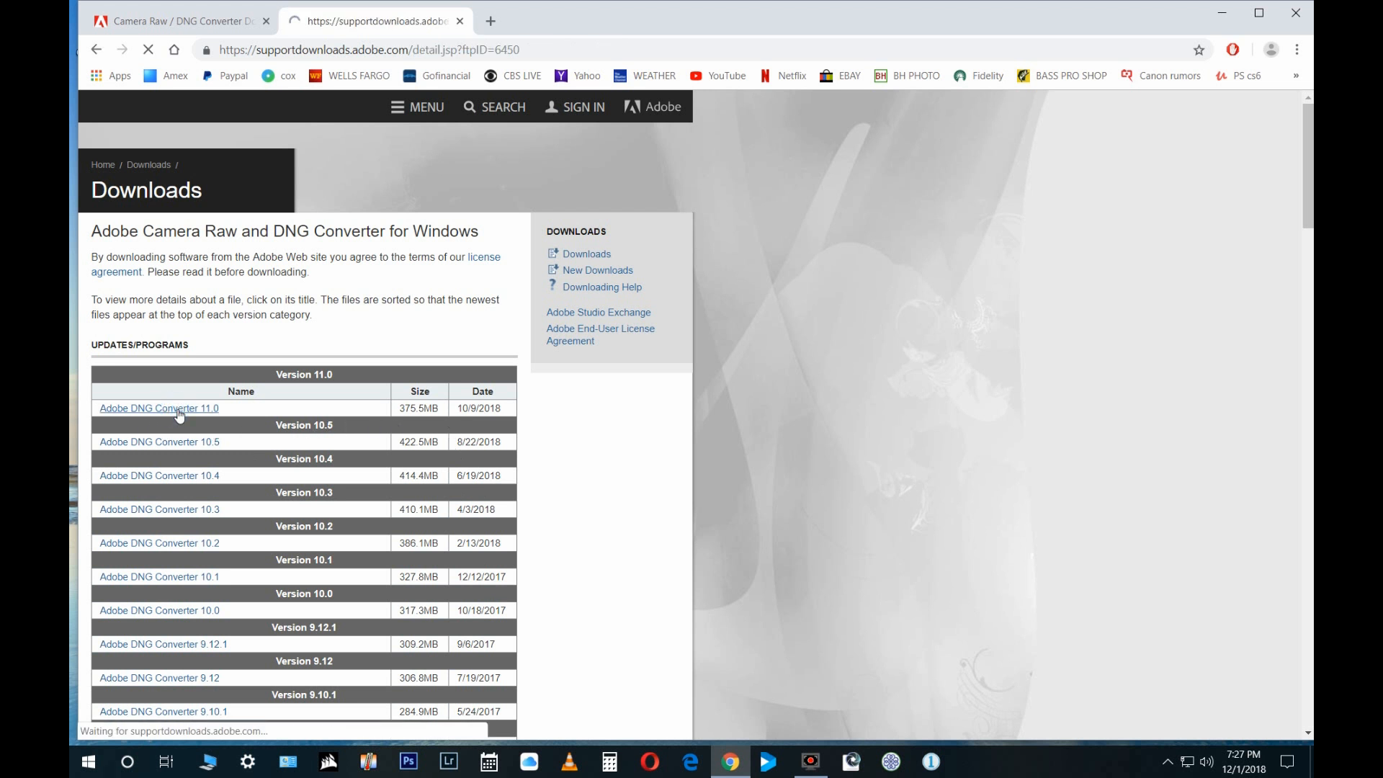
# Step: Bring up Adobe's site search overlay from the DNG Converter 11.0 download page
pyautogui.click(158, 407)
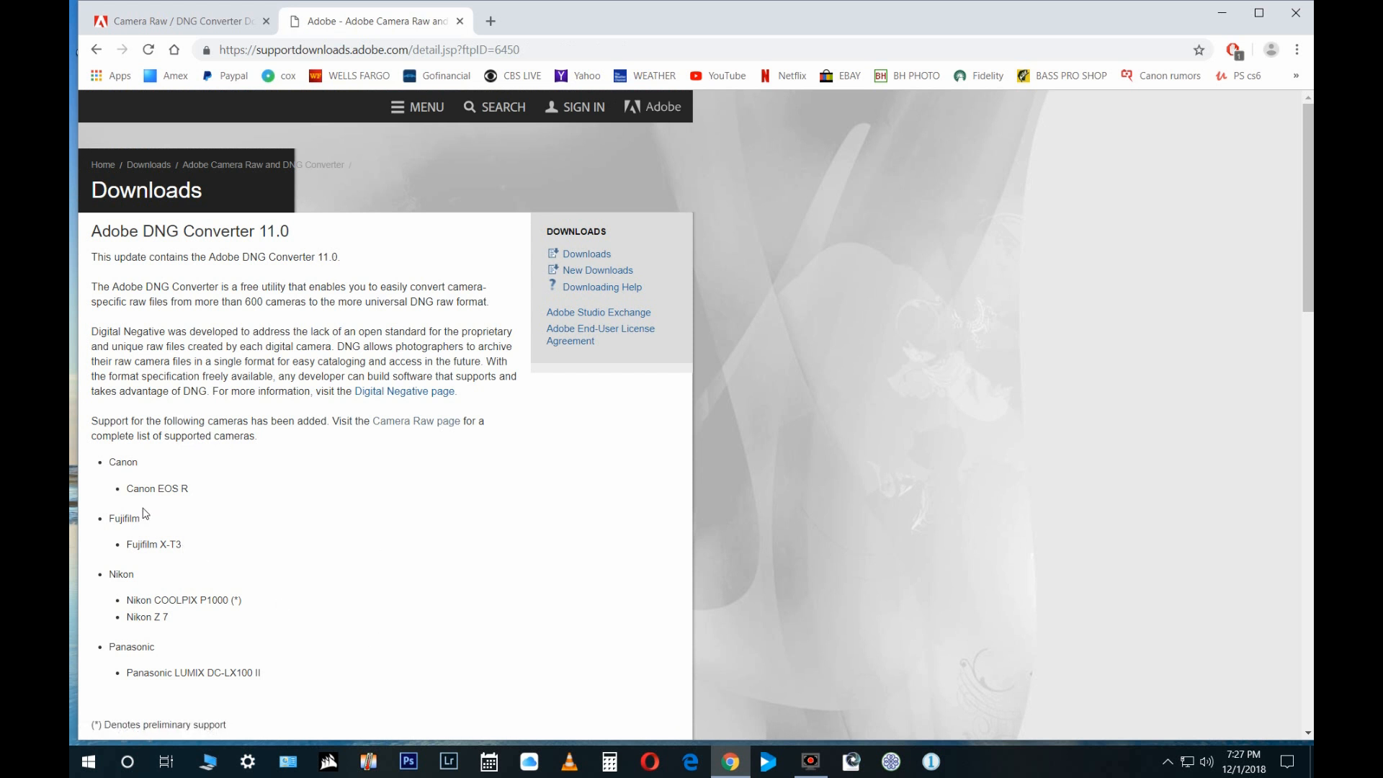
pyautogui.moveTo(214, 506)
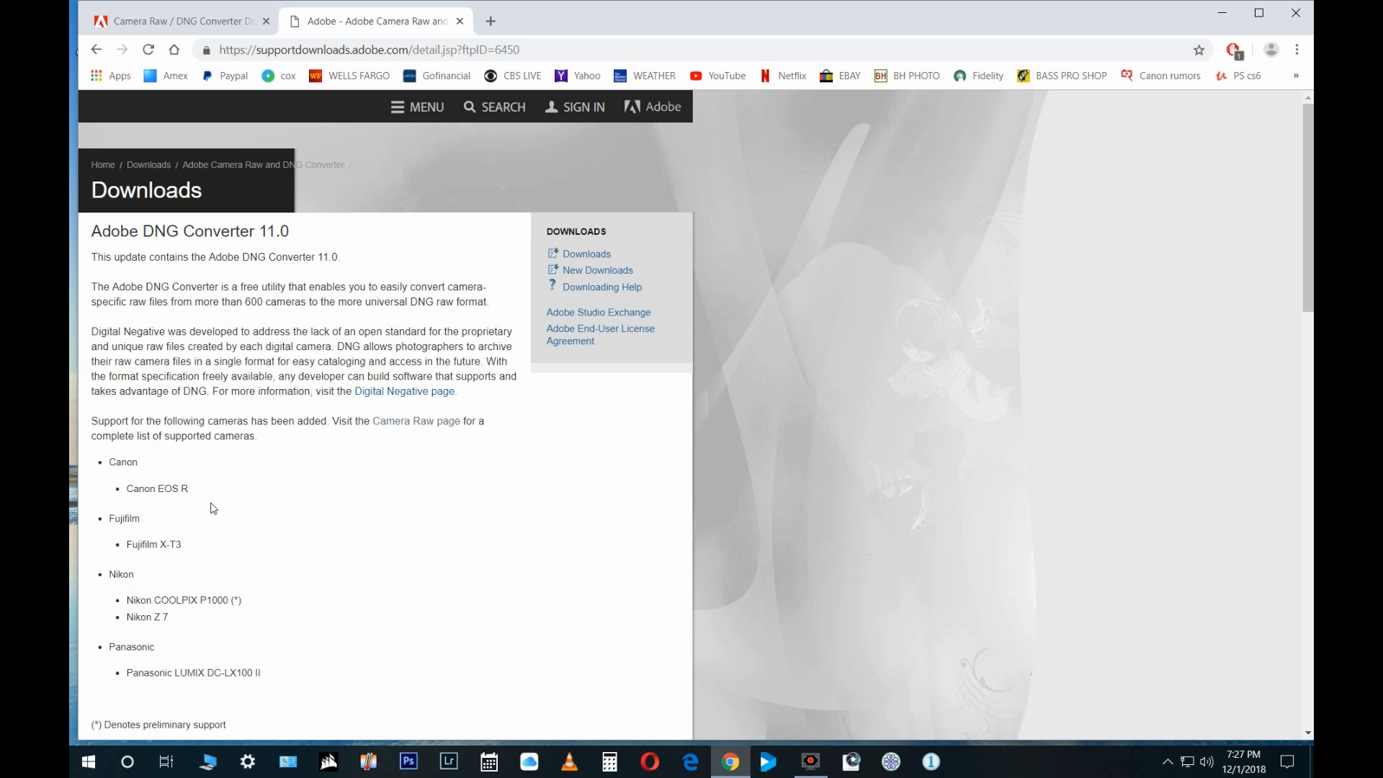
pyautogui.moveTo(431, 107)
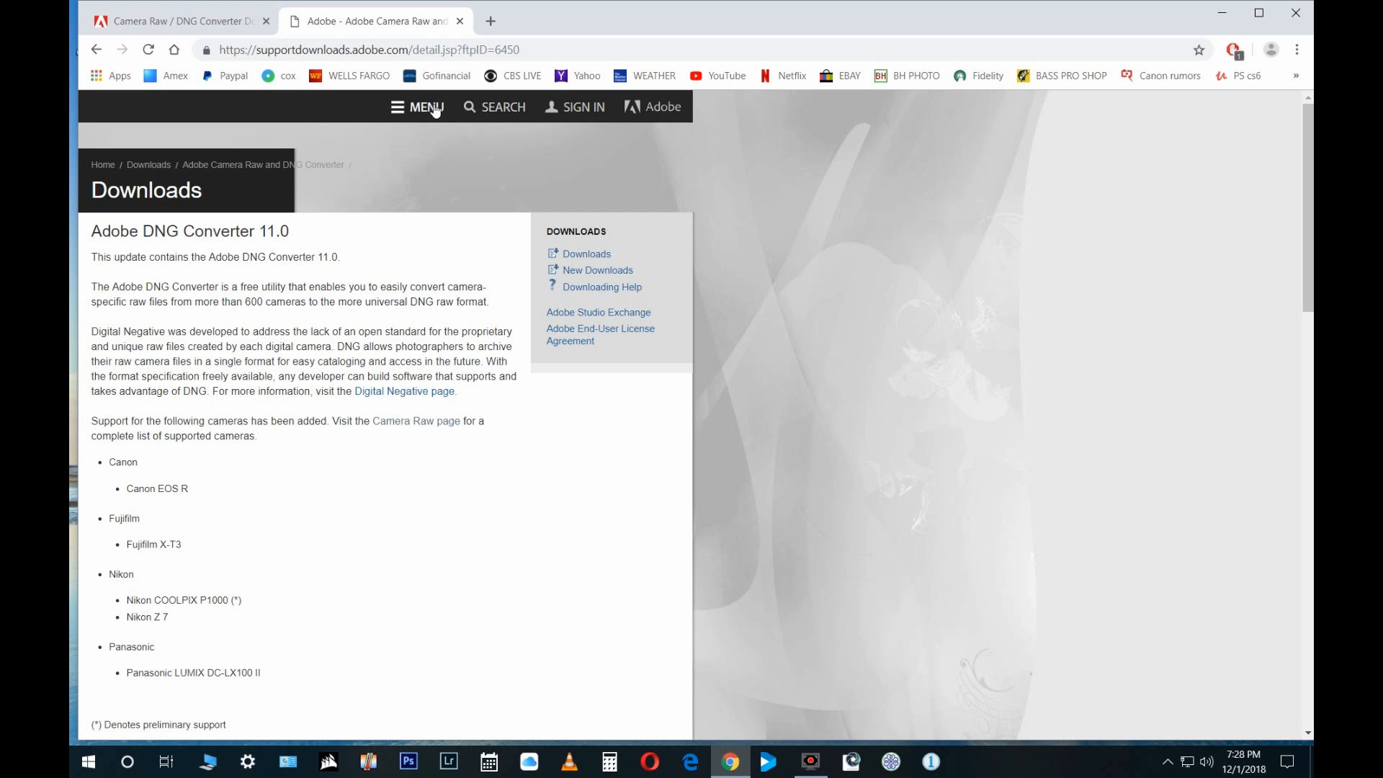
pyautogui.moveTo(278, 263)
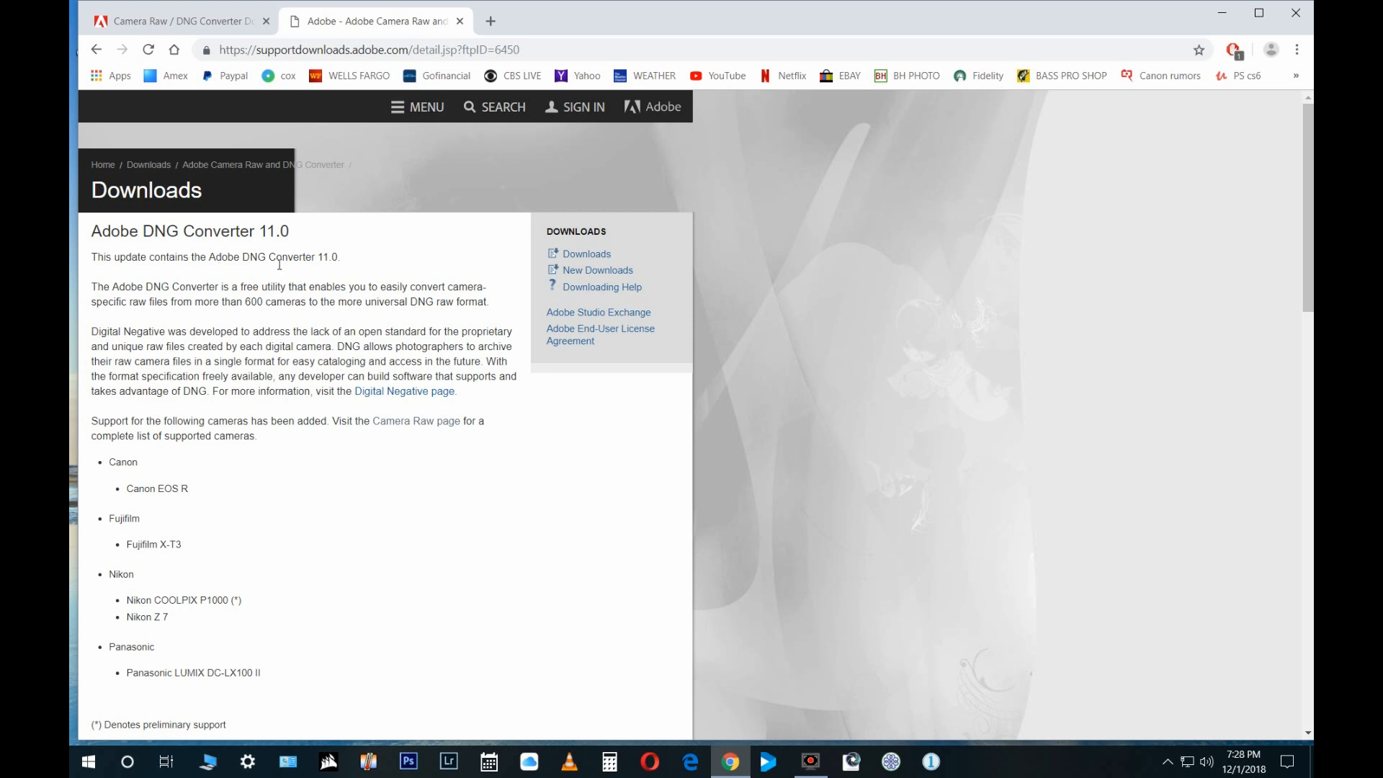
pyautogui.moveTo(476, 424)
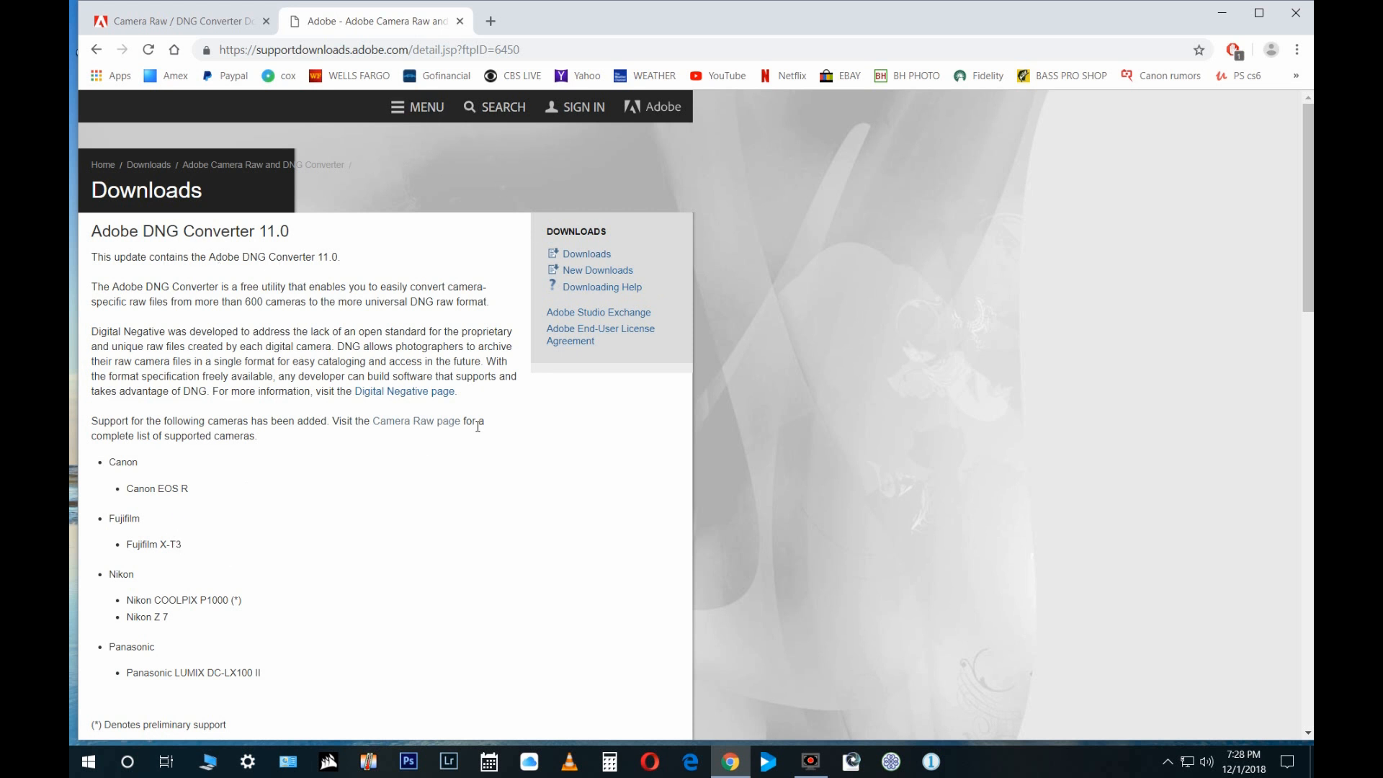
pyautogui.click(494, 107)
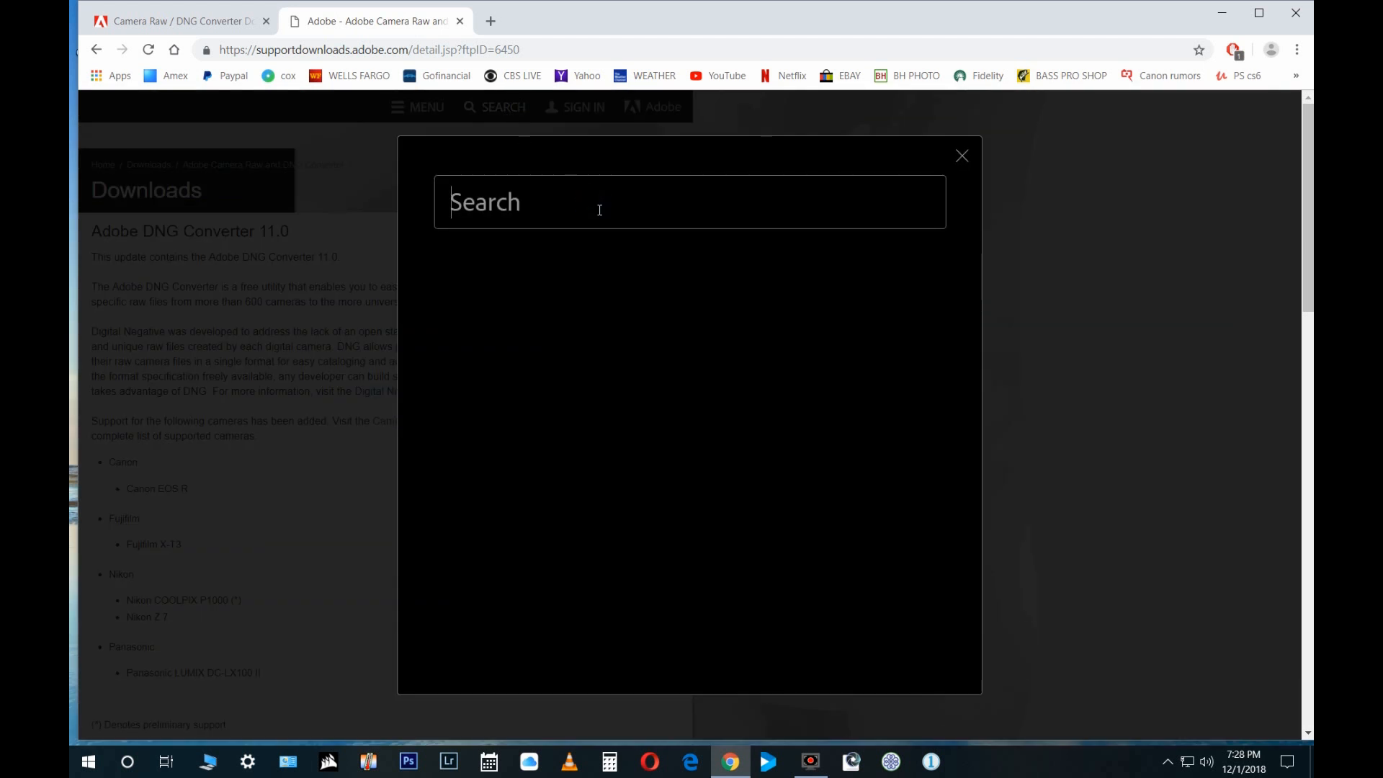
# Step: Search Adobe for 'dng 11.1', open the Digital Negative Converter article and its Windows download link
pyautogui.write('dn')
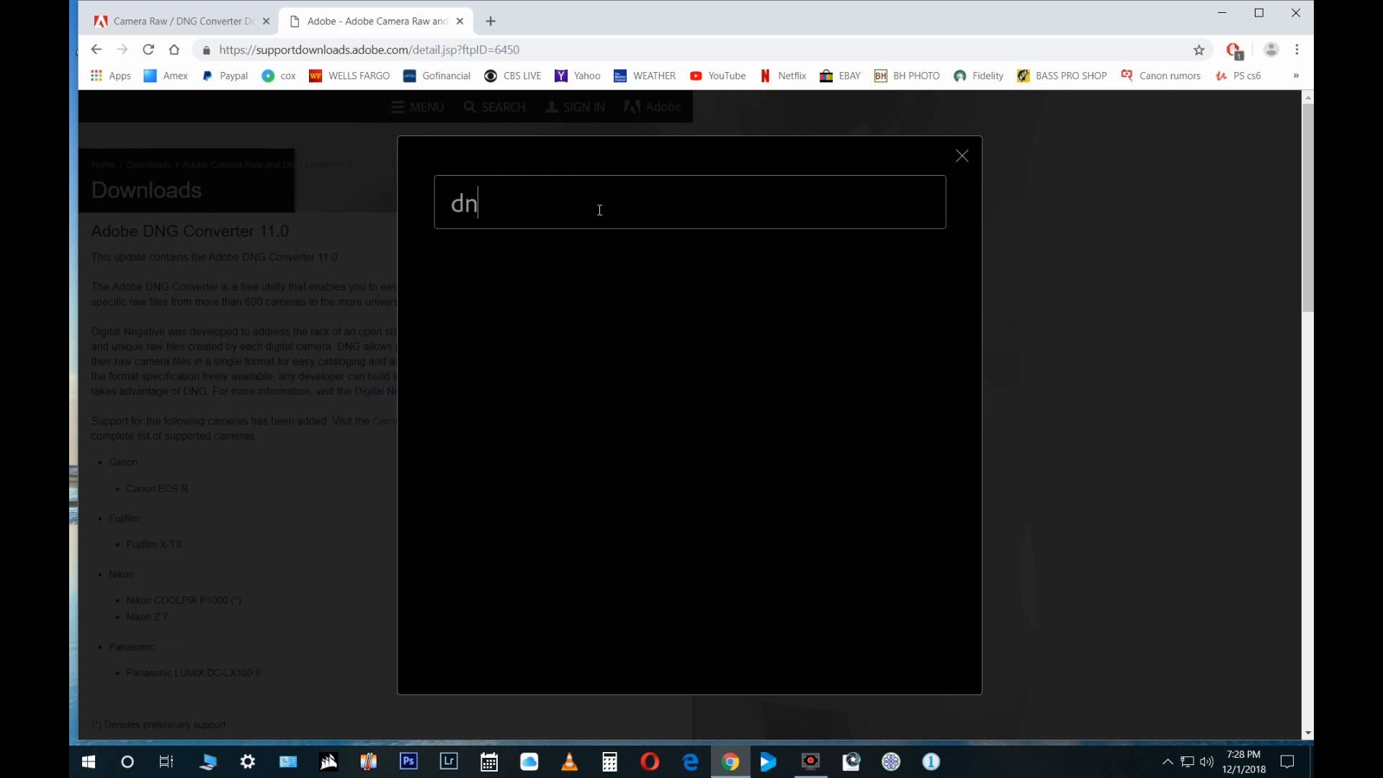
pyautogui.write('g 11')
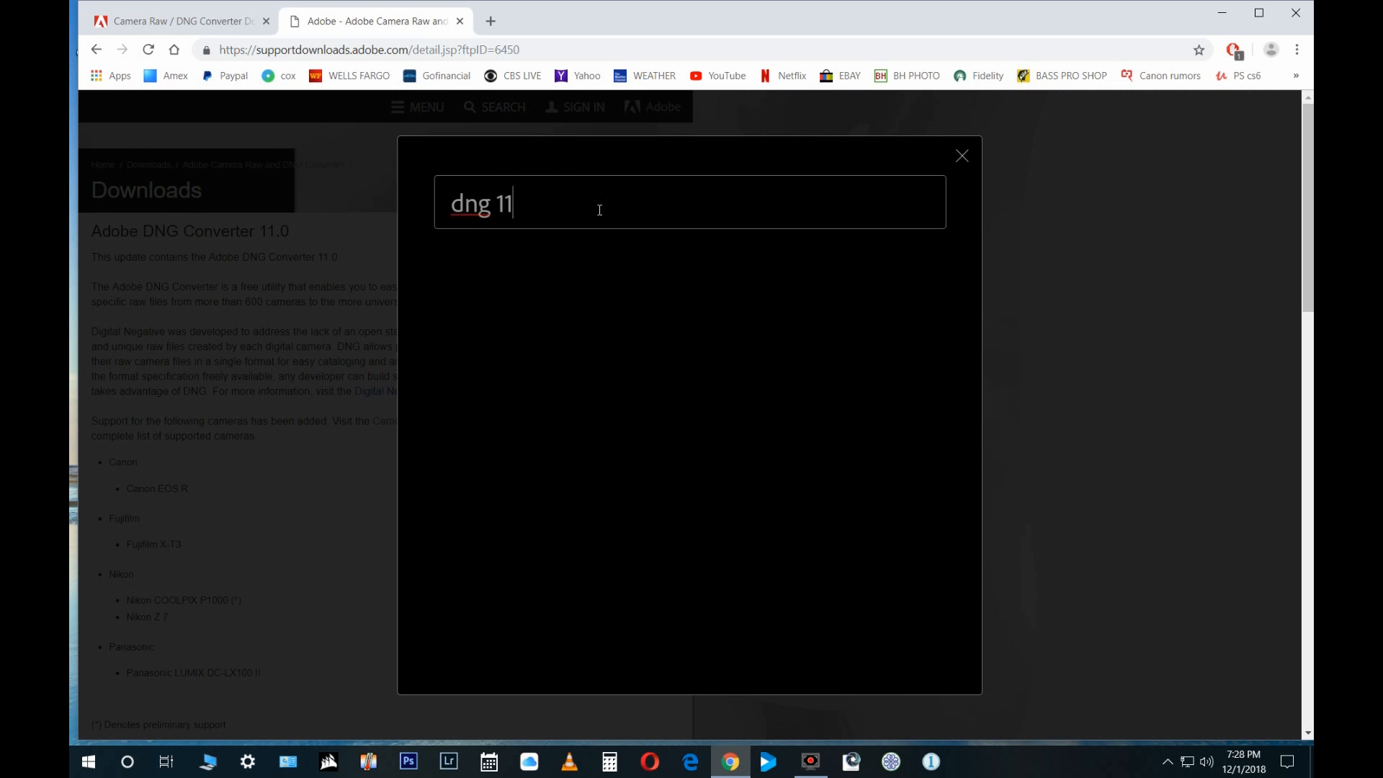
pyautogui.write('.1')
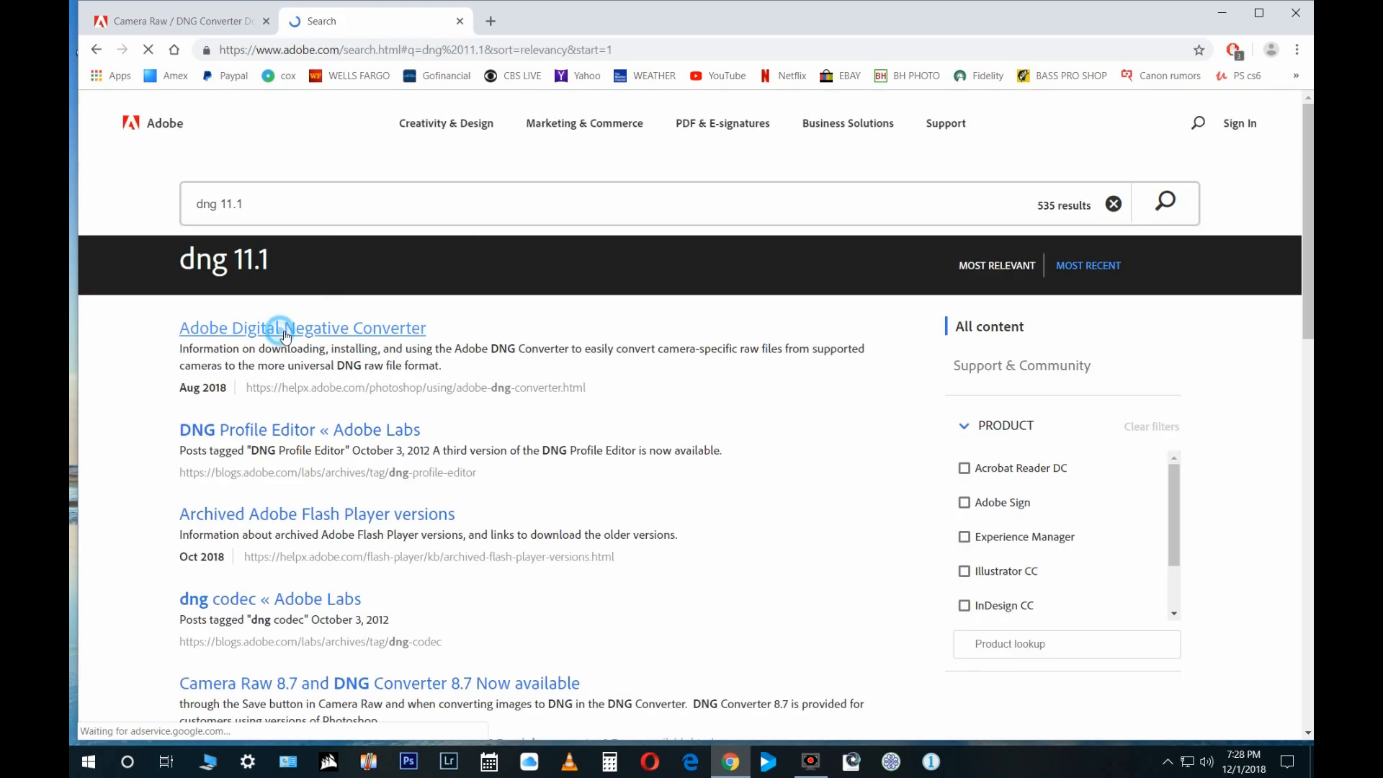
pyautogui.click(301, 327)
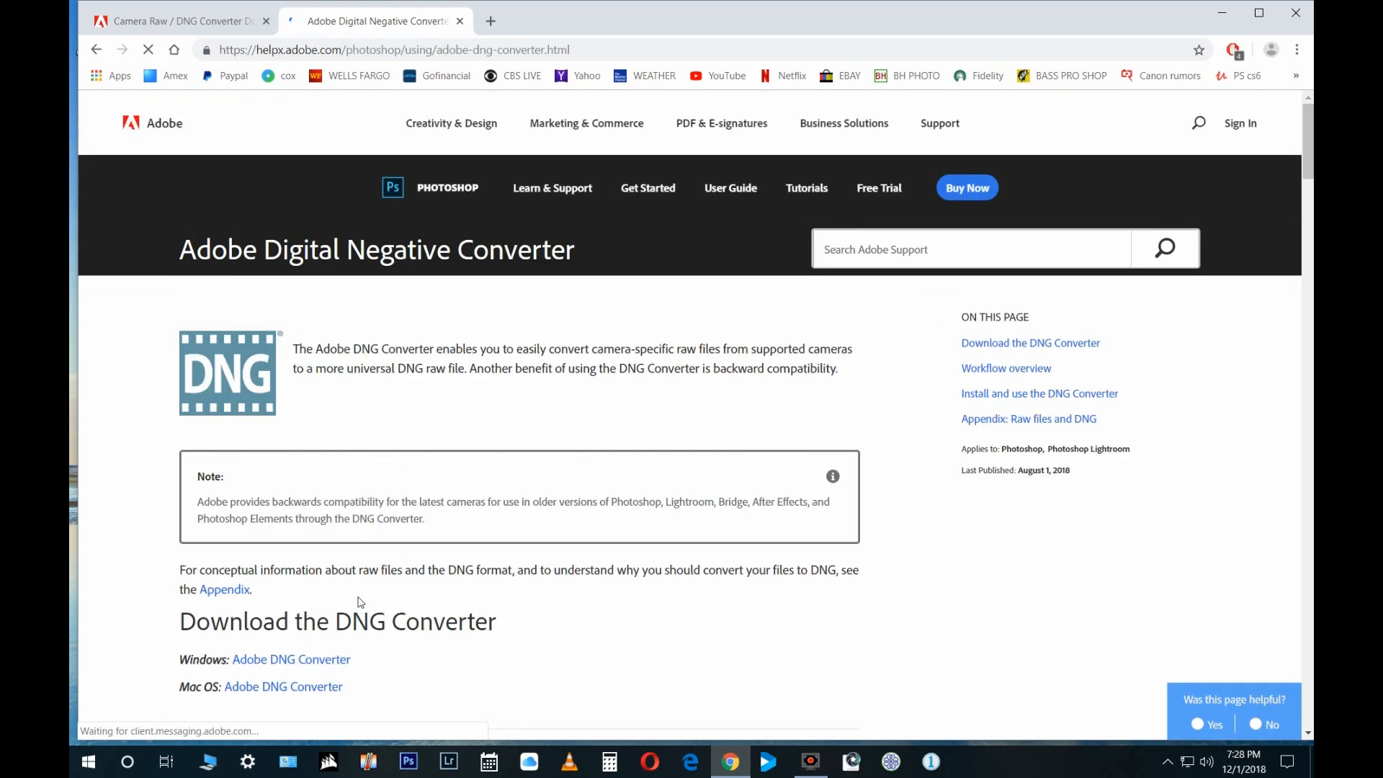
pyautogui.click(291, 658)
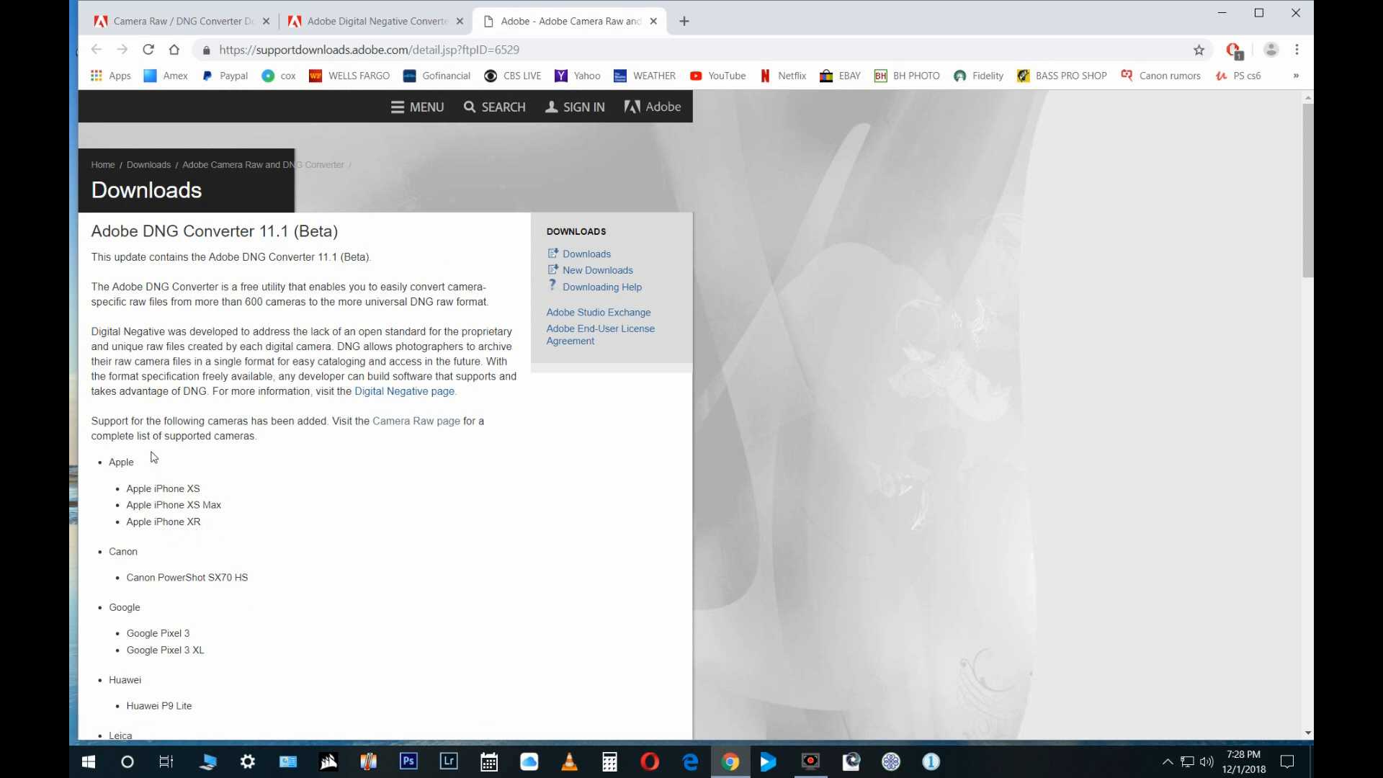
pyautogui.moveTo(268, 592)
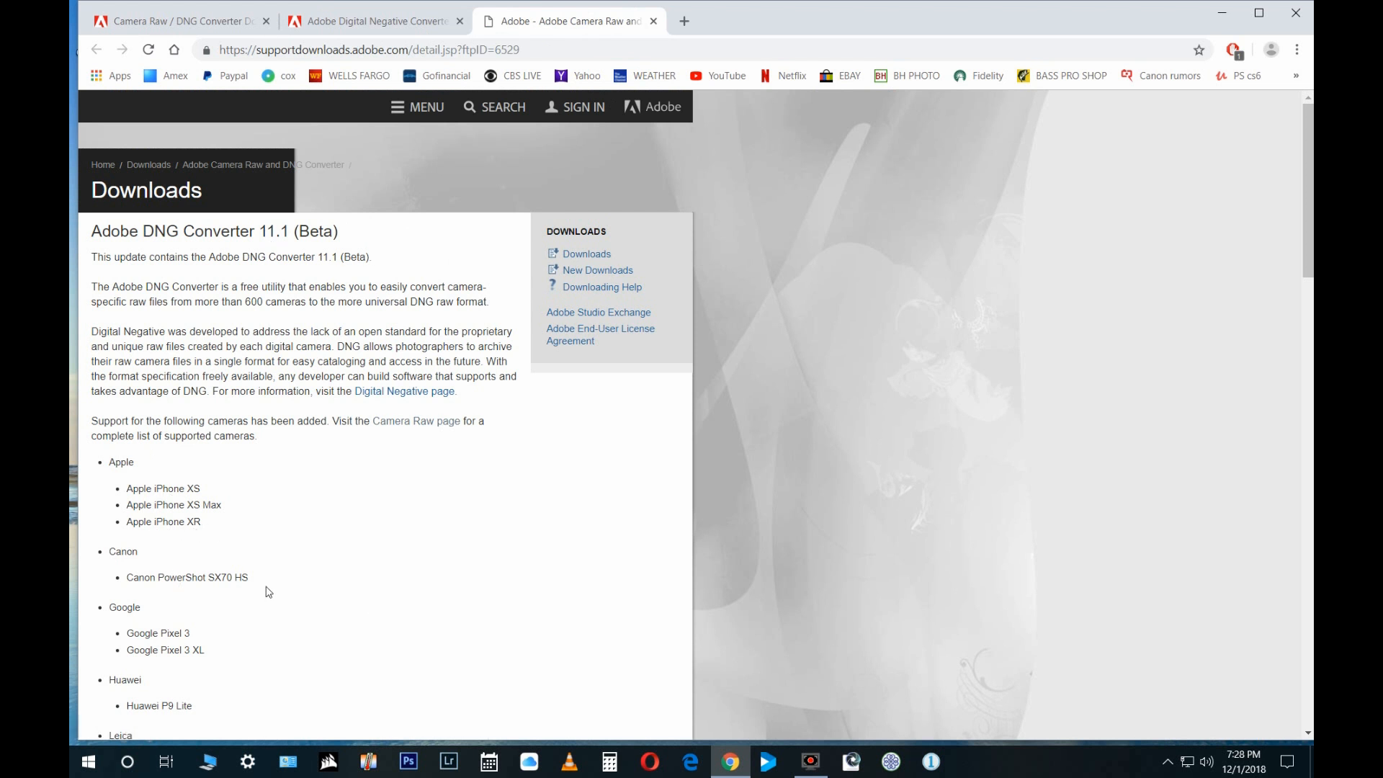
pyautogui.moveTo(385, 222)
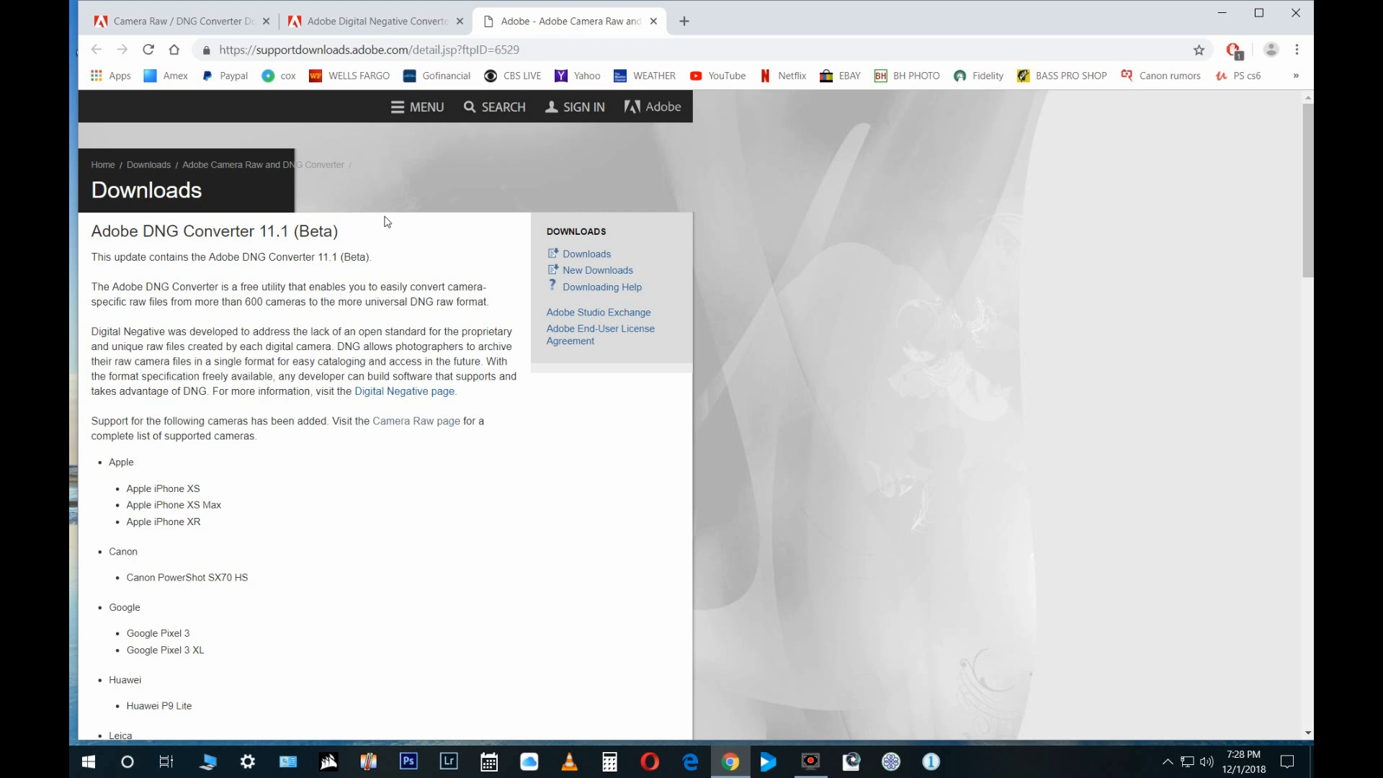
pyautogui.moveTo(190, 603)
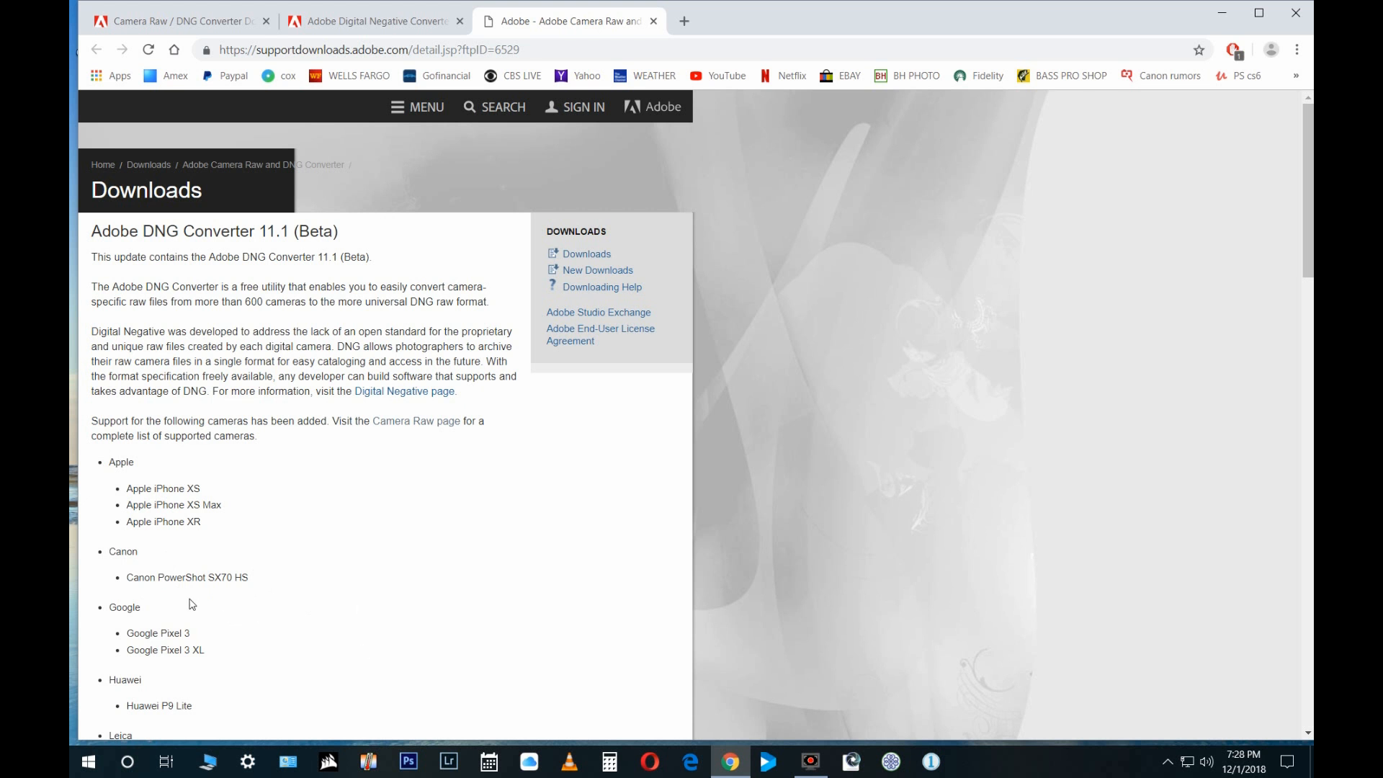
pyautogui.moveTo(101, 540)
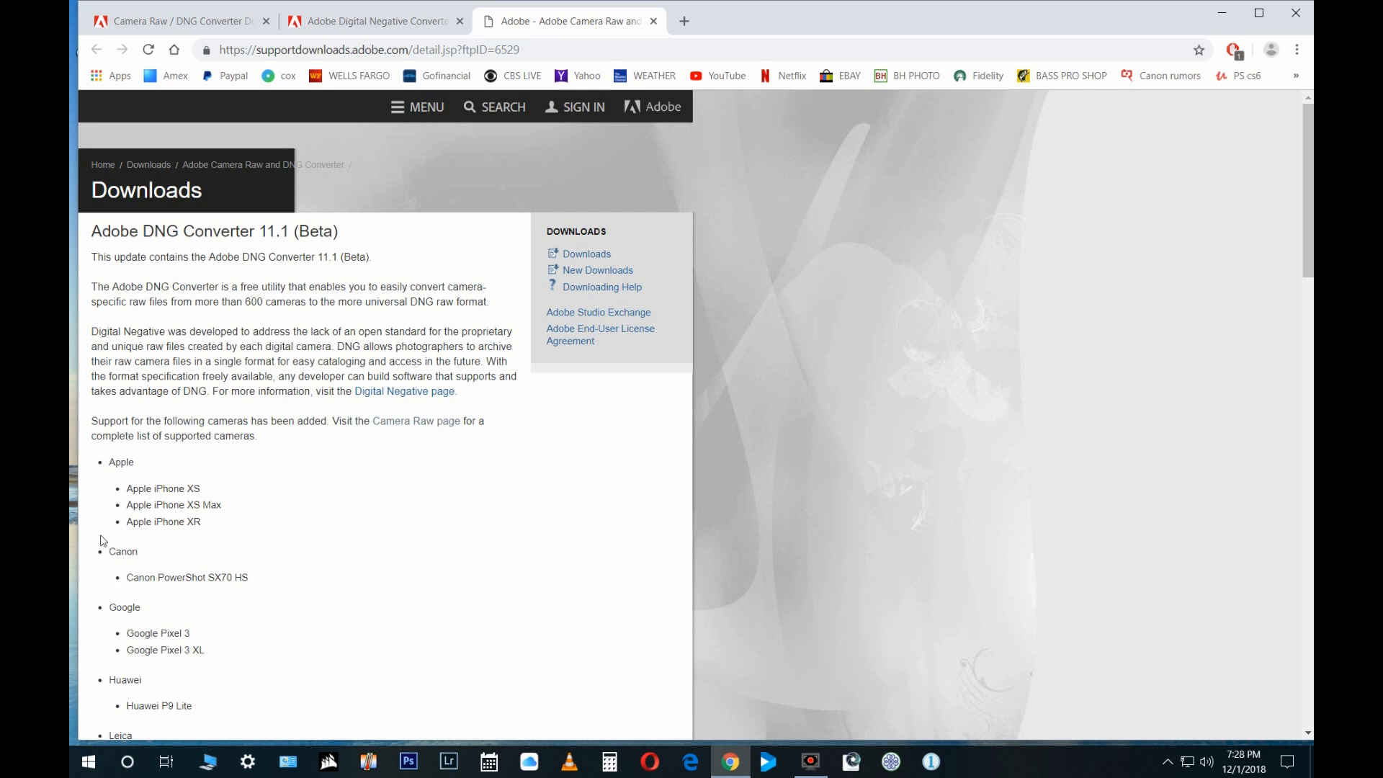
pyautogui.moveTo(284, 545)
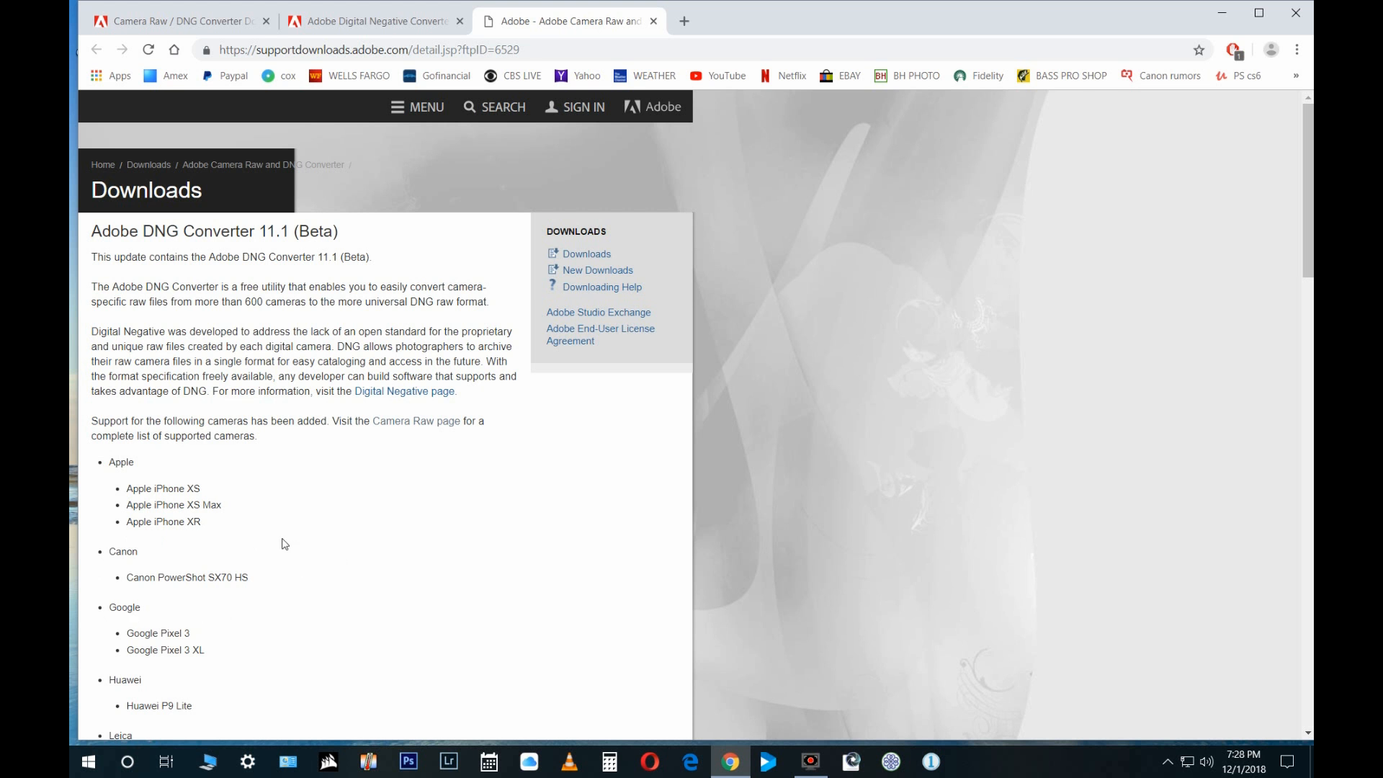
pyautogui.moveTo(253, 263)
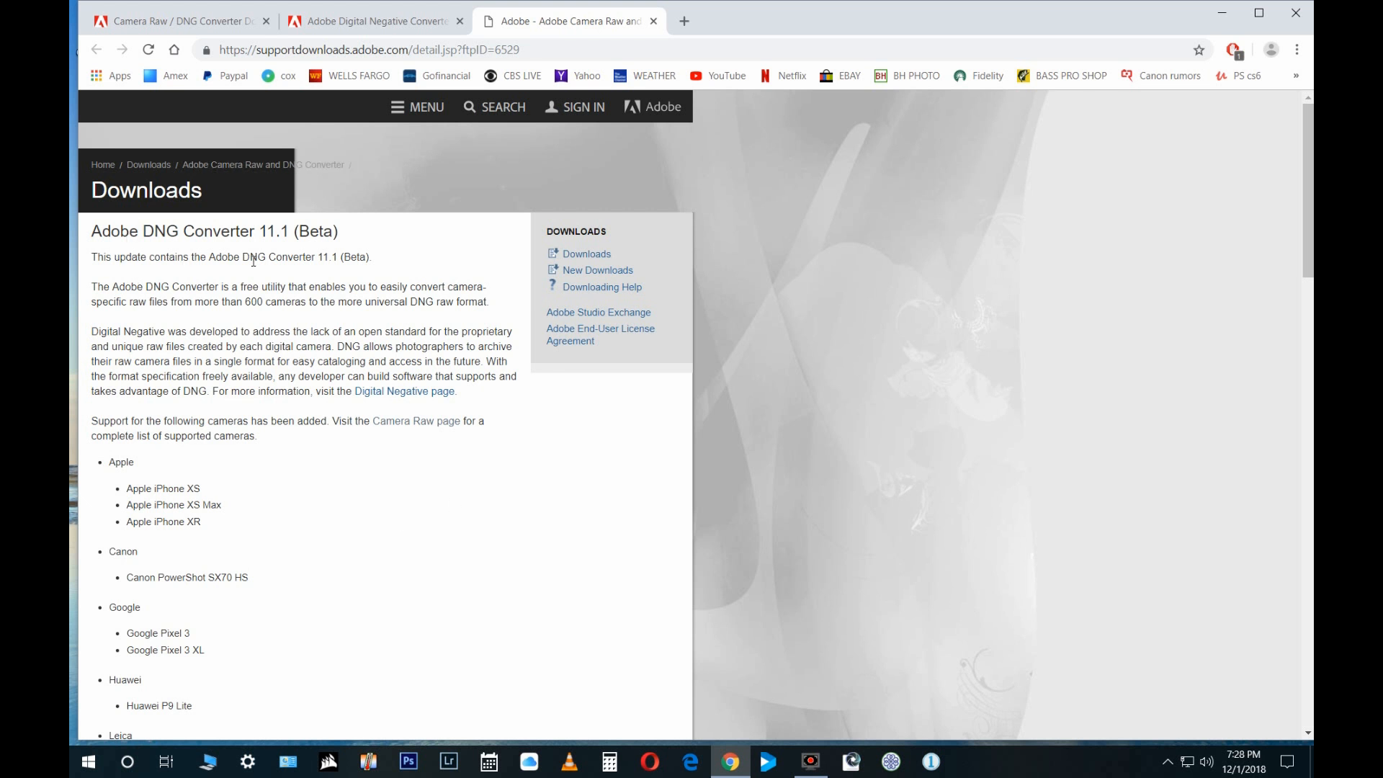
pyautogui.moveTo(765, 246)
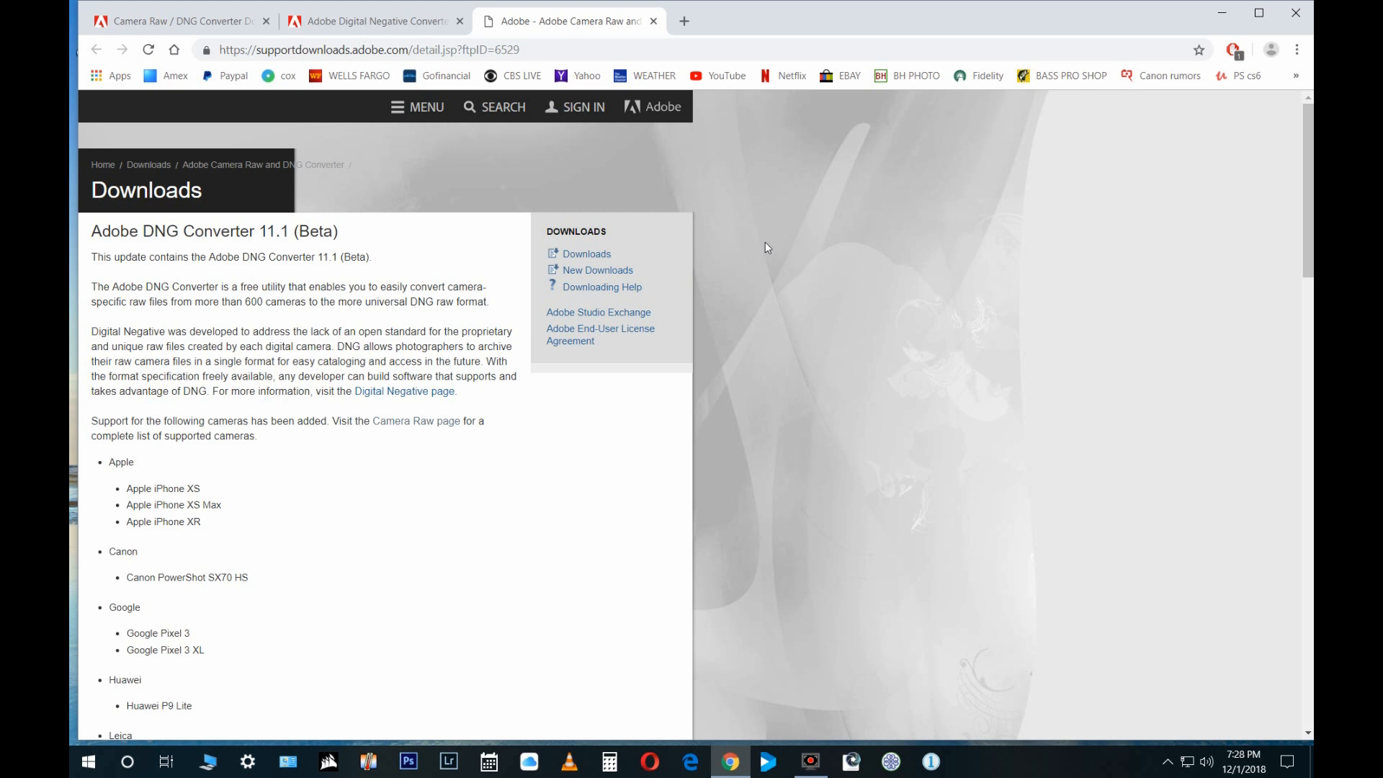
# Step: Close the DNG Converter 11.1 (Beta) download tab, returning to the help page
pyautogui.click(654, 20)
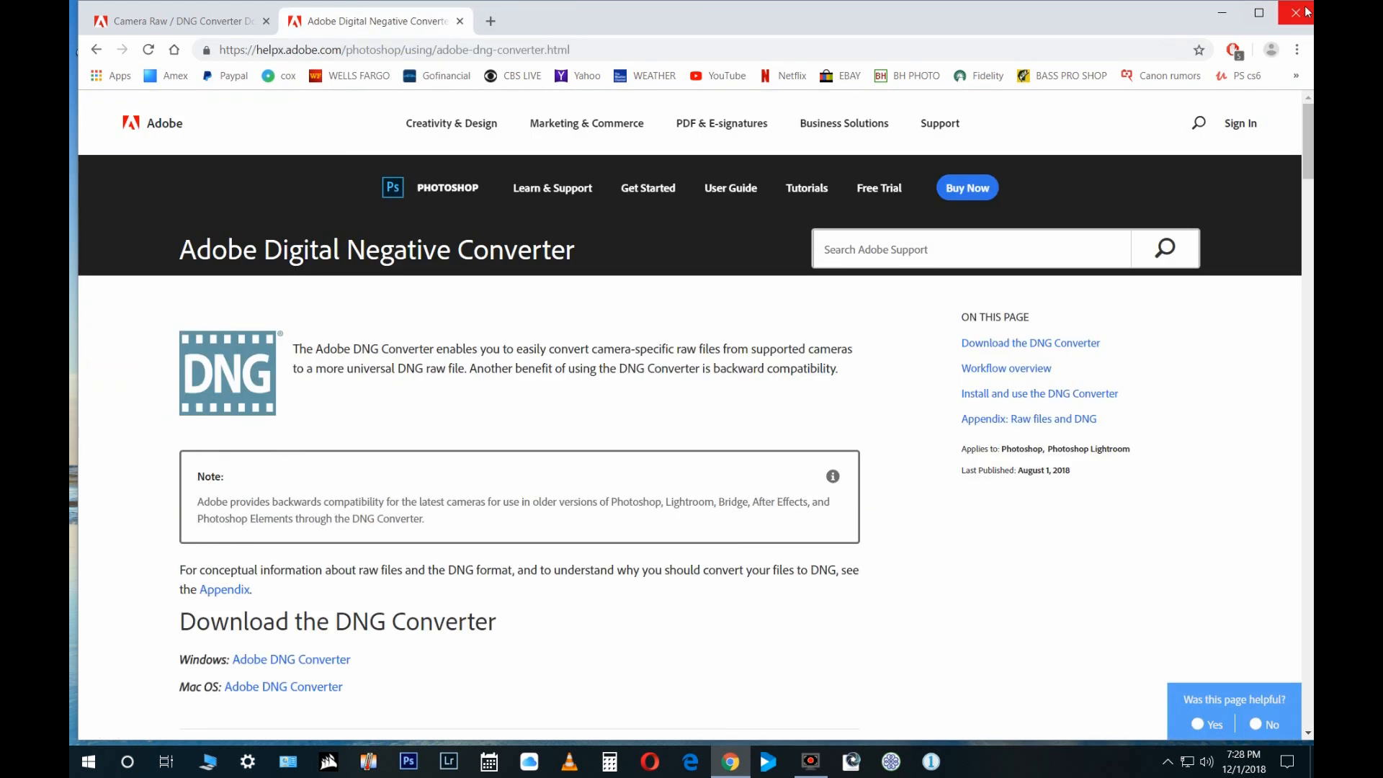
# Step: Close Google Chrome, leaving the Windows desktop showing
pyautogui.click(1295, 13)
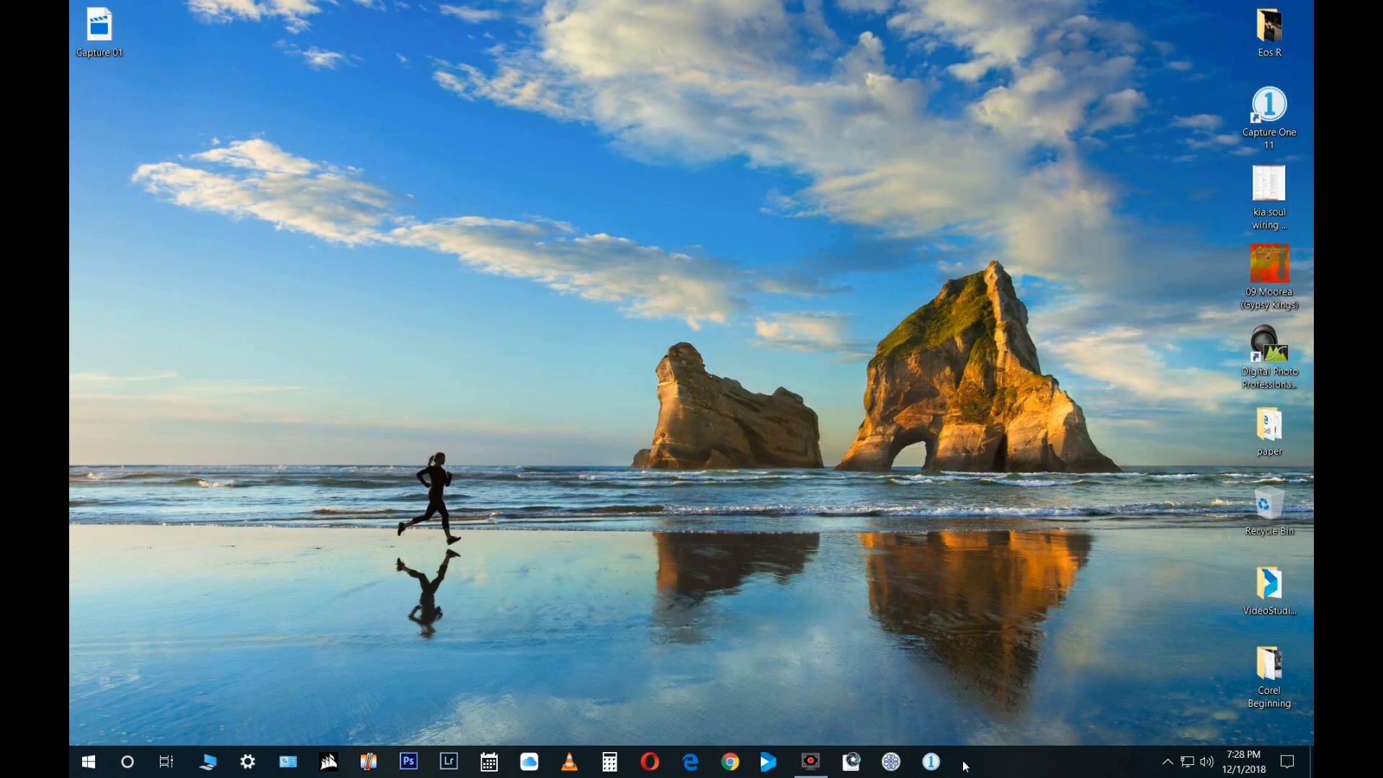
pyautogui.click(808, 761)
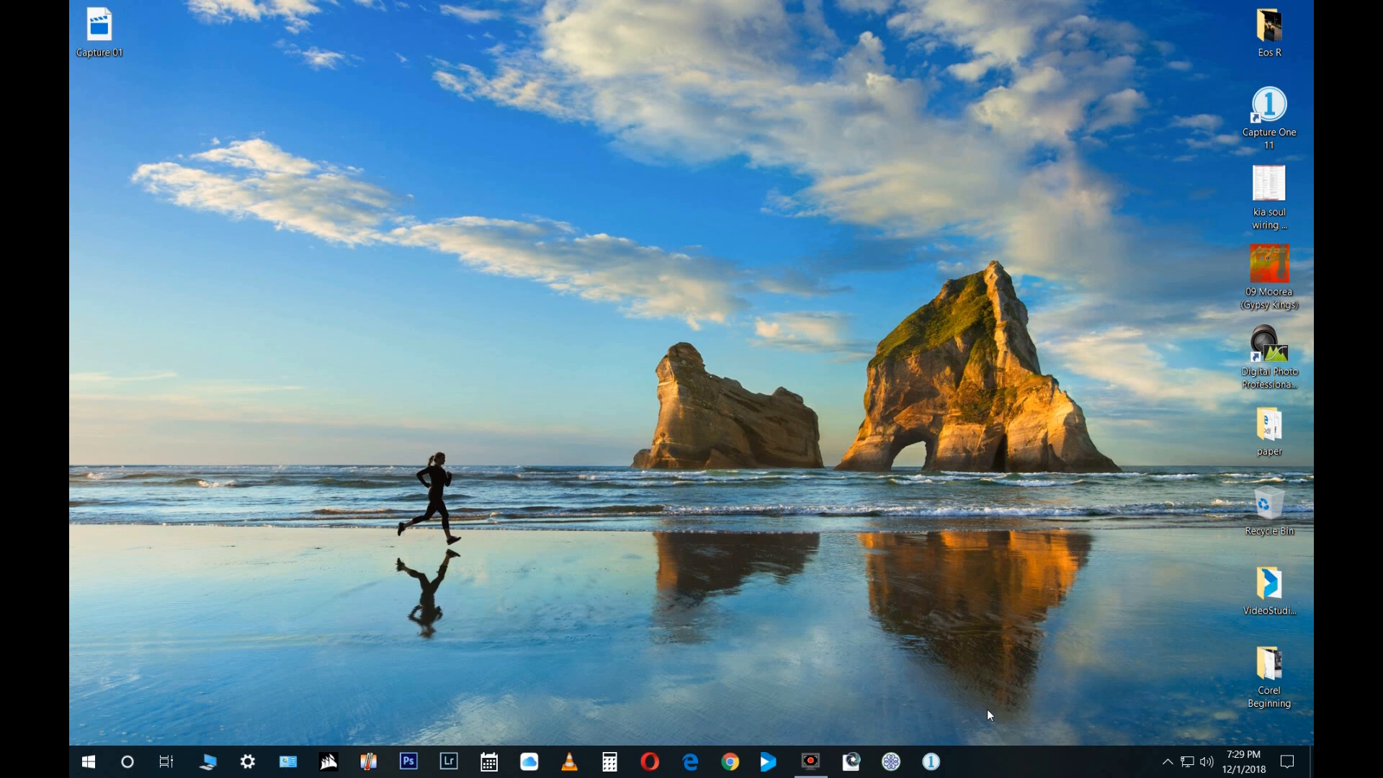
pyautogui.moveTo(929, 760)
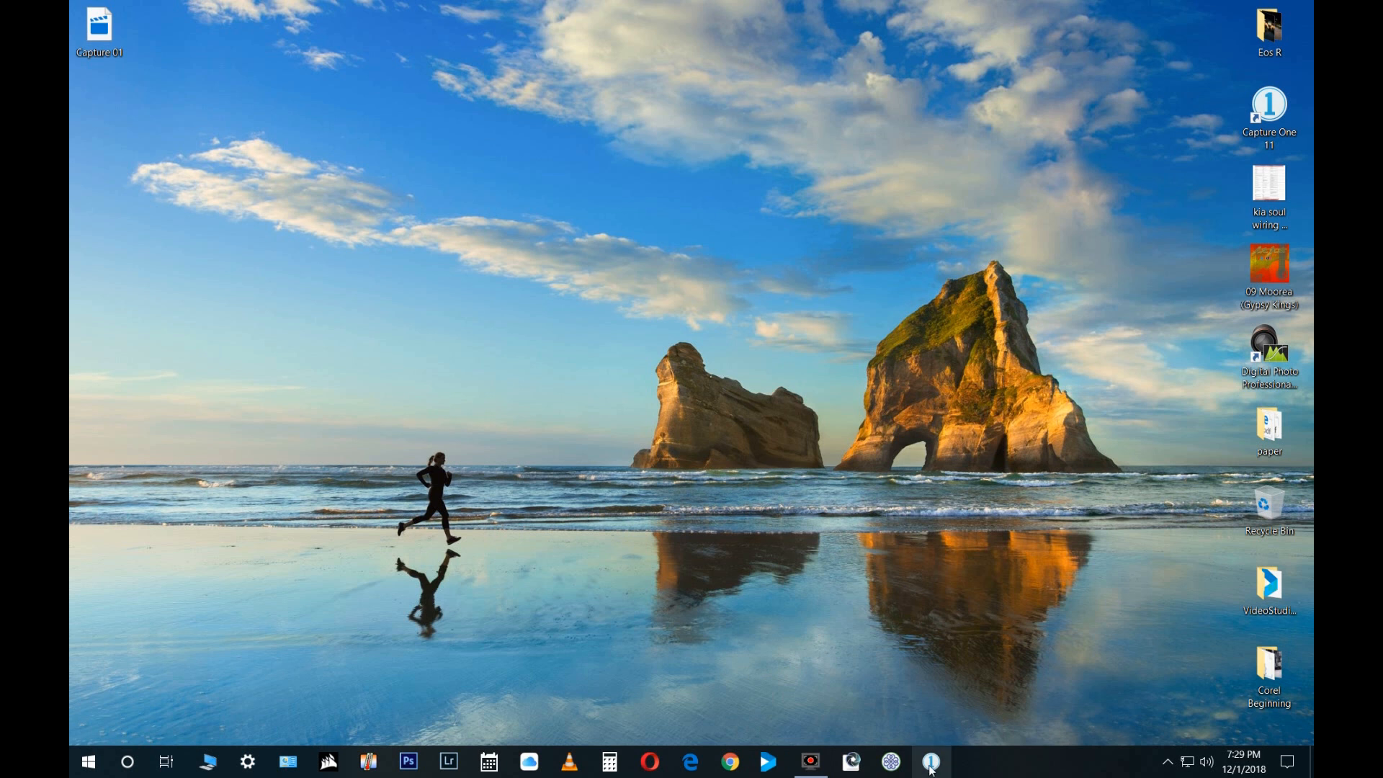
pyautogui.moveTo(931, 760)
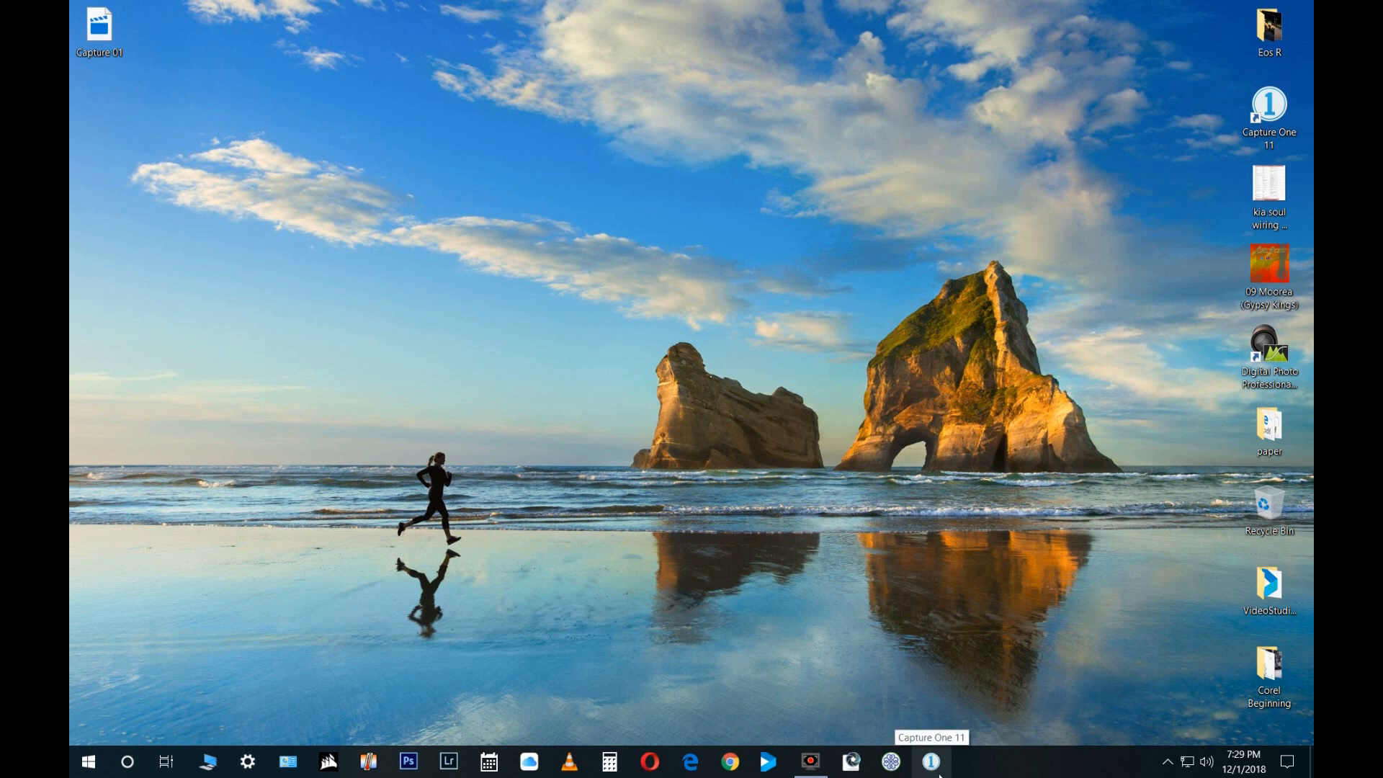